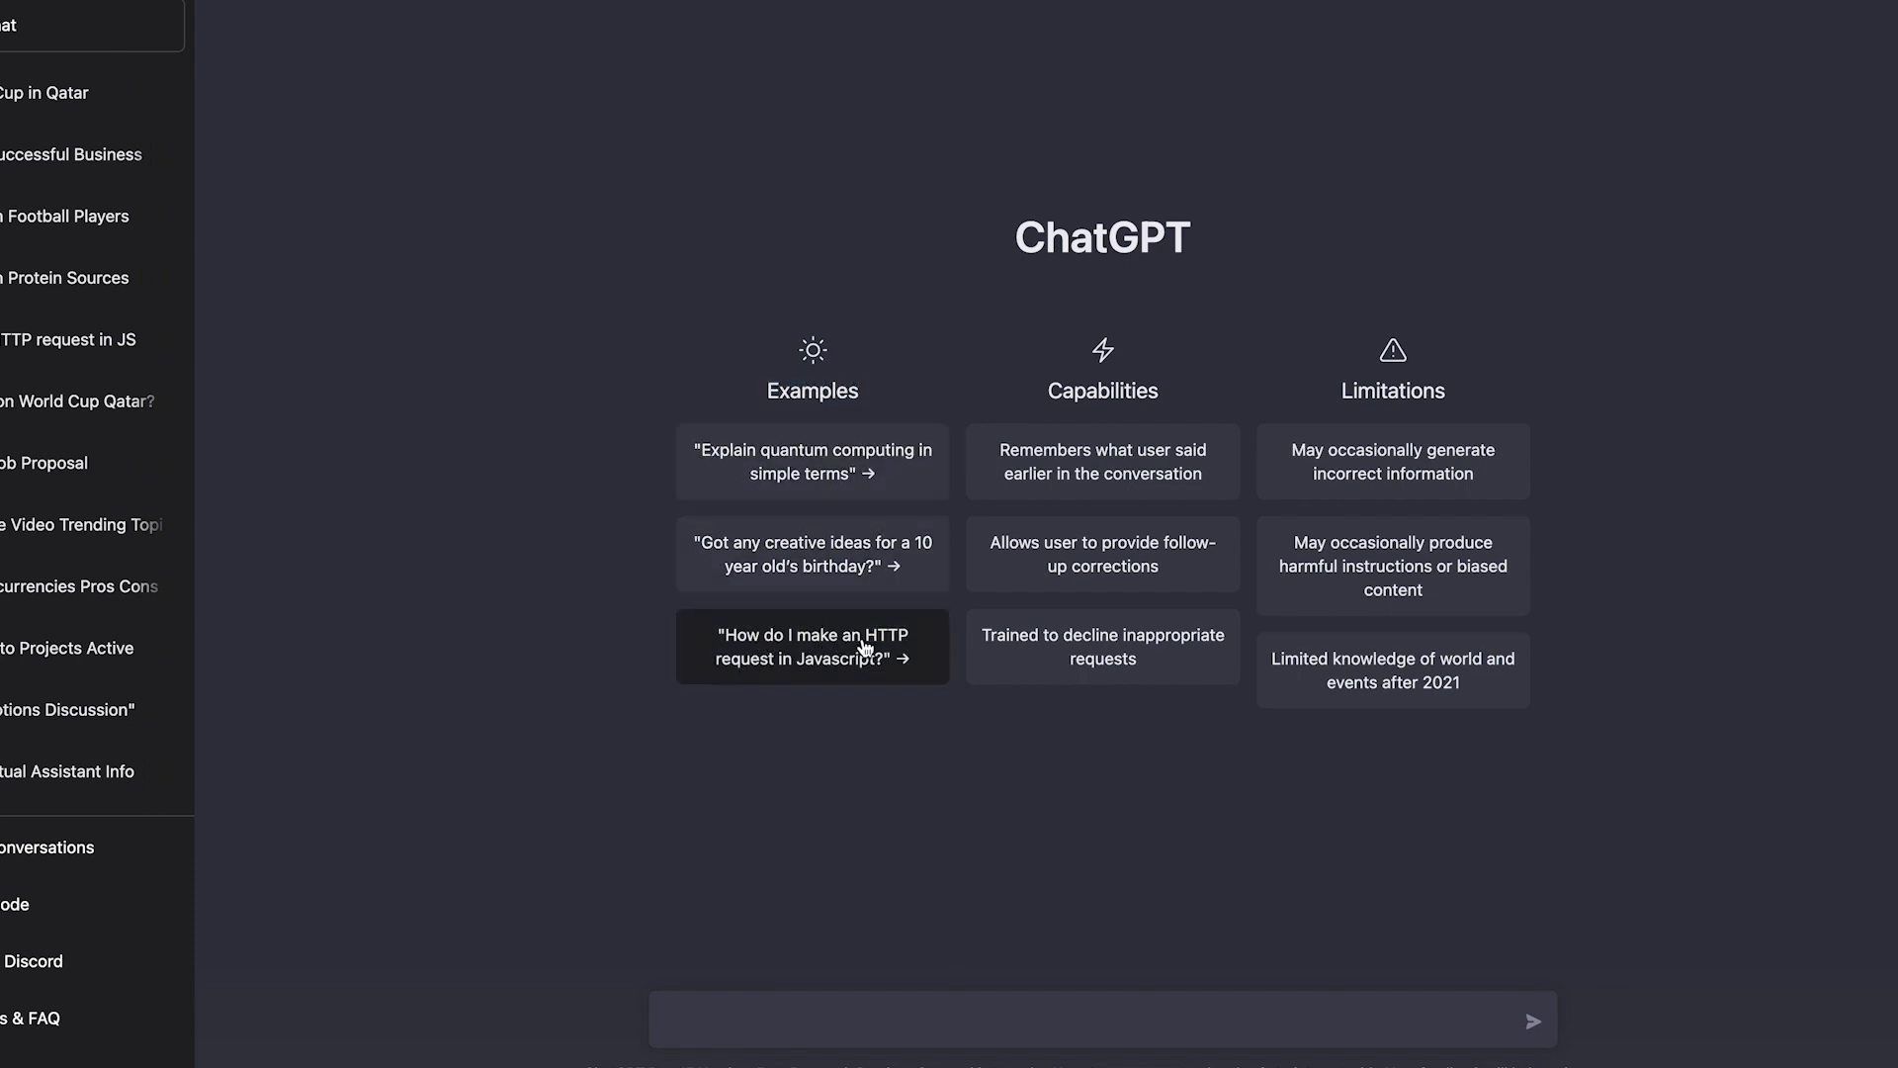
mouse_move(901, 718)
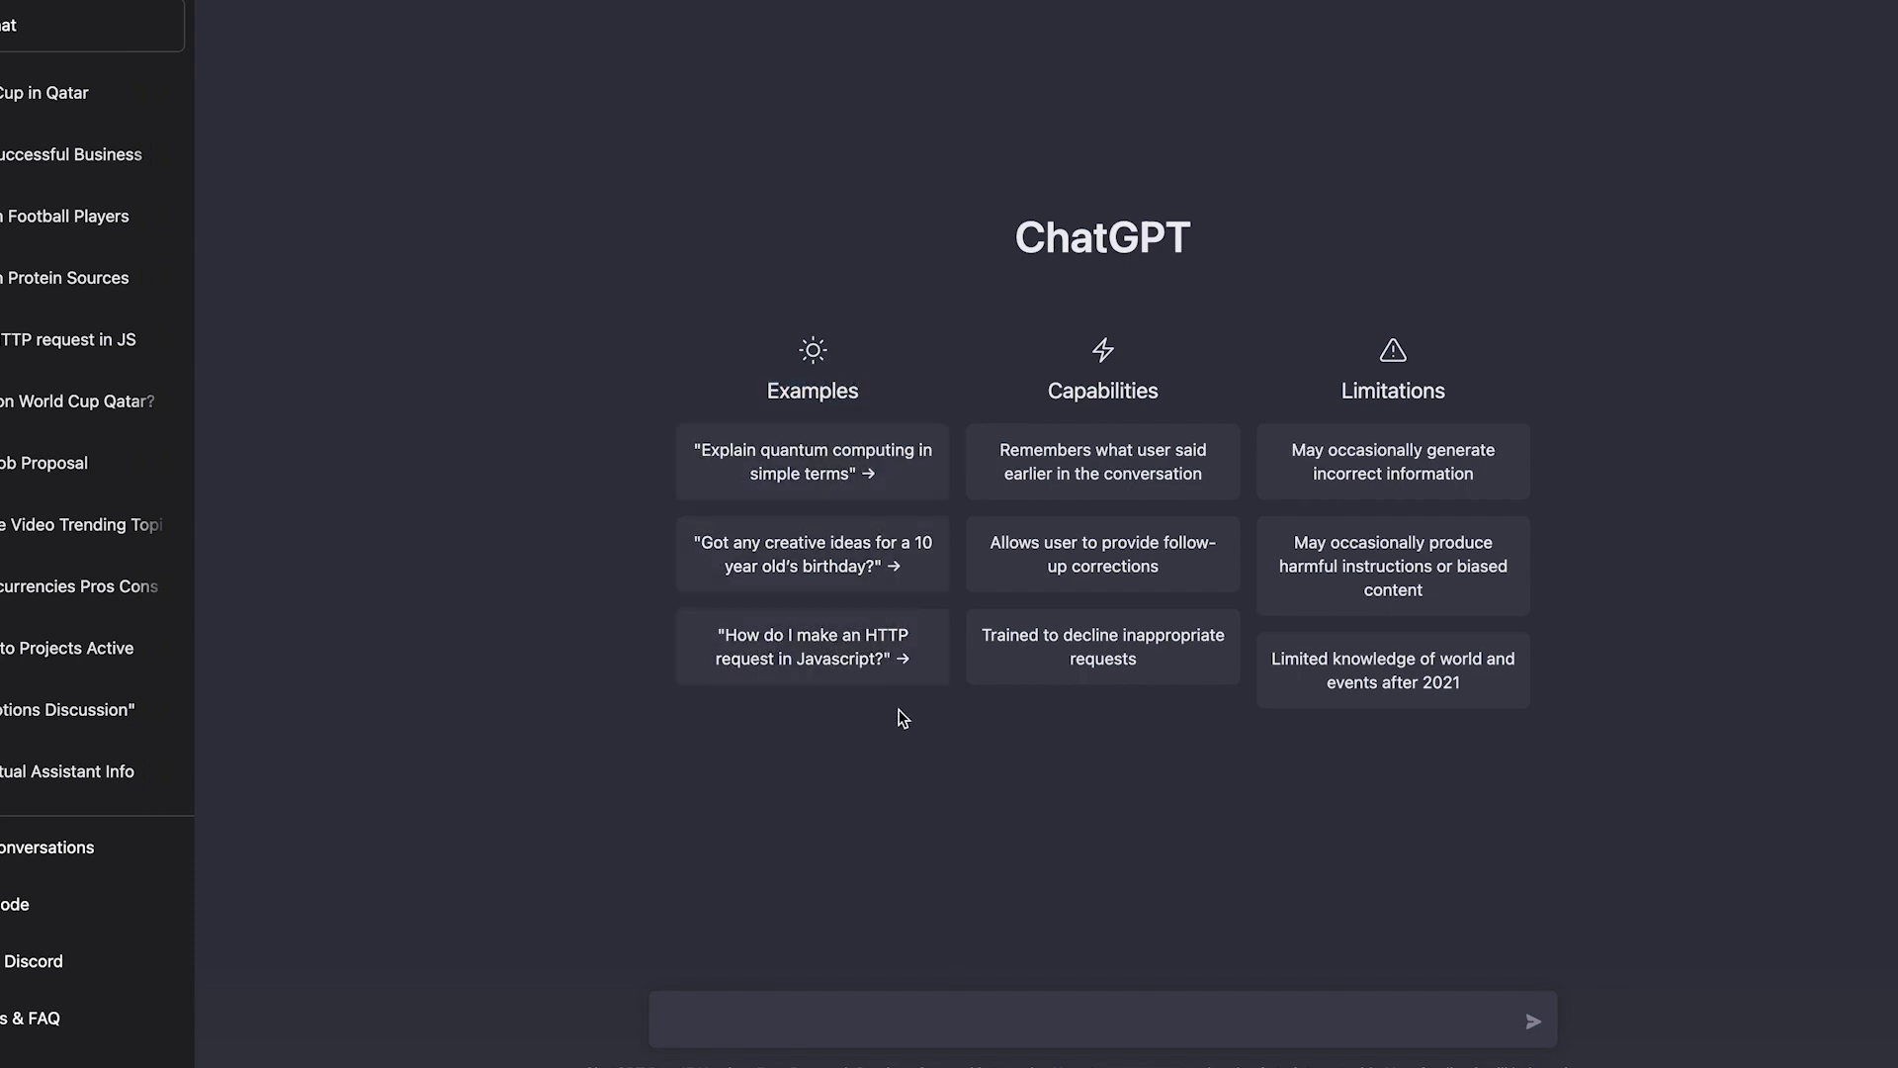
Step: Ask the example question about making an HTTP request in JavaScript and read the answer
left_click(813, 647)
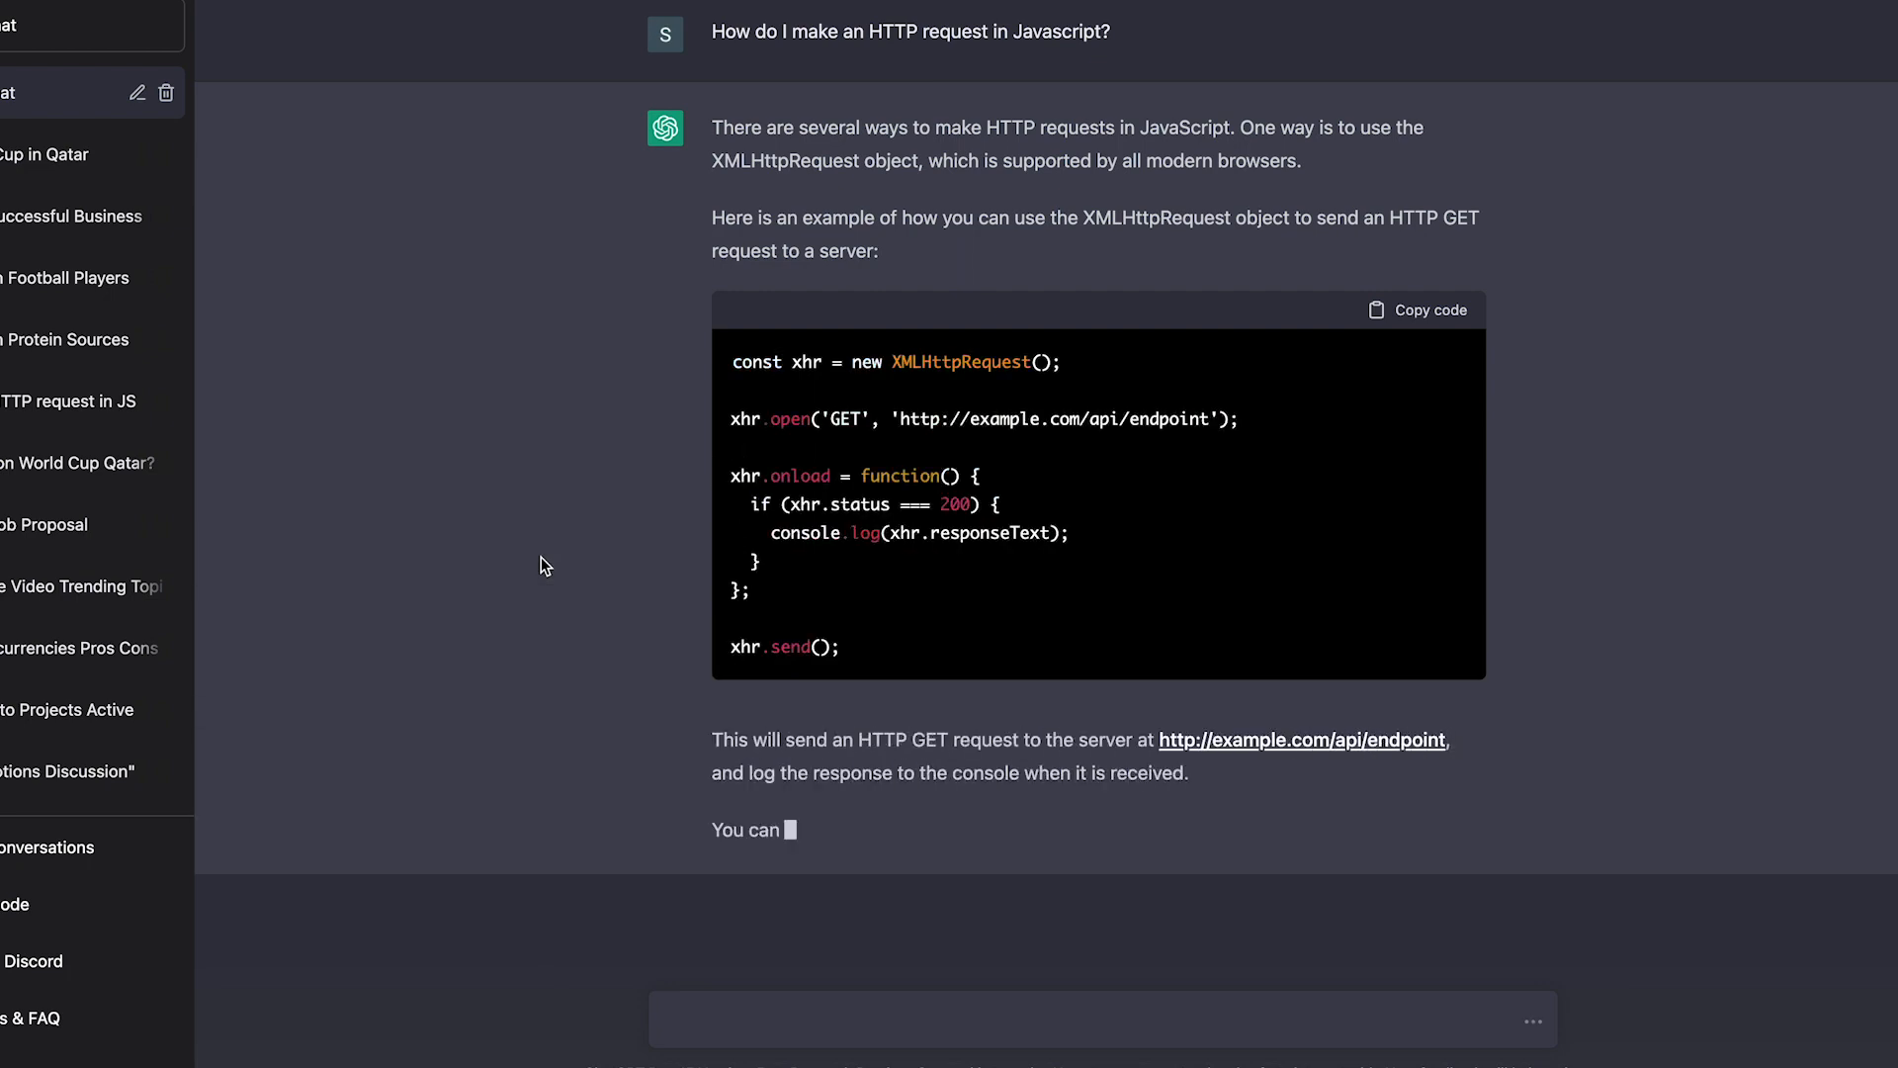
scroll("down", 3)
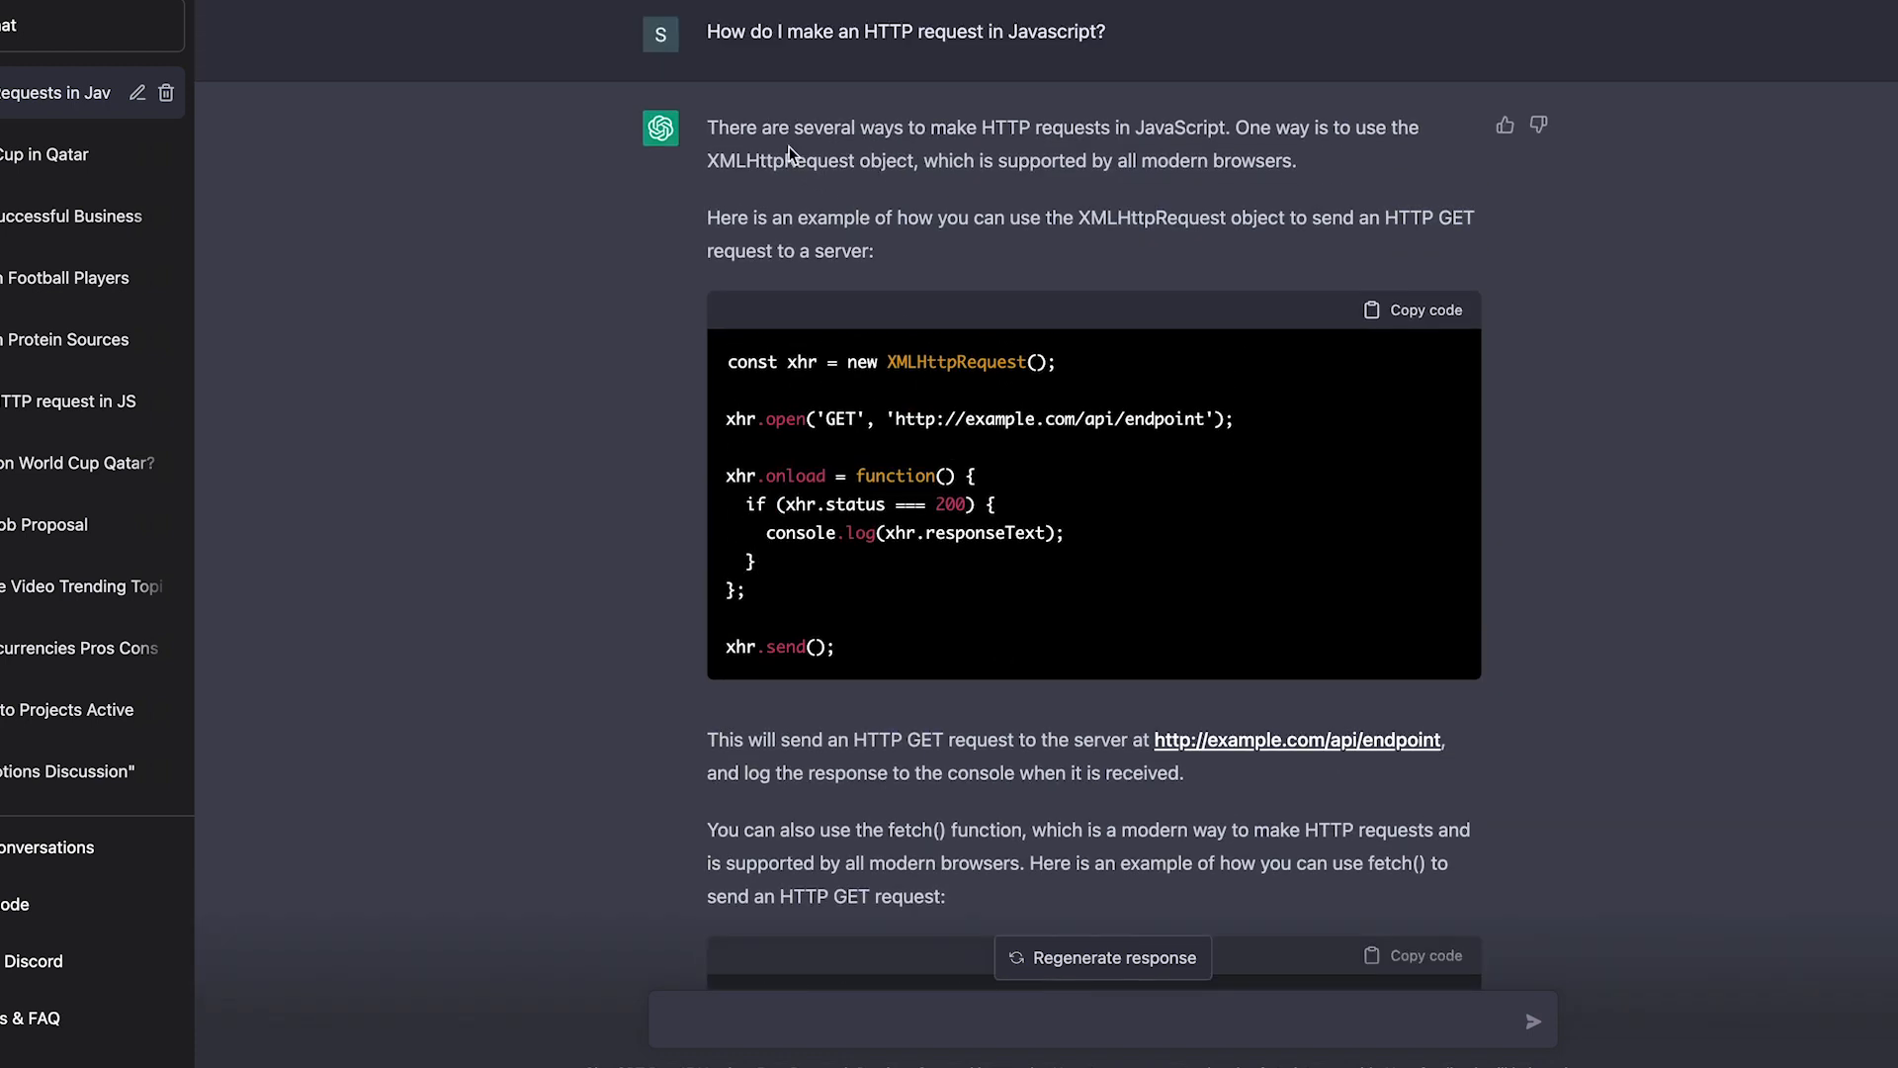
mouse_move(799, 31)
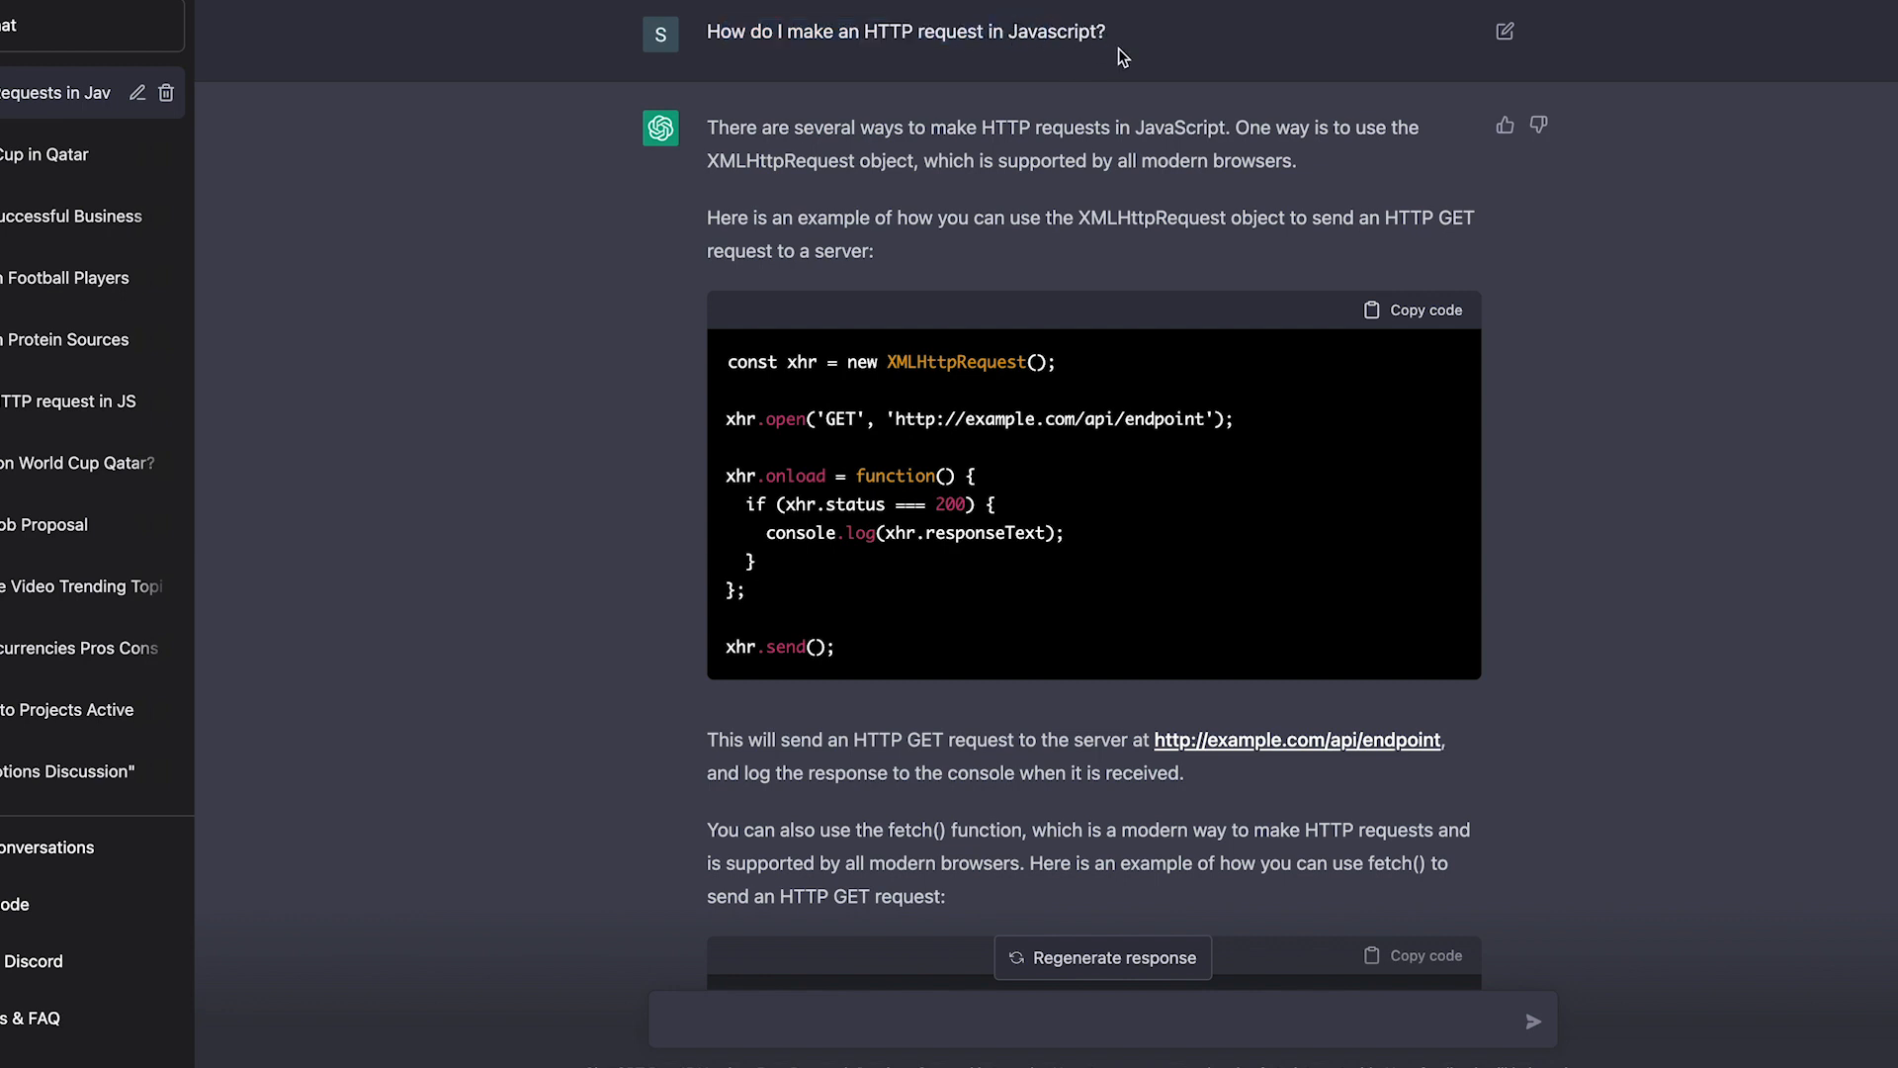
mouse_move(801, 344)
type("Code a")
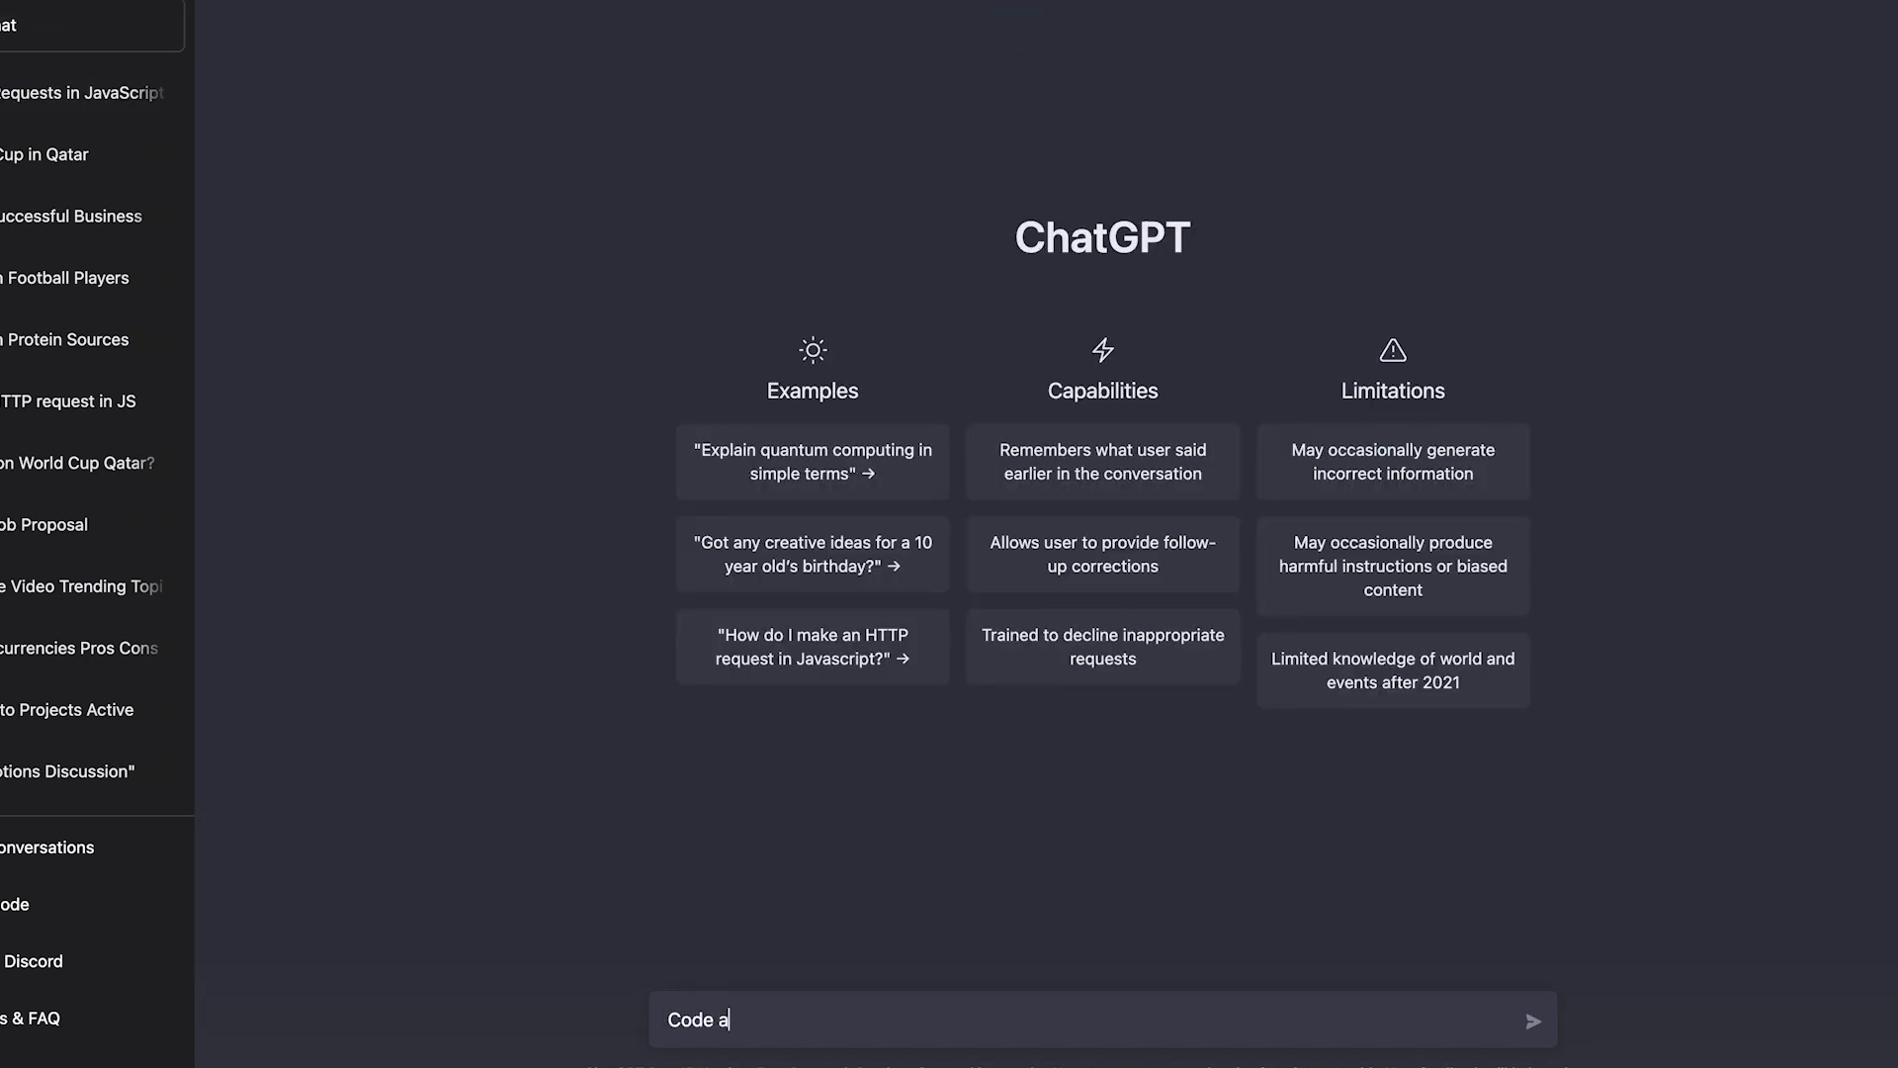
Step: Request code for a US tax calculator served over HTTP and read the reply
type("US tax calculato")
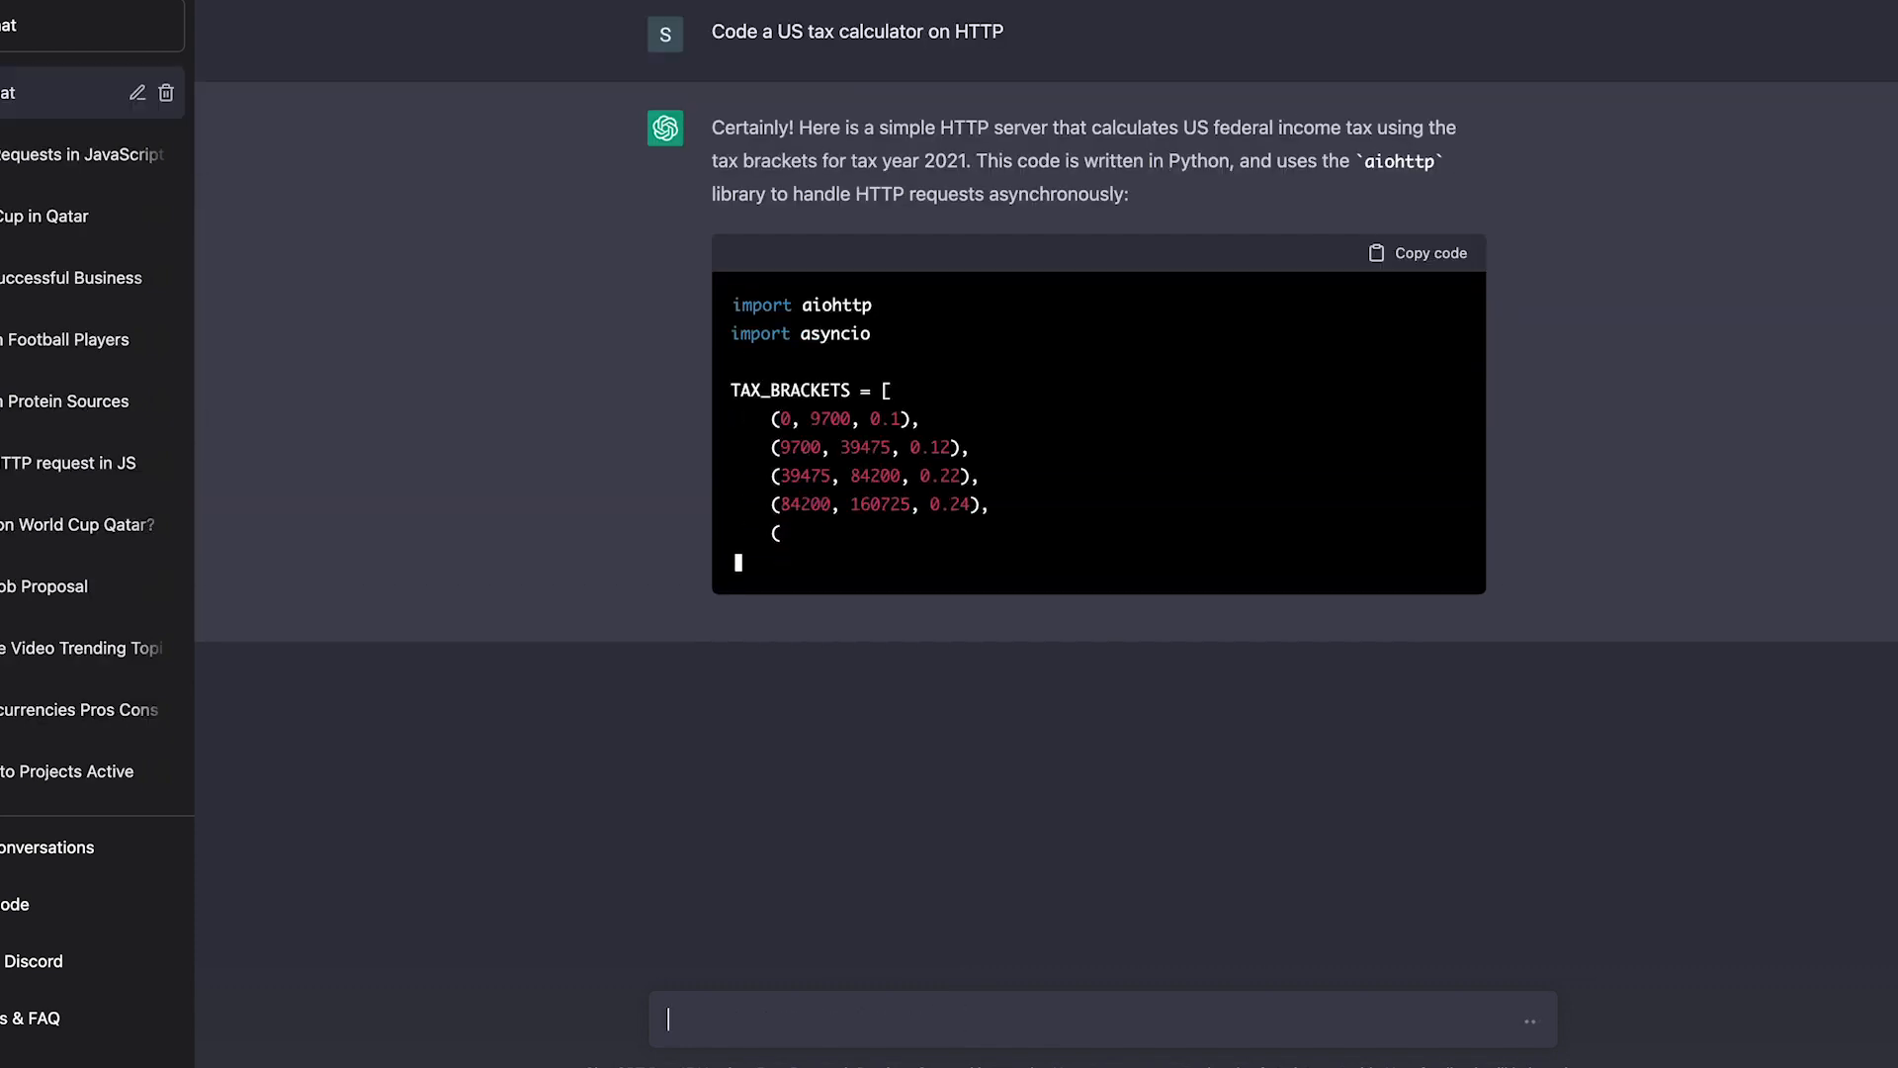
scroll("down", 3)
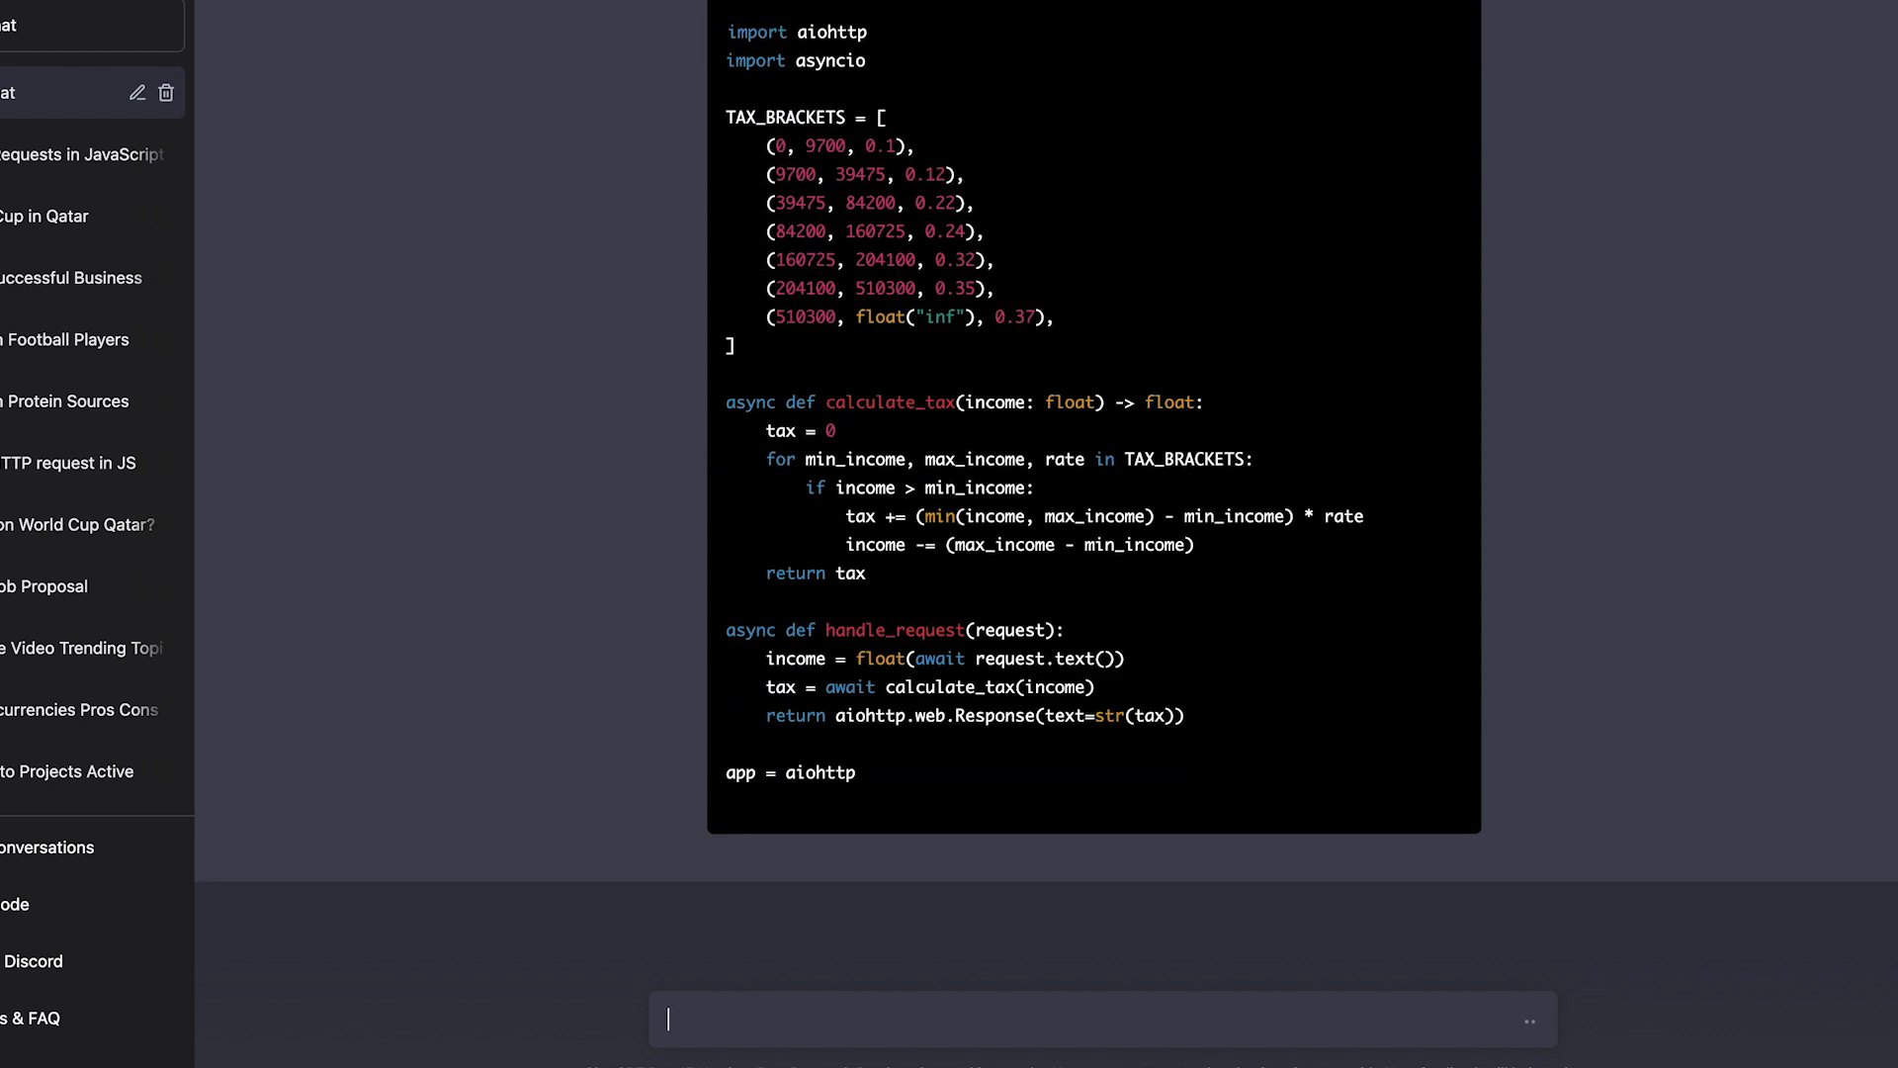
scroll("down", 3)
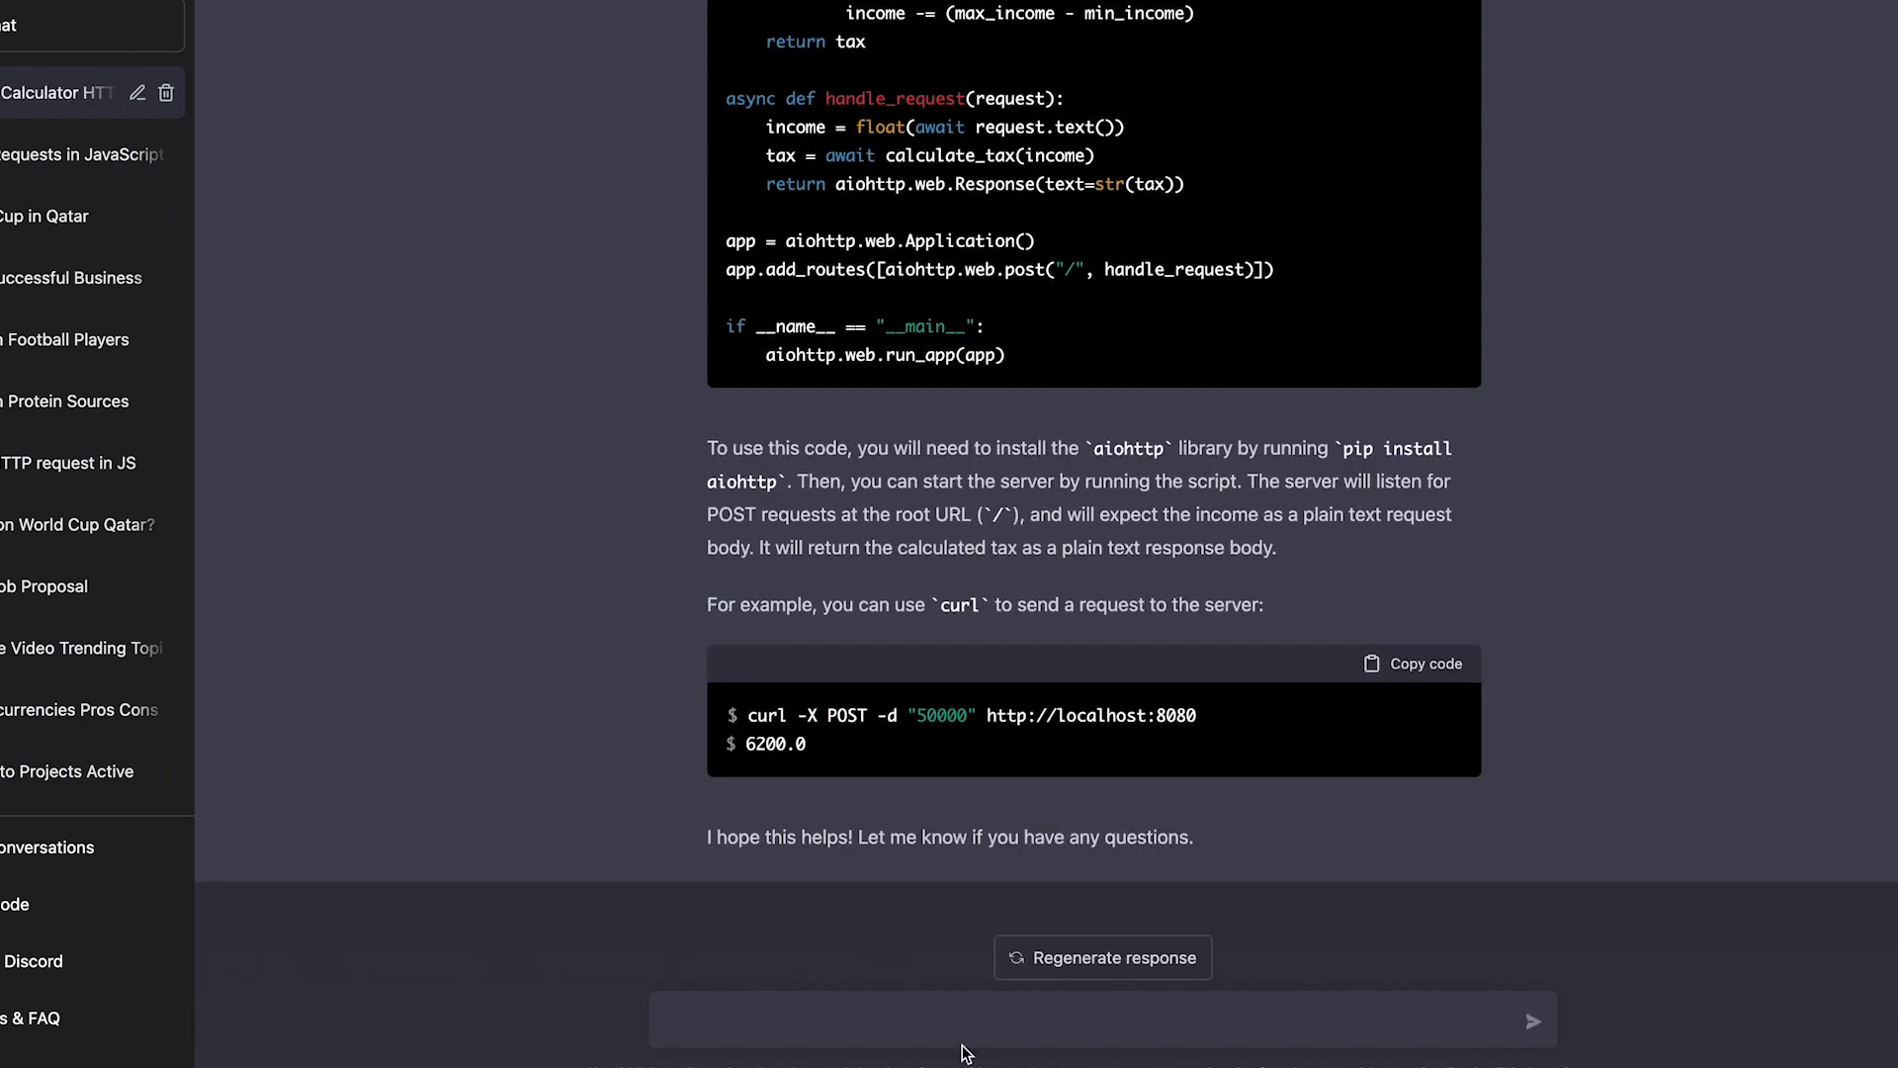
Step: Ask where to paste the code and for step-by-step instructions to run it
type("Where should I copy and paste this code so")
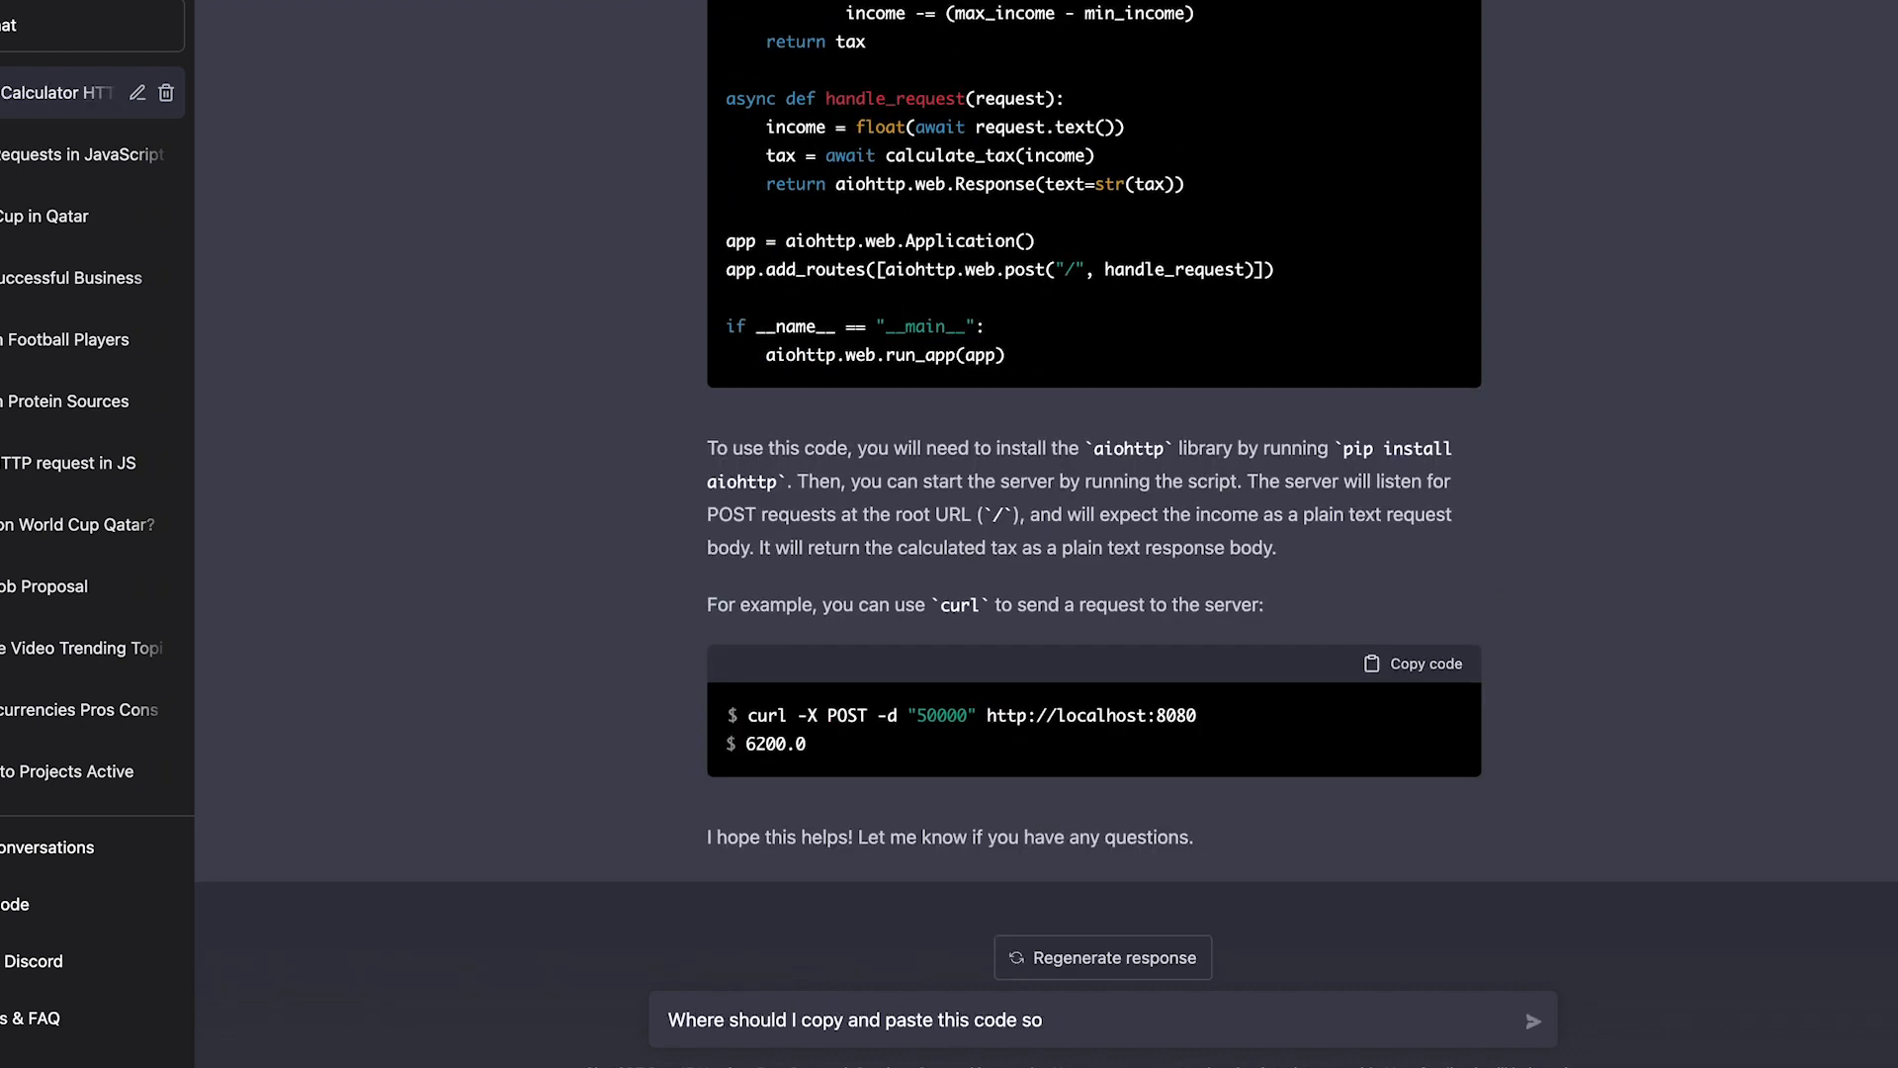
type("to actually see the calculator and test it")
key("Enter")
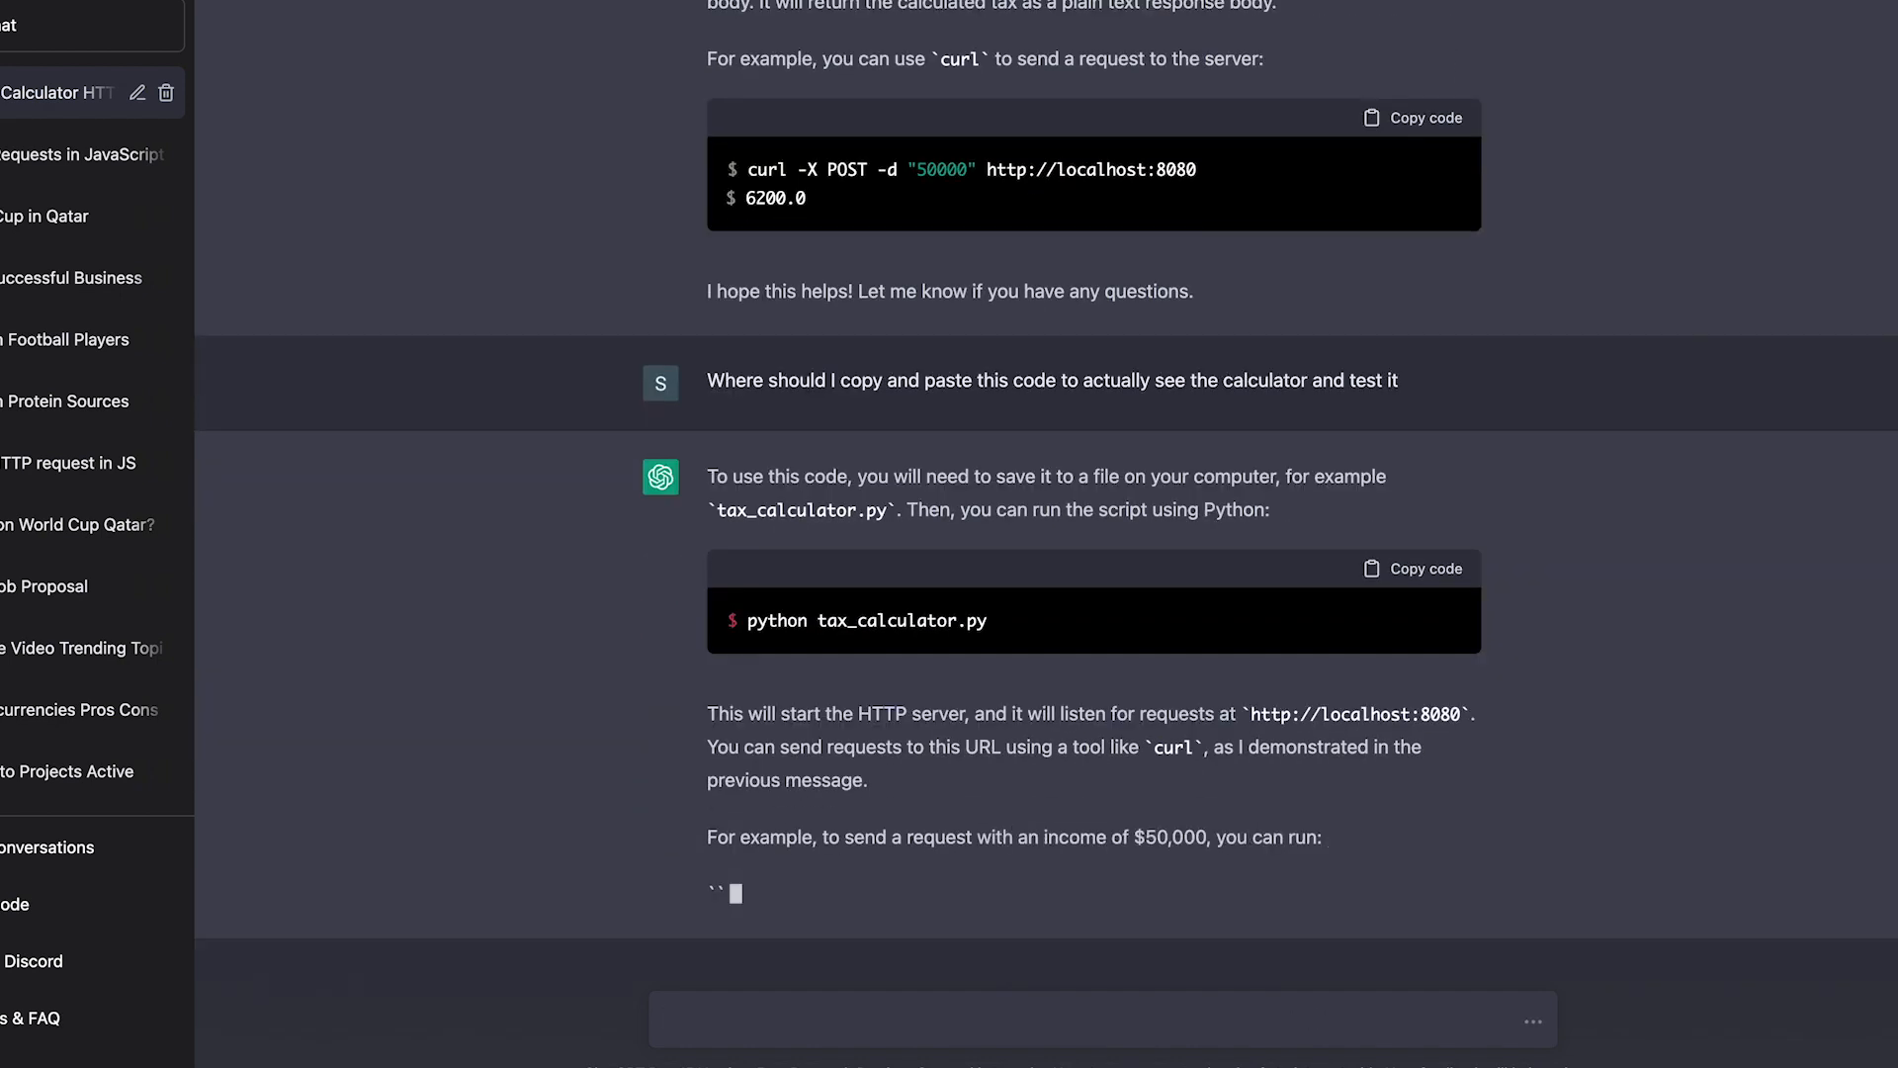
type("Explain me in steps what to do in order to s")
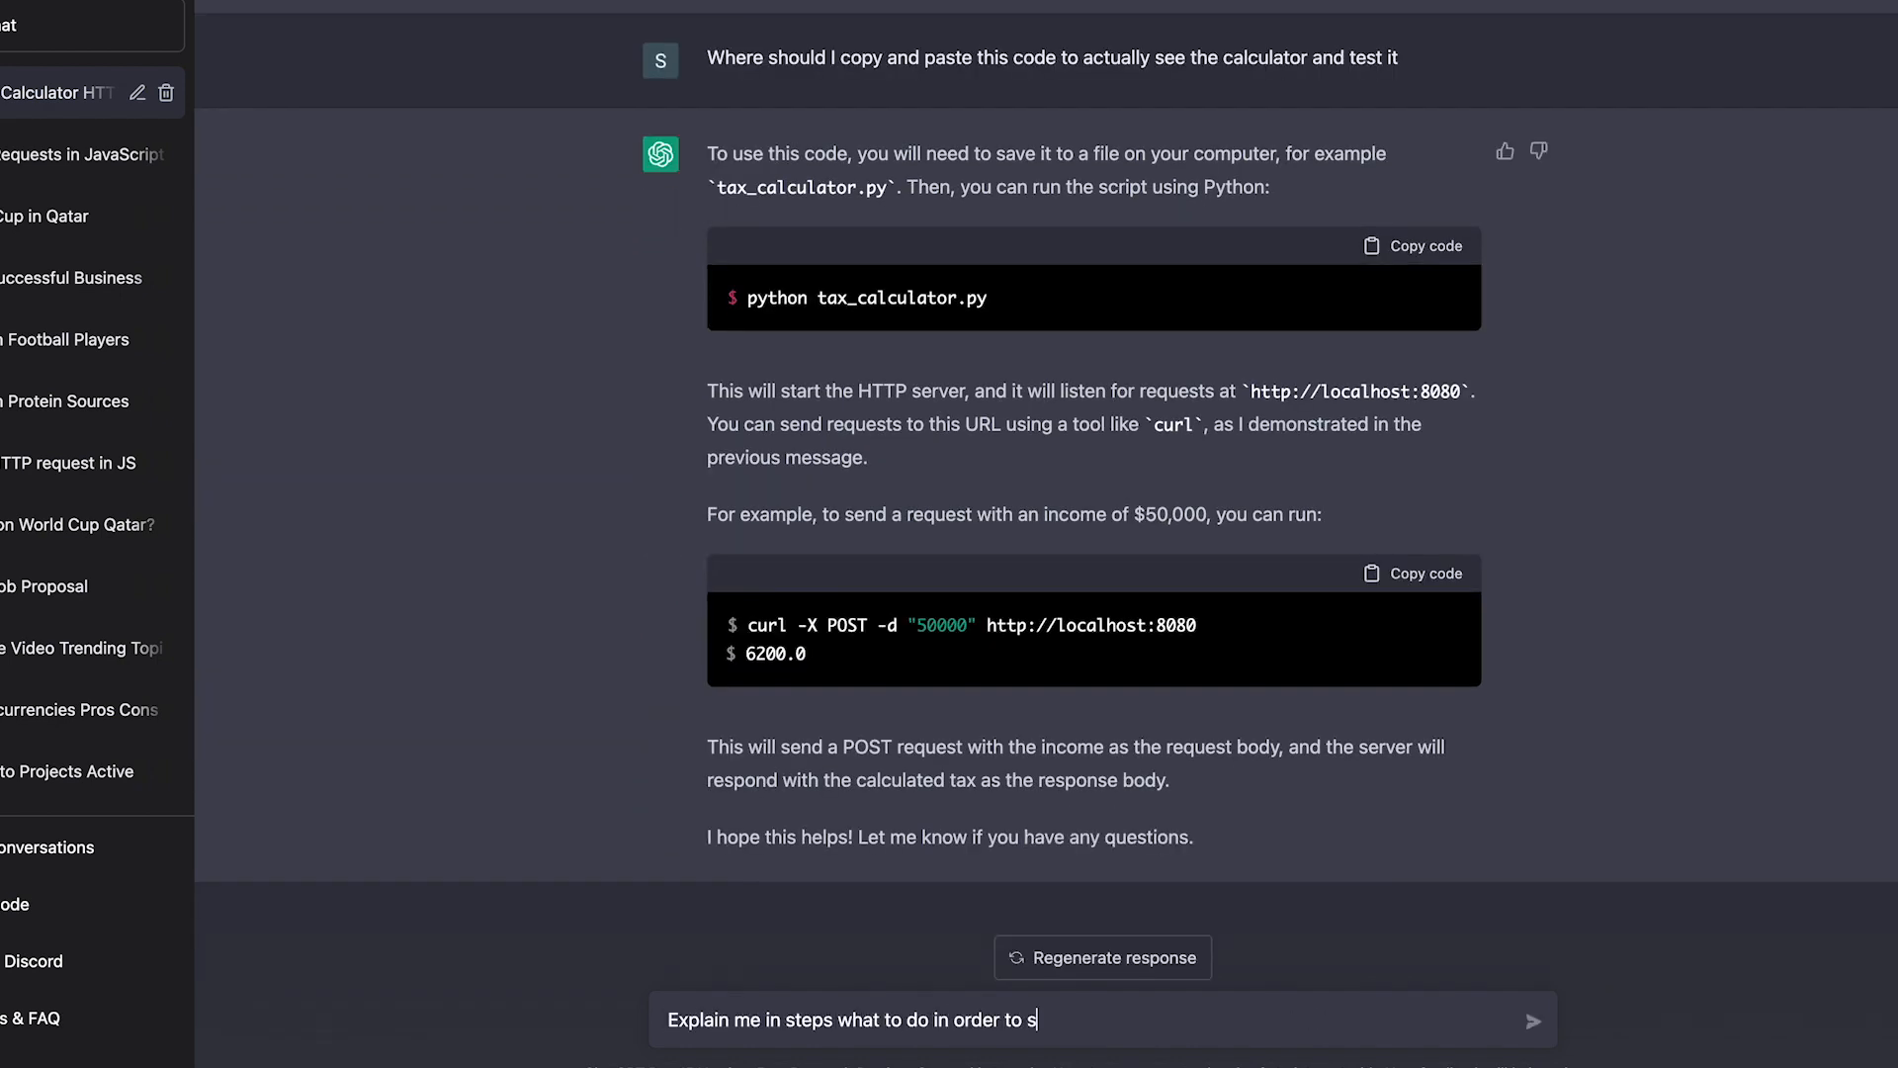
key("Enter")
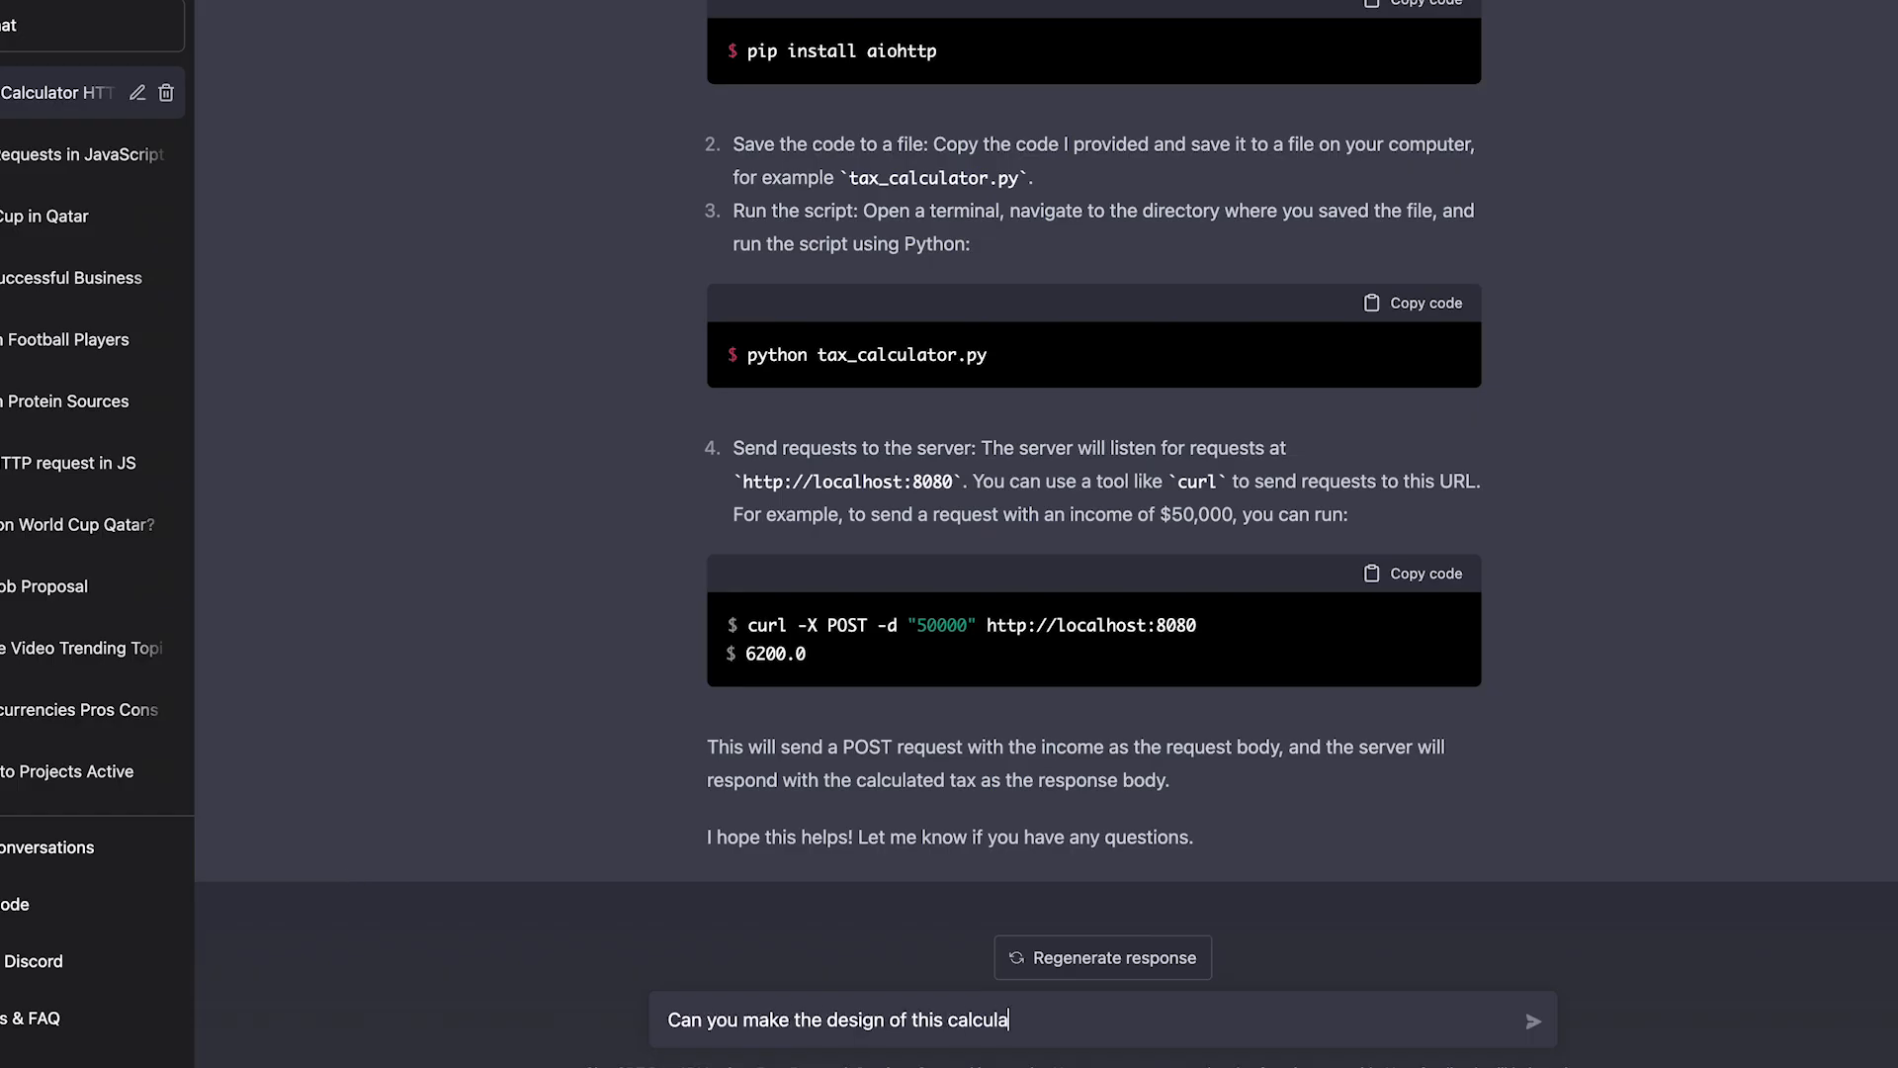
Step: Ask for a more modern calculator design and read through the generated HTML/CSS code
key("Enter")
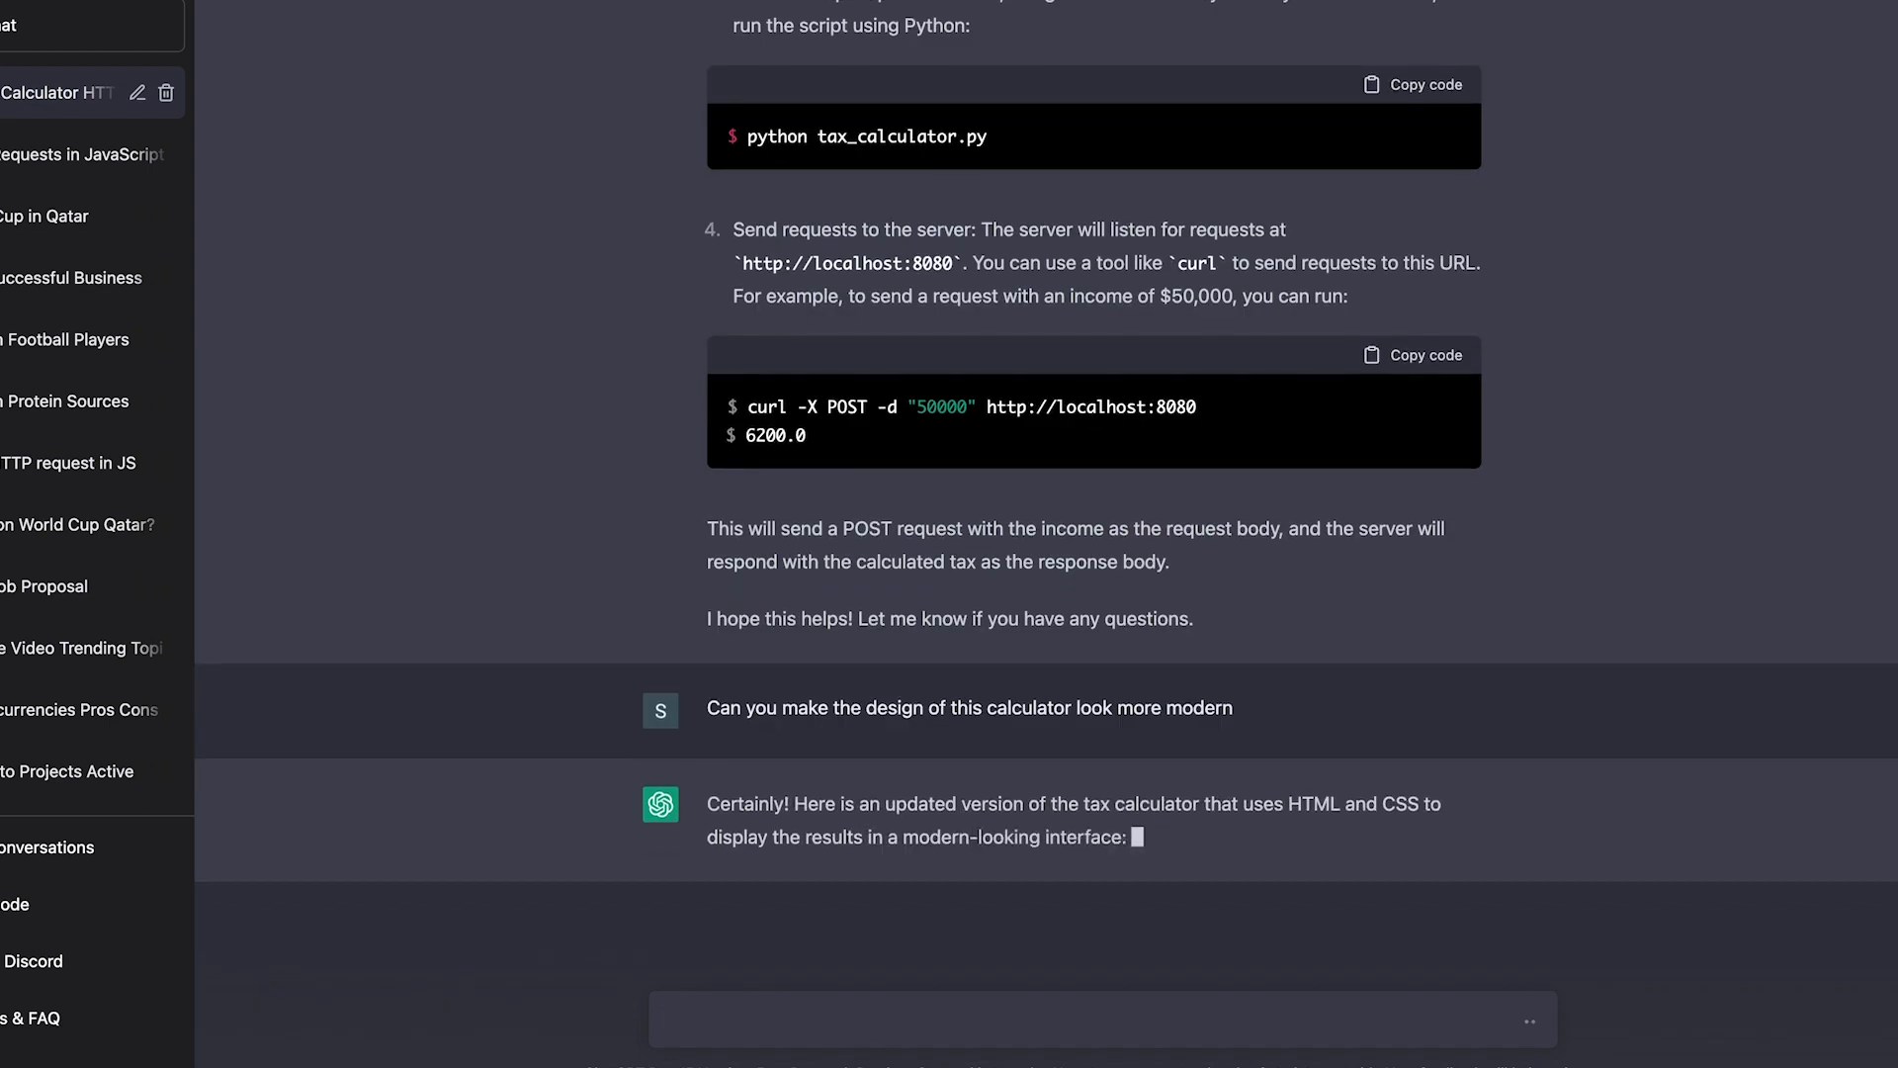
scroll("down", 3)
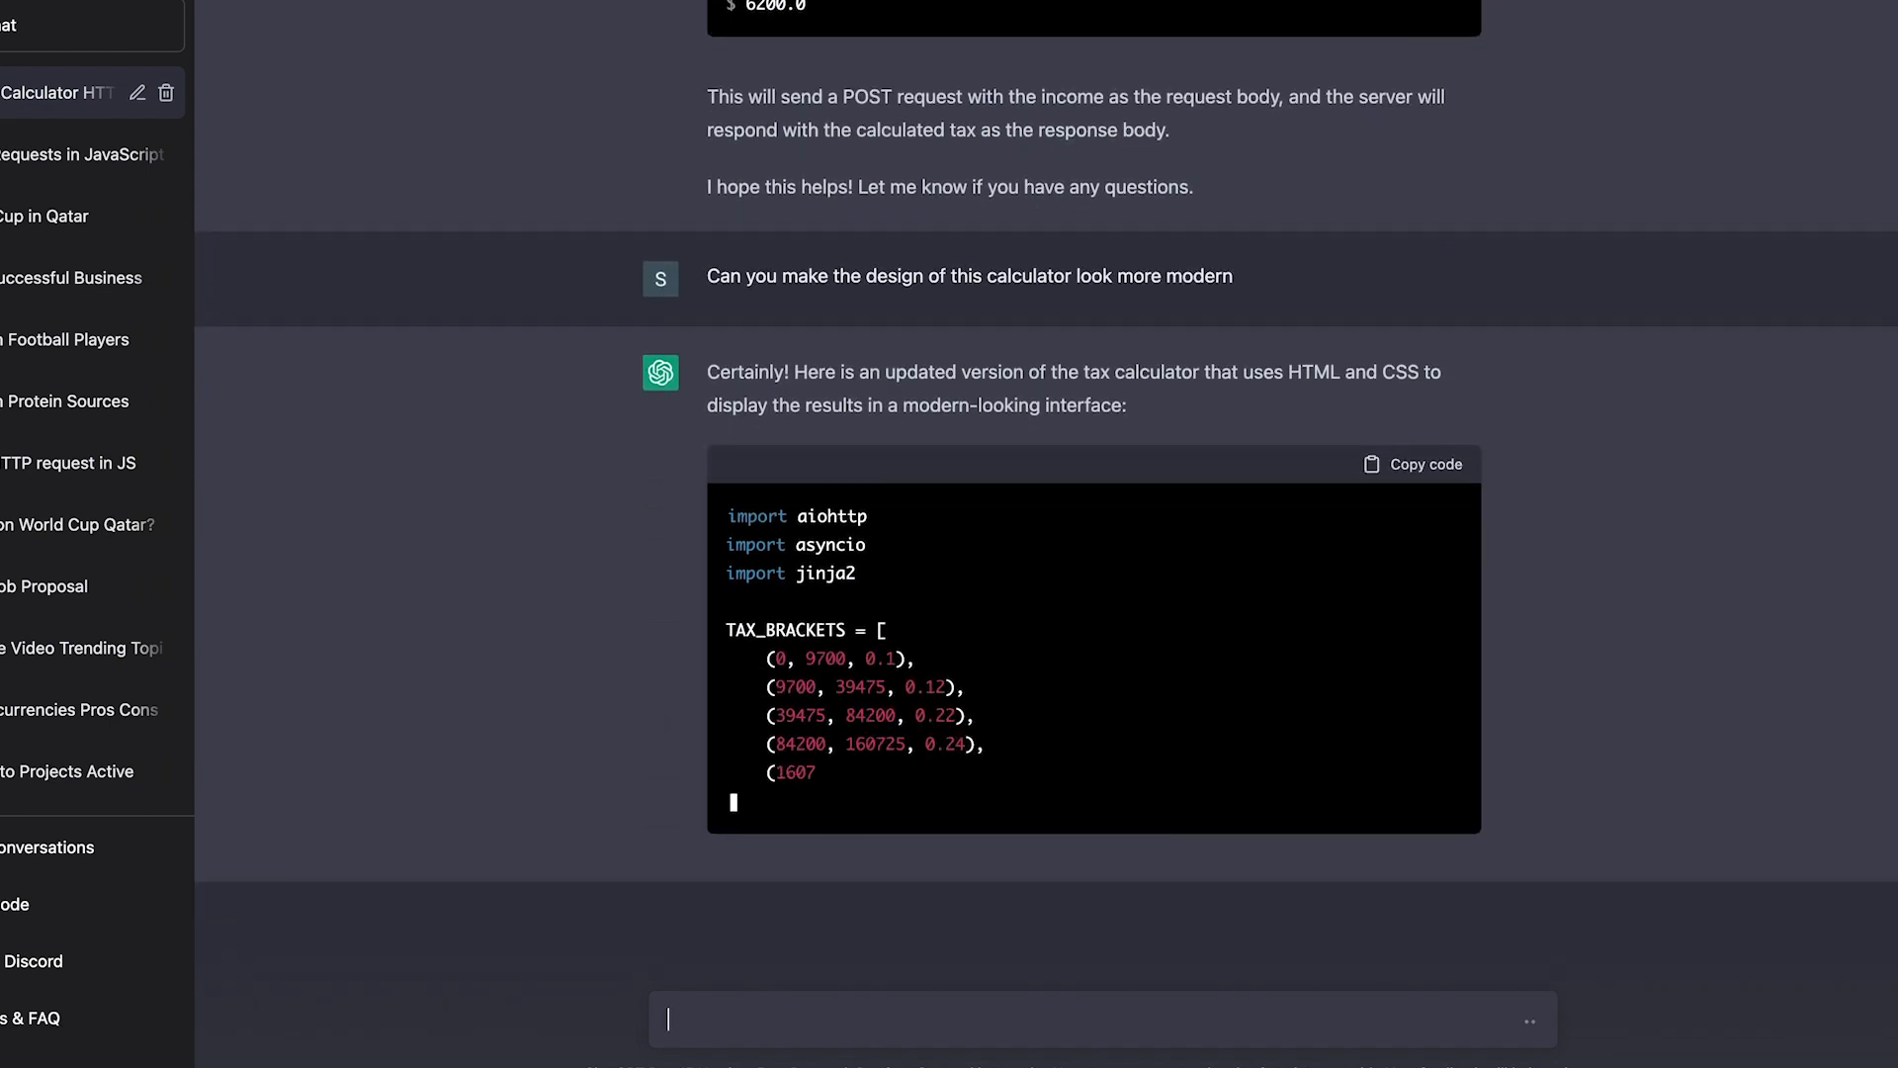
scroll("down", 3)
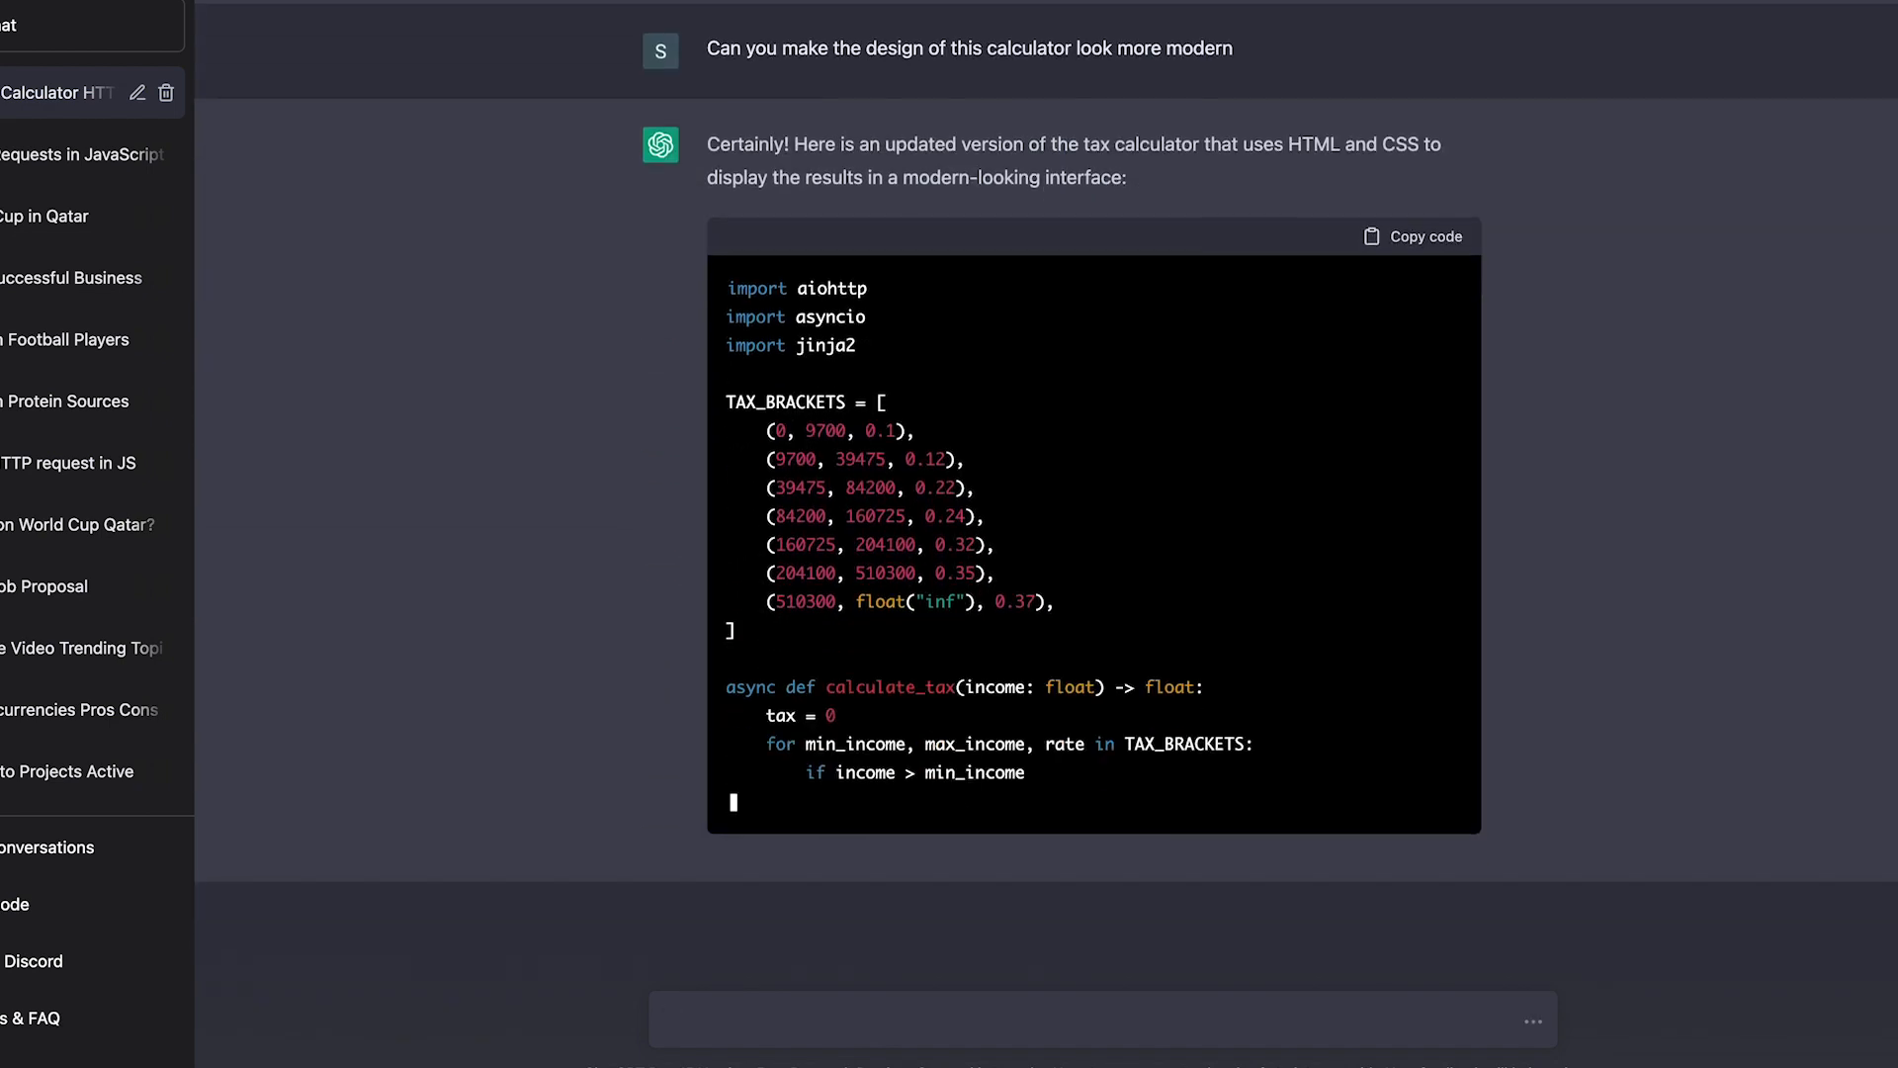
scroll("down", 3)
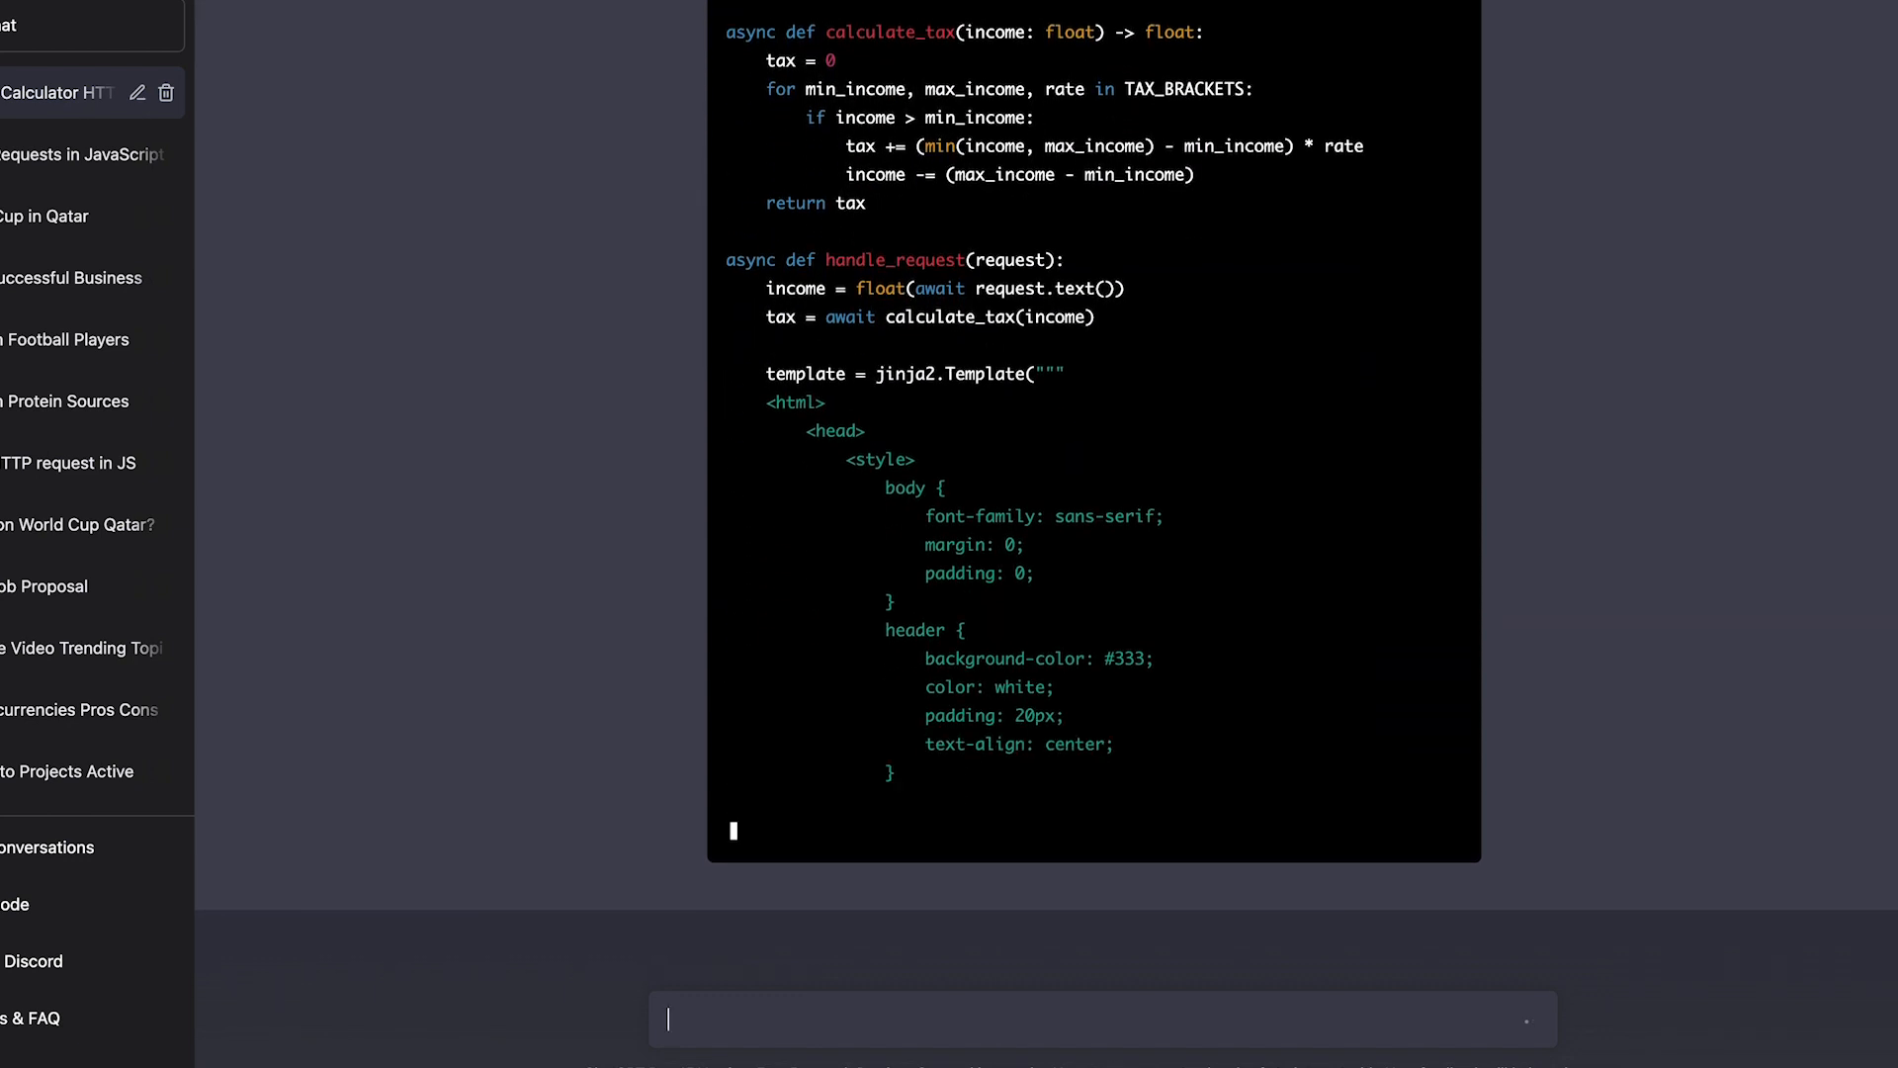
scroll("down", 3)
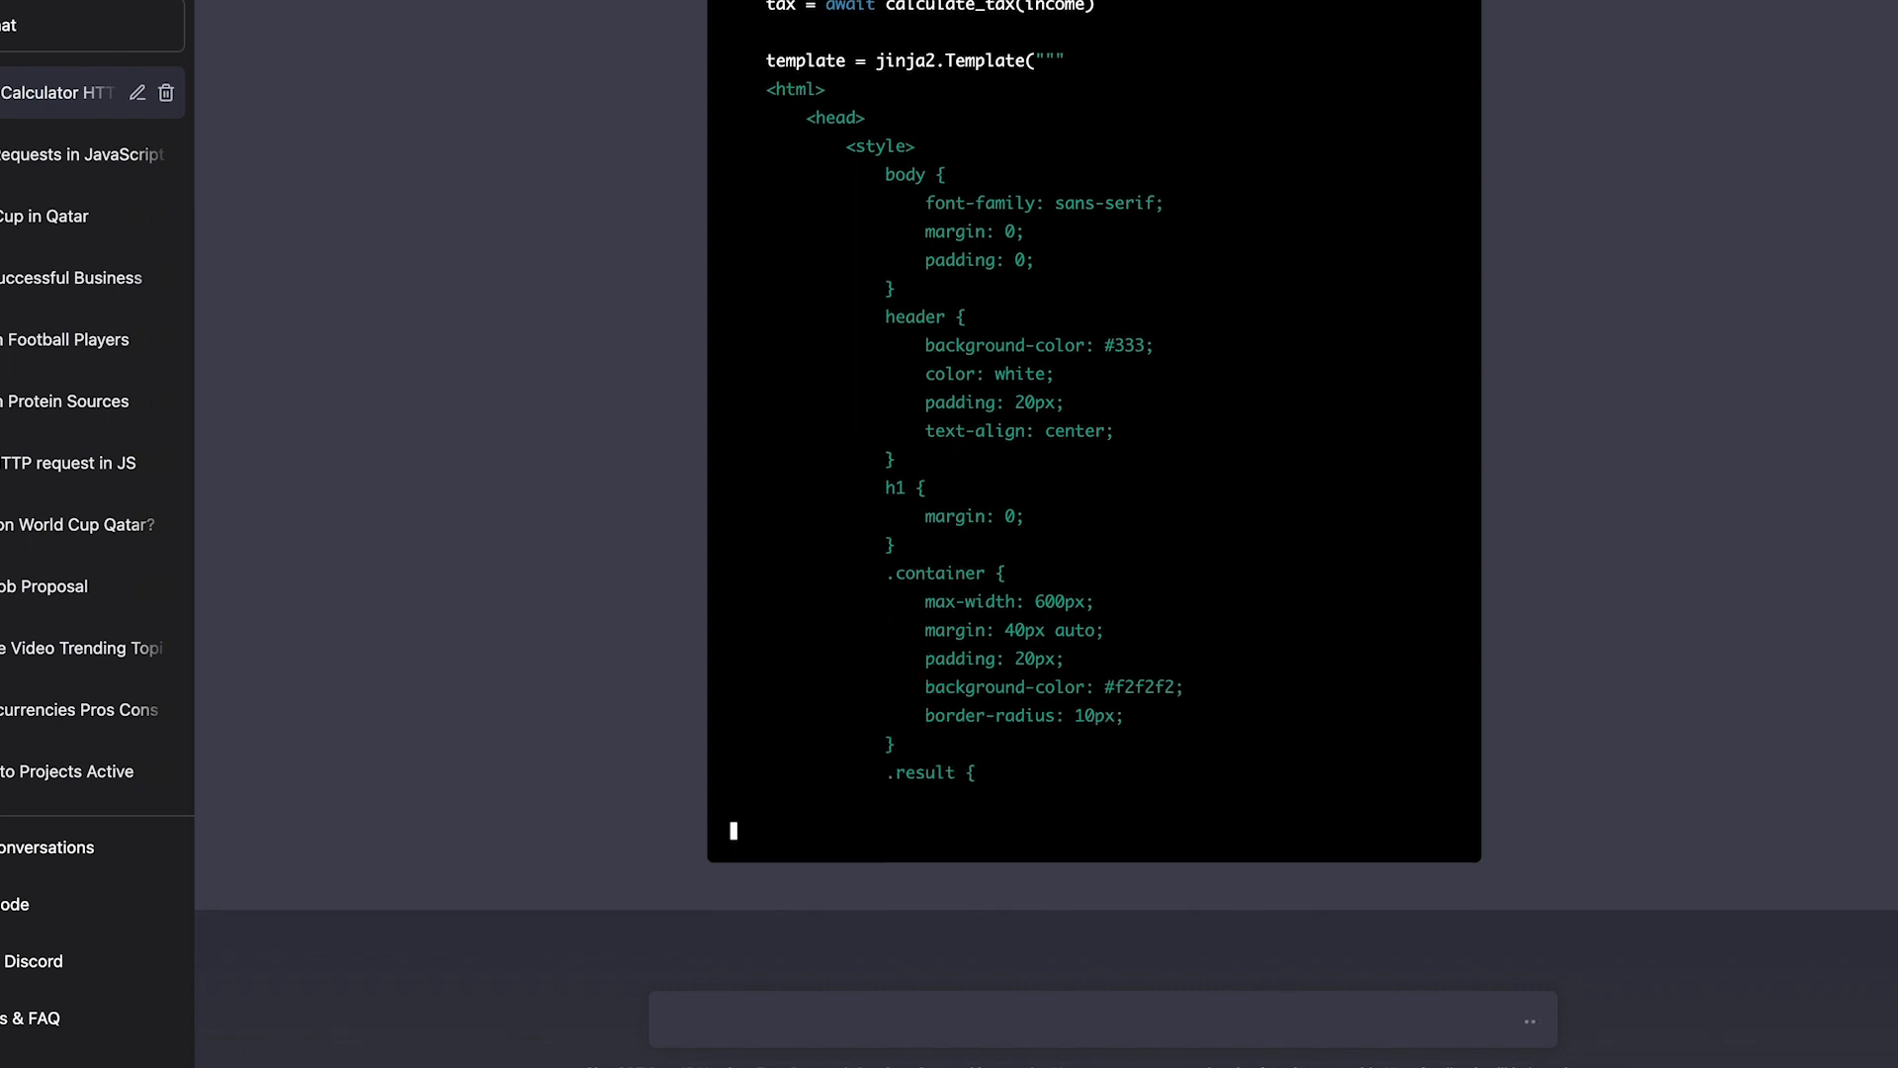
scroll("down", 3)
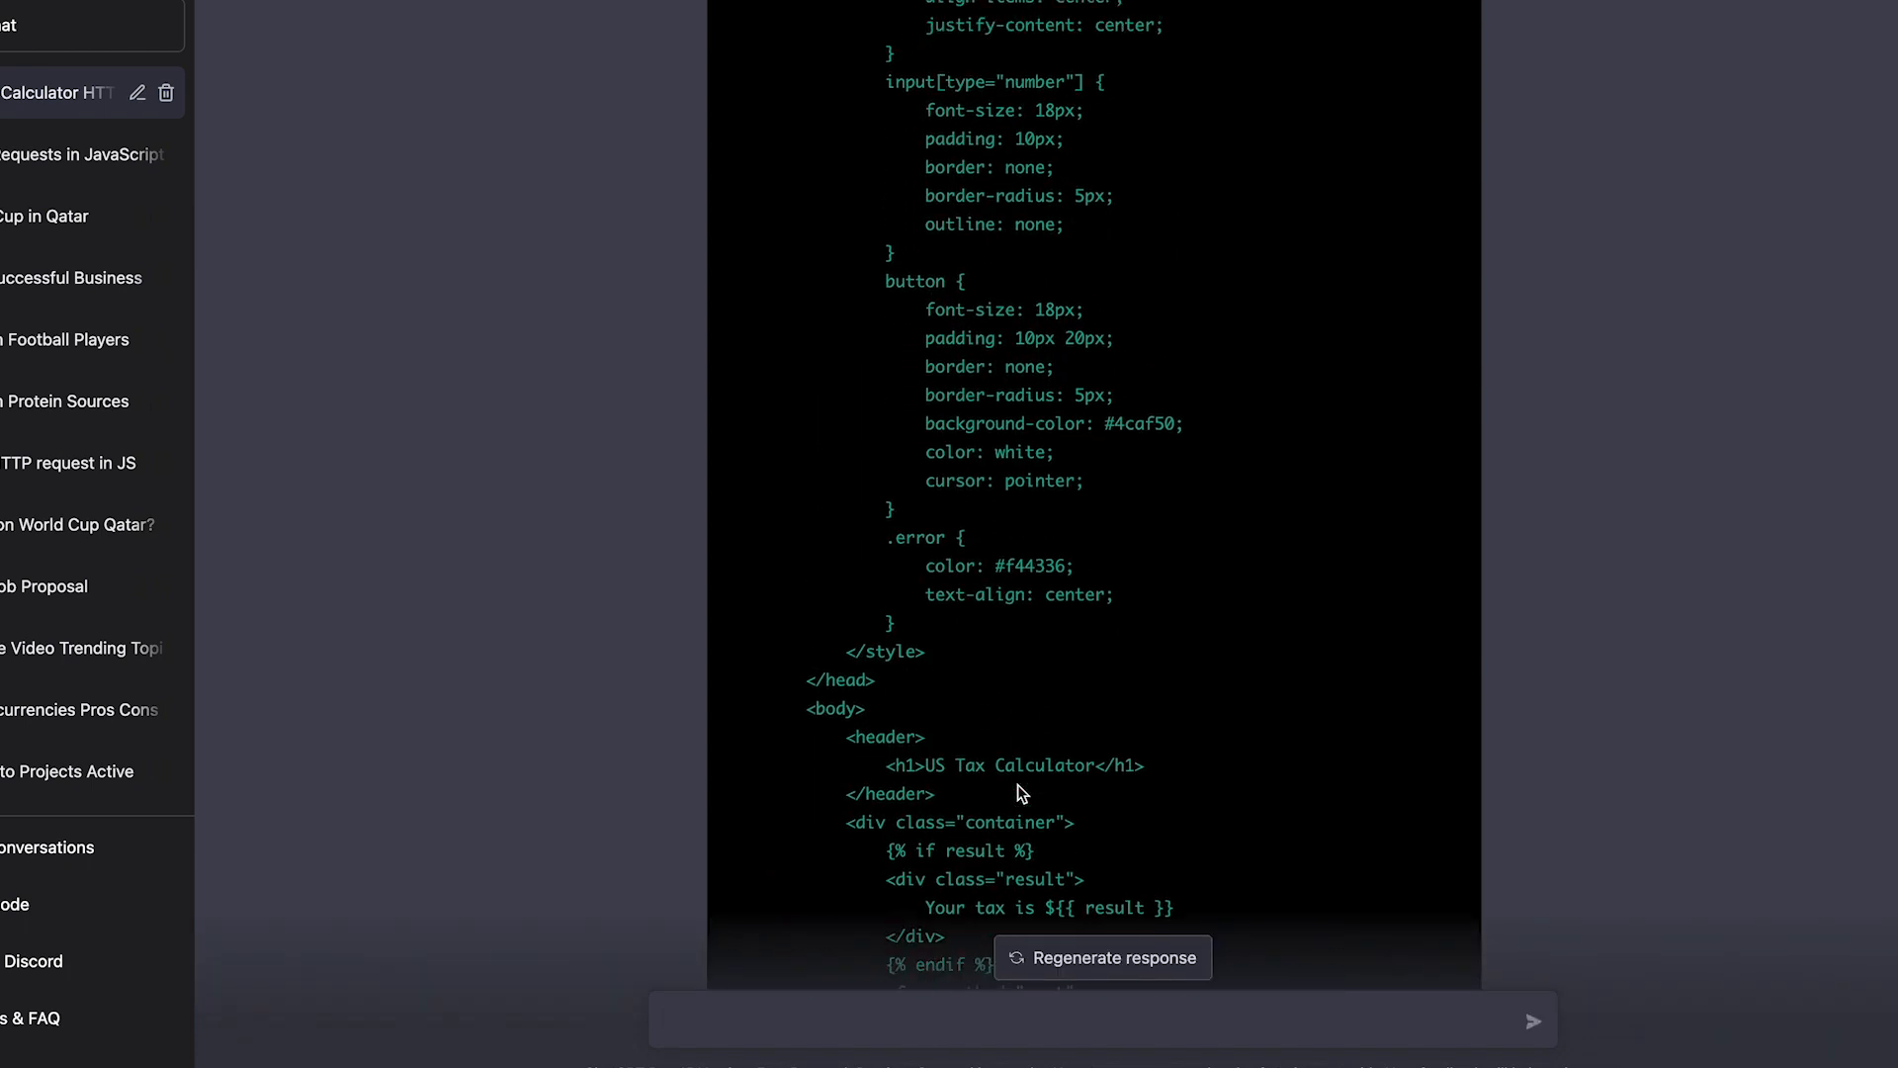
scroll("up", 3)
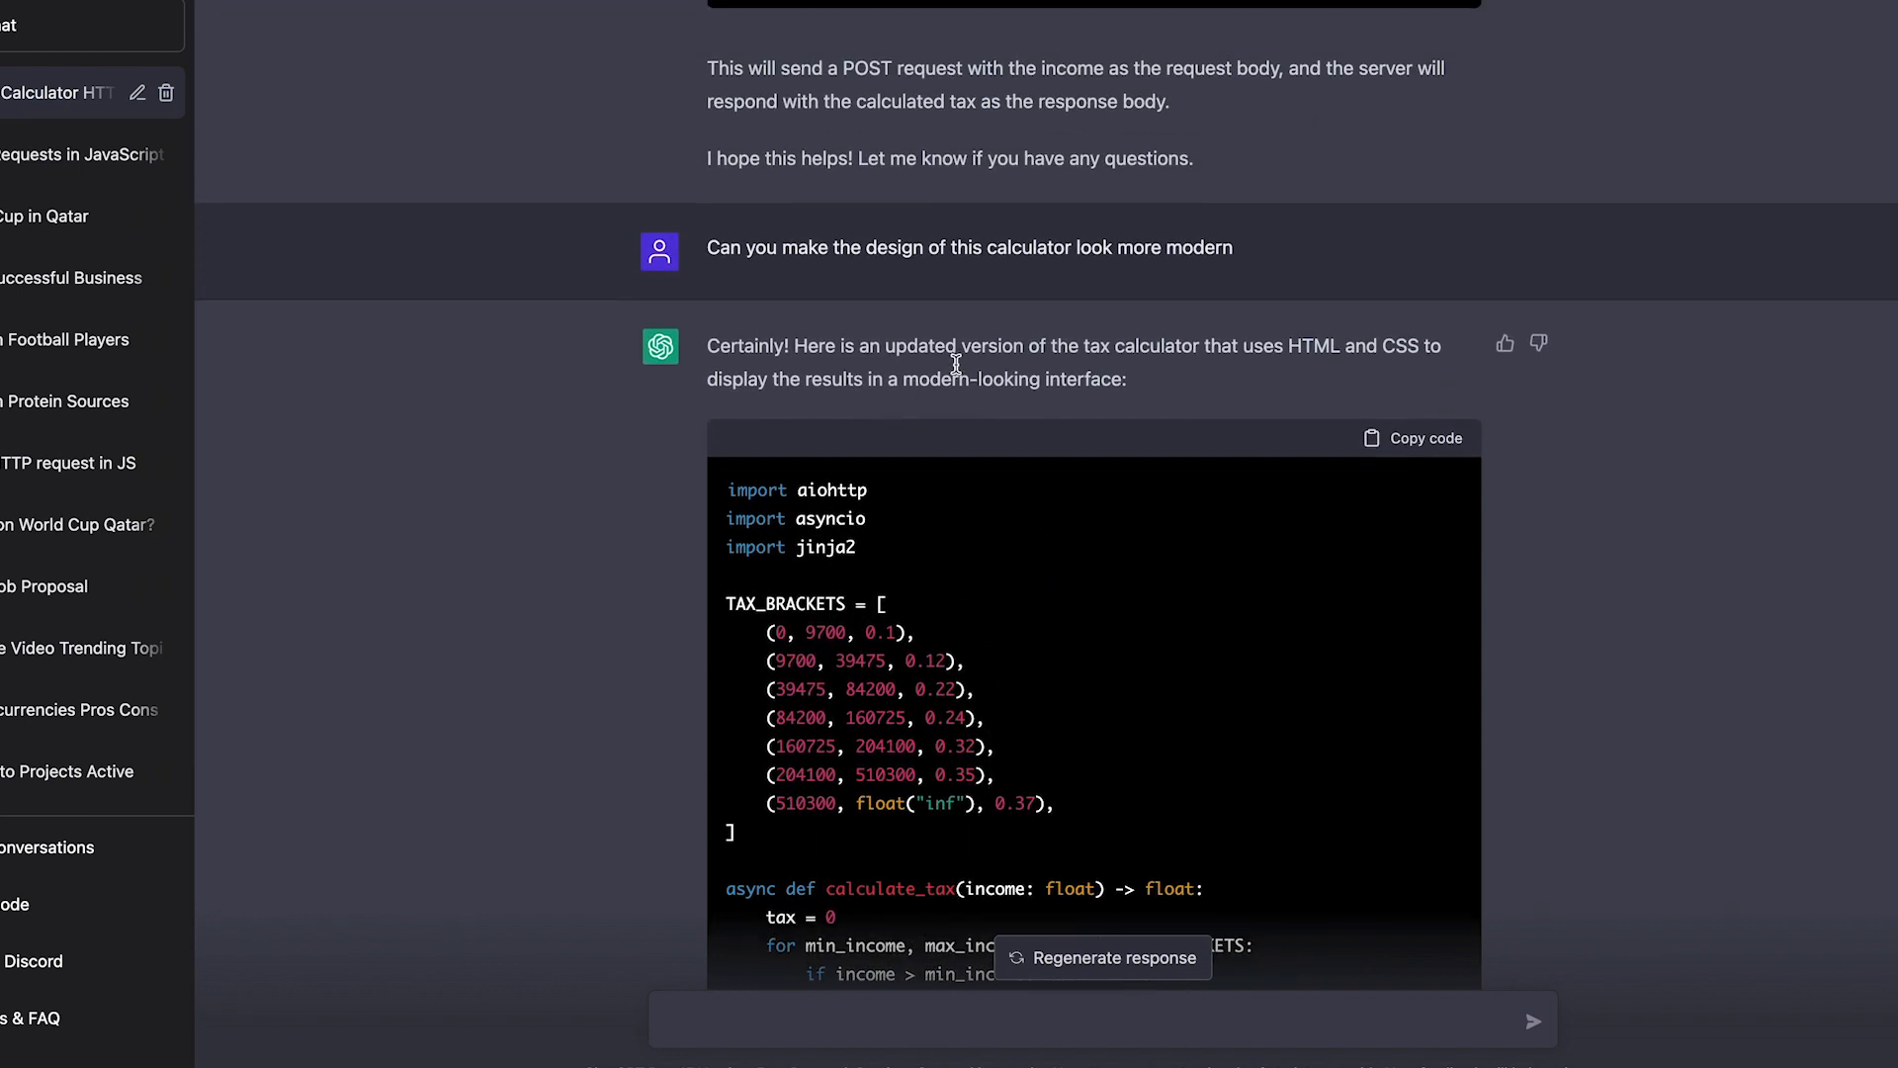
mouse_move(929, 249)
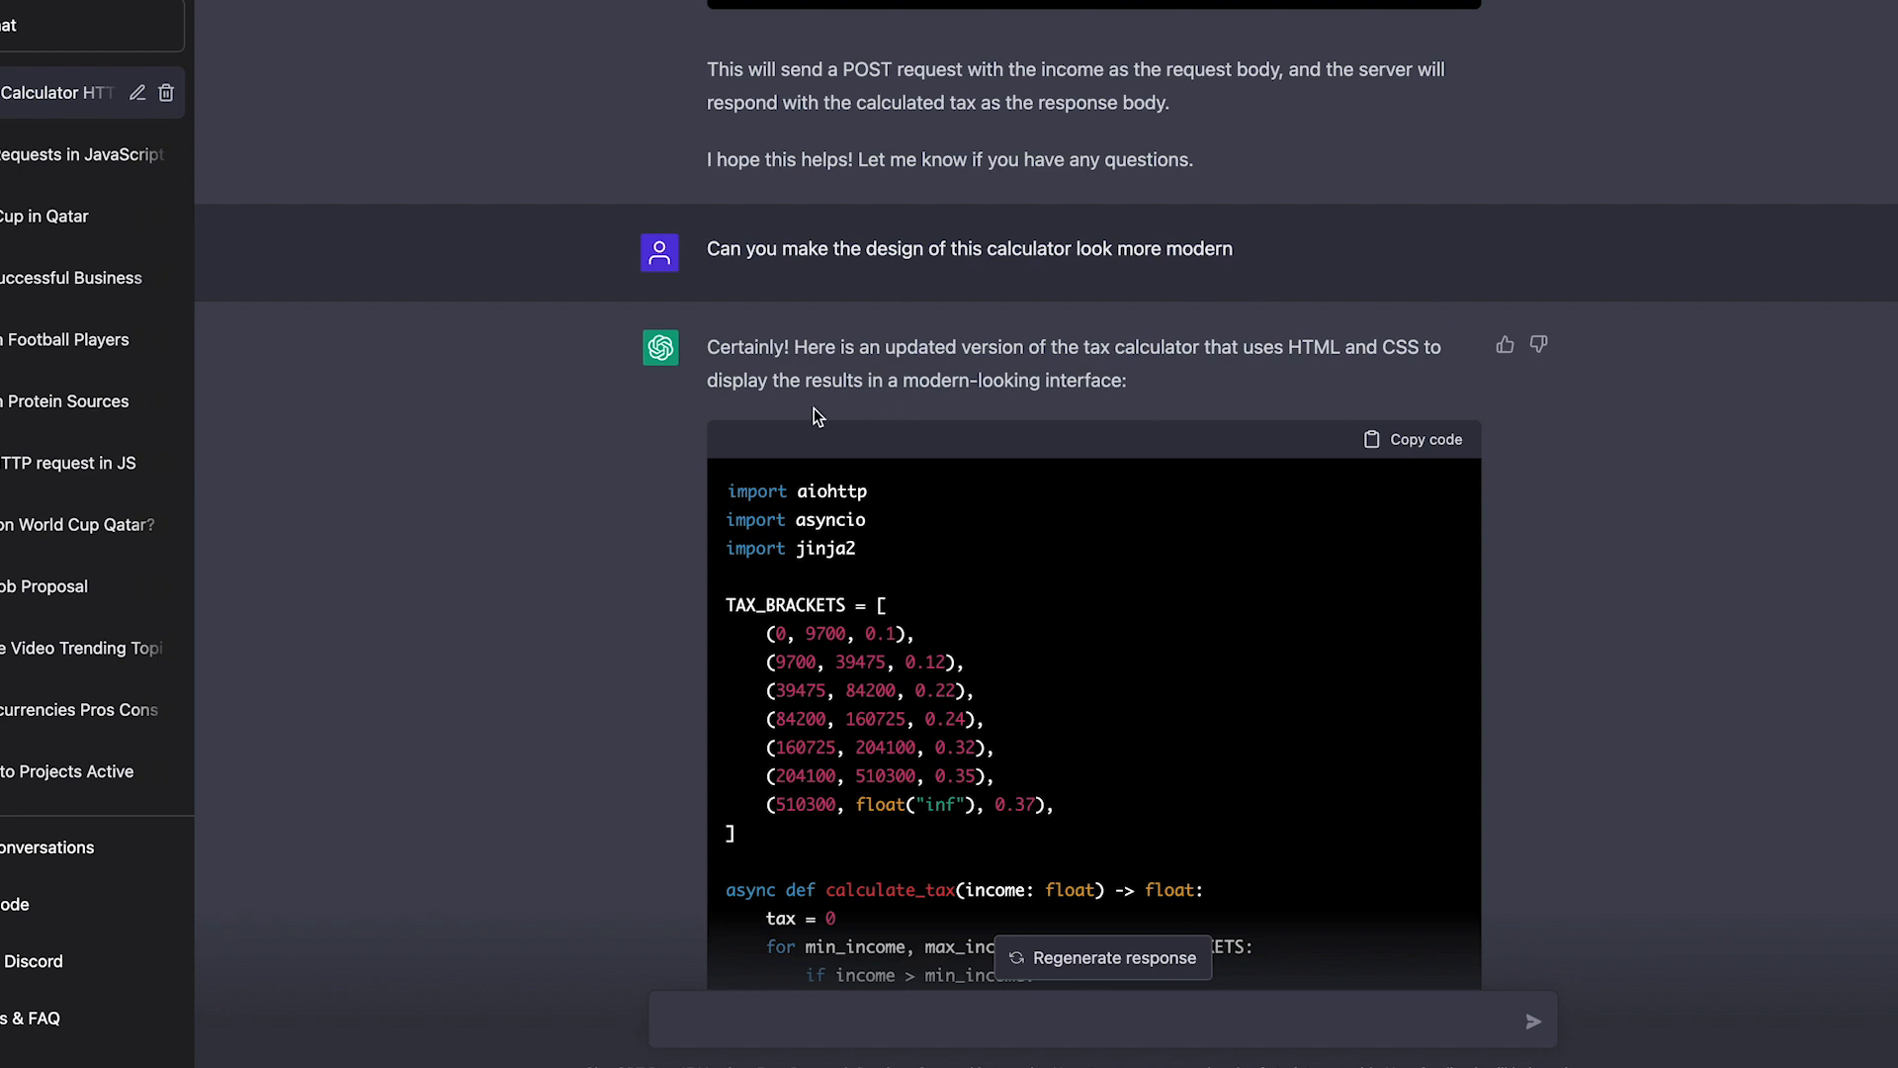
scroll("down", 3)
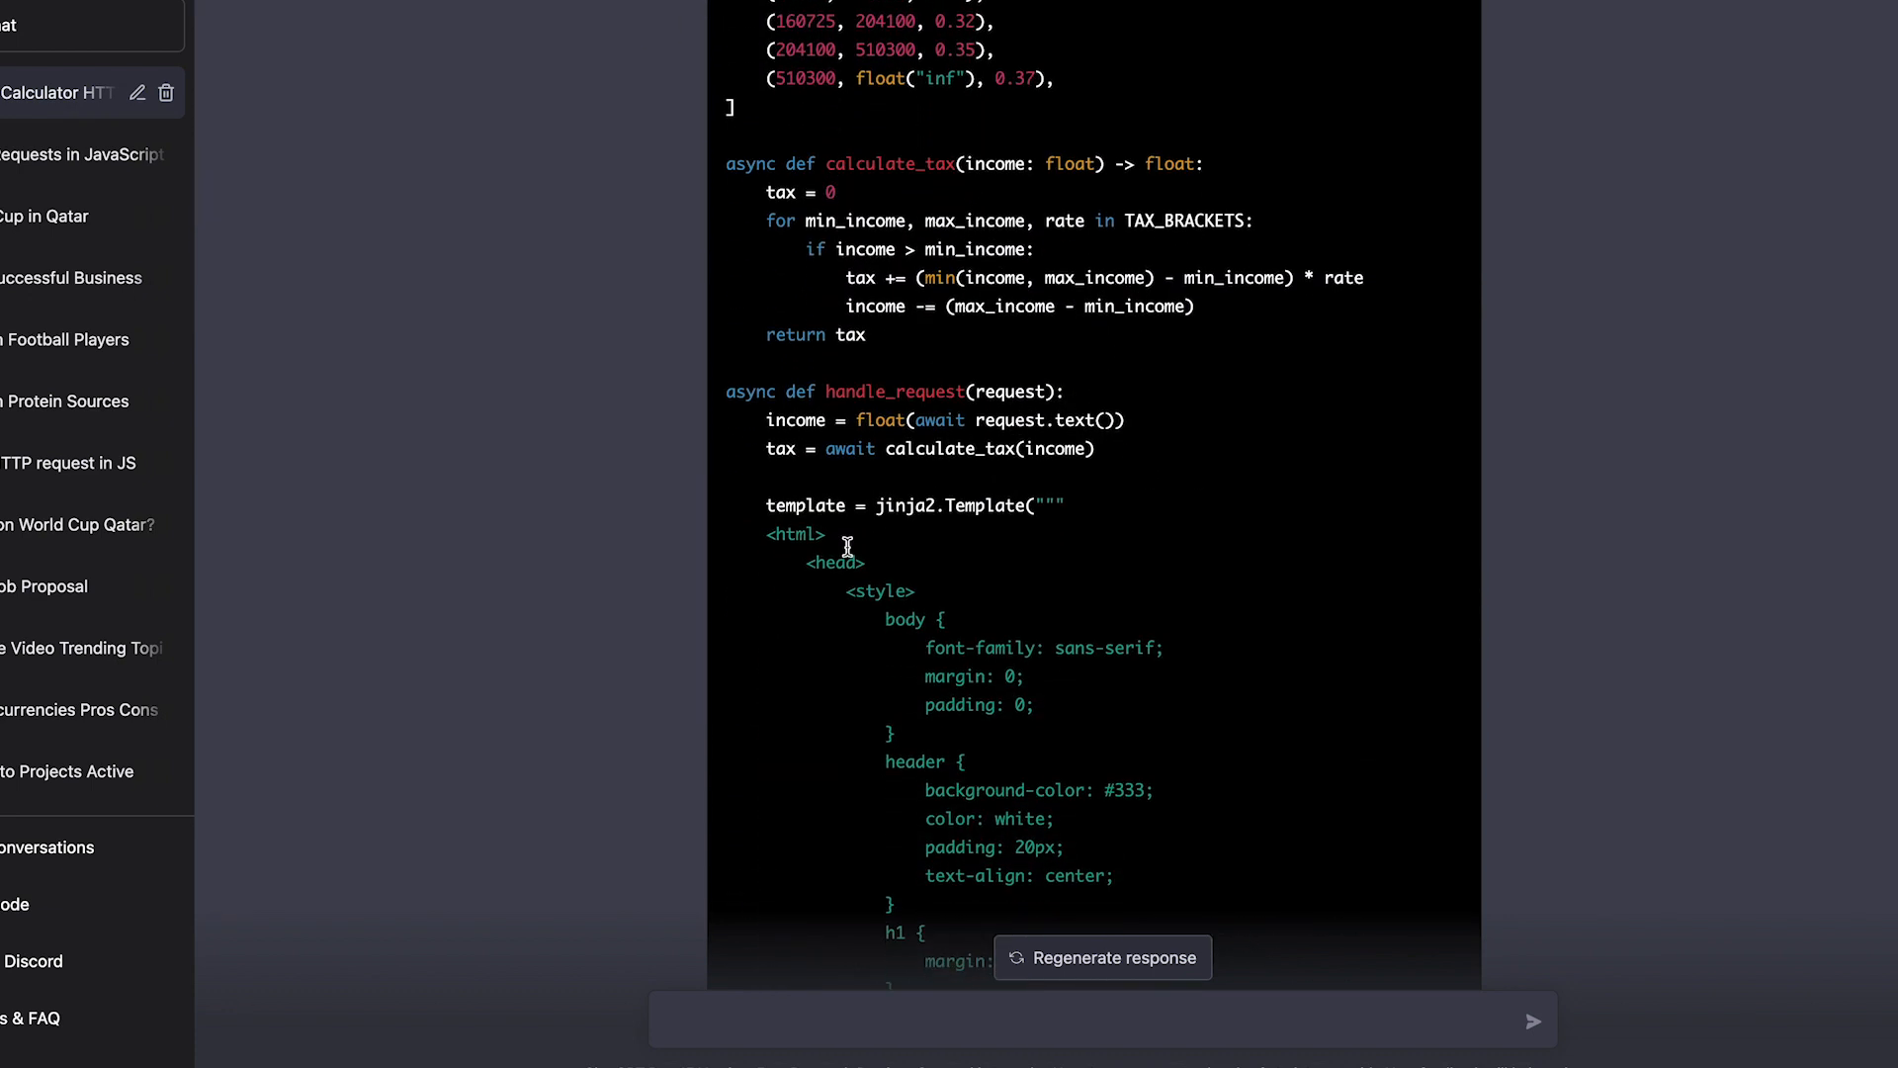
scroll("down", 3)
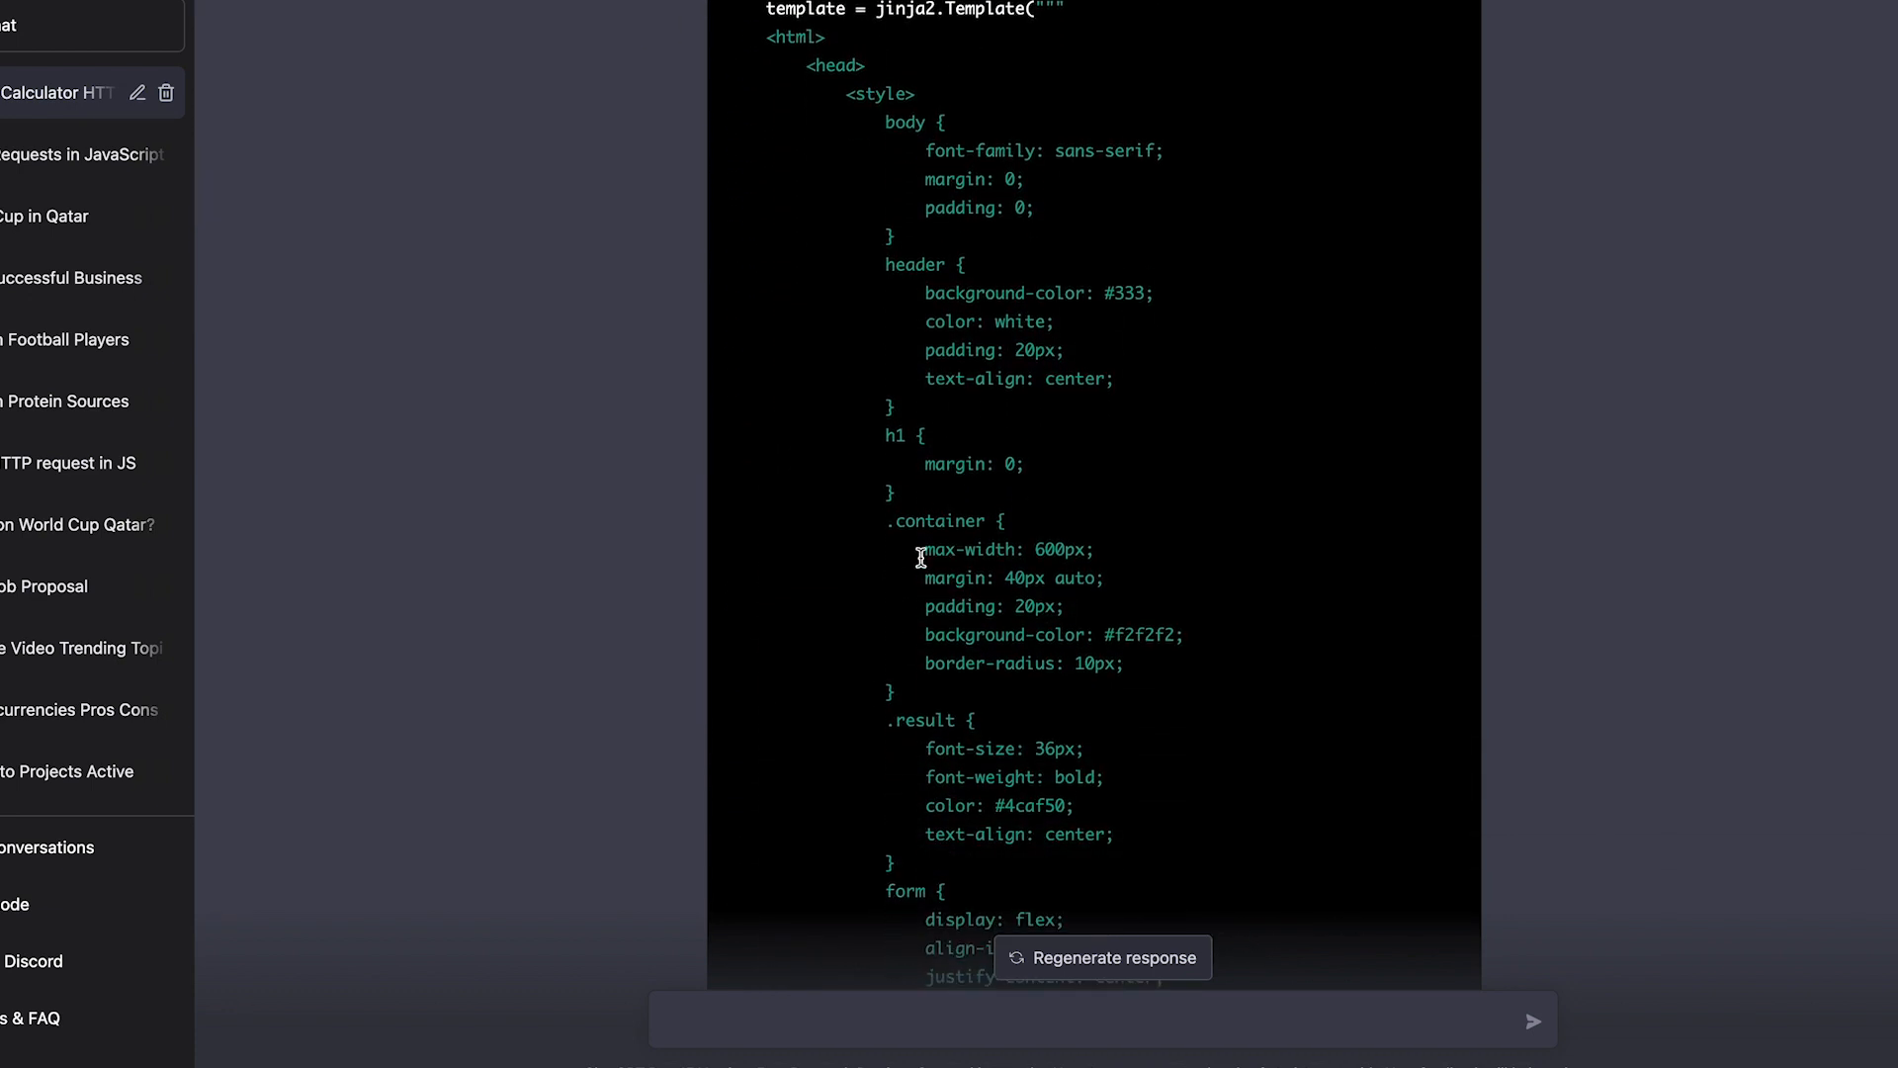
scroll("down", 3)
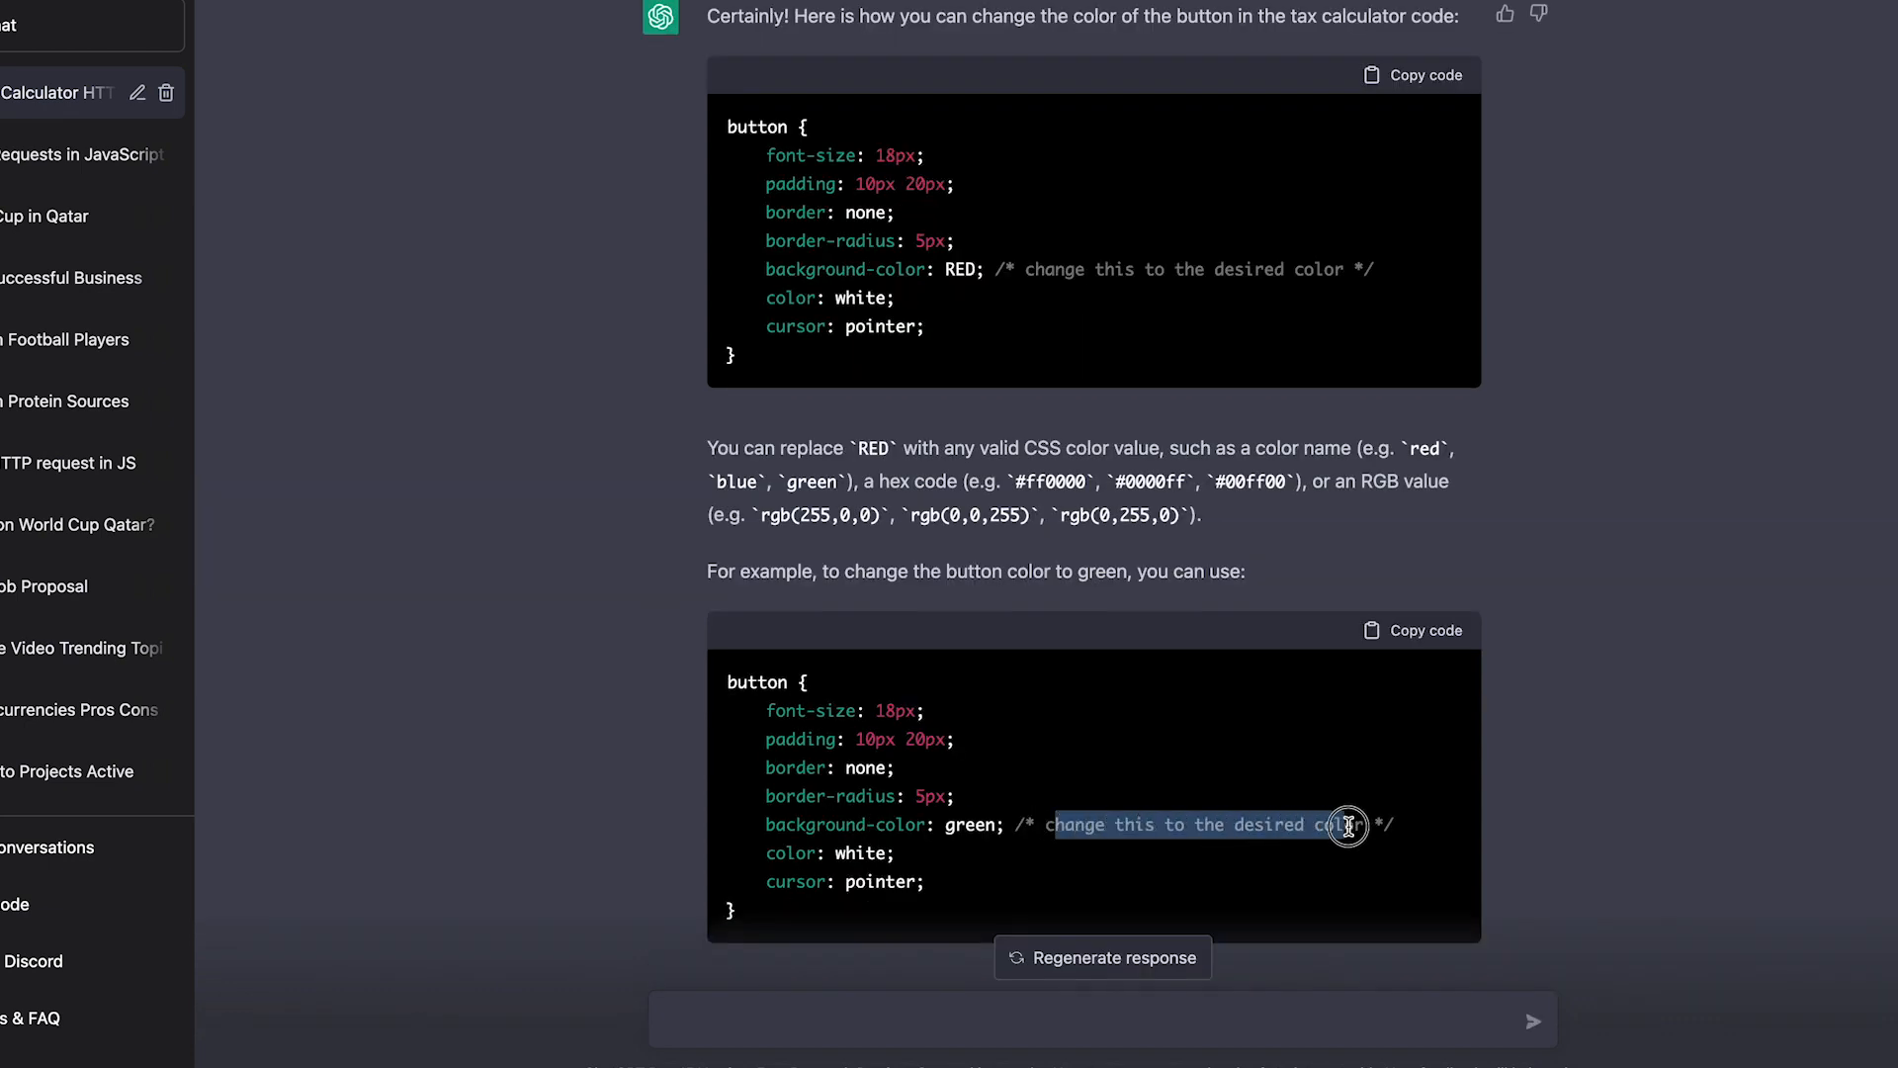
Step: Read through the corrected button CSS with the 'bordre' typo fixed
scroll("down", 3)
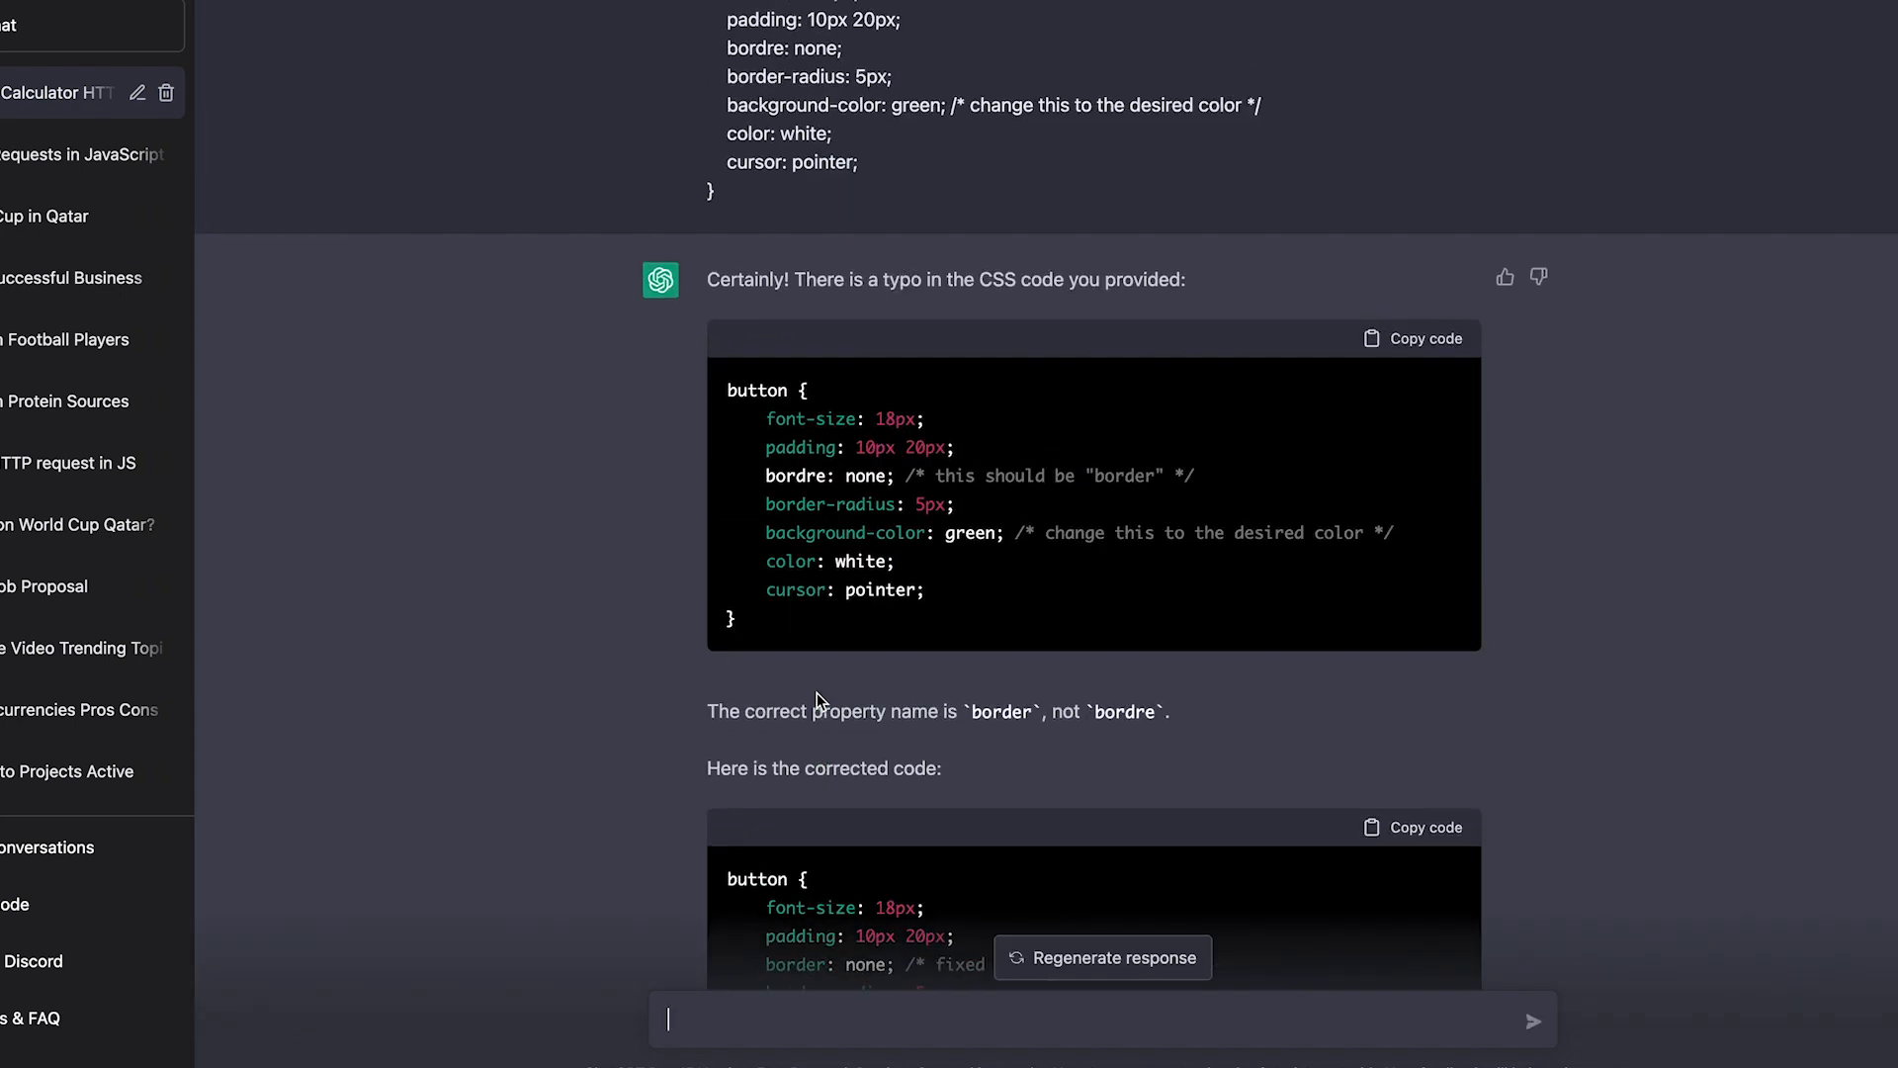
scroll("down", 3)
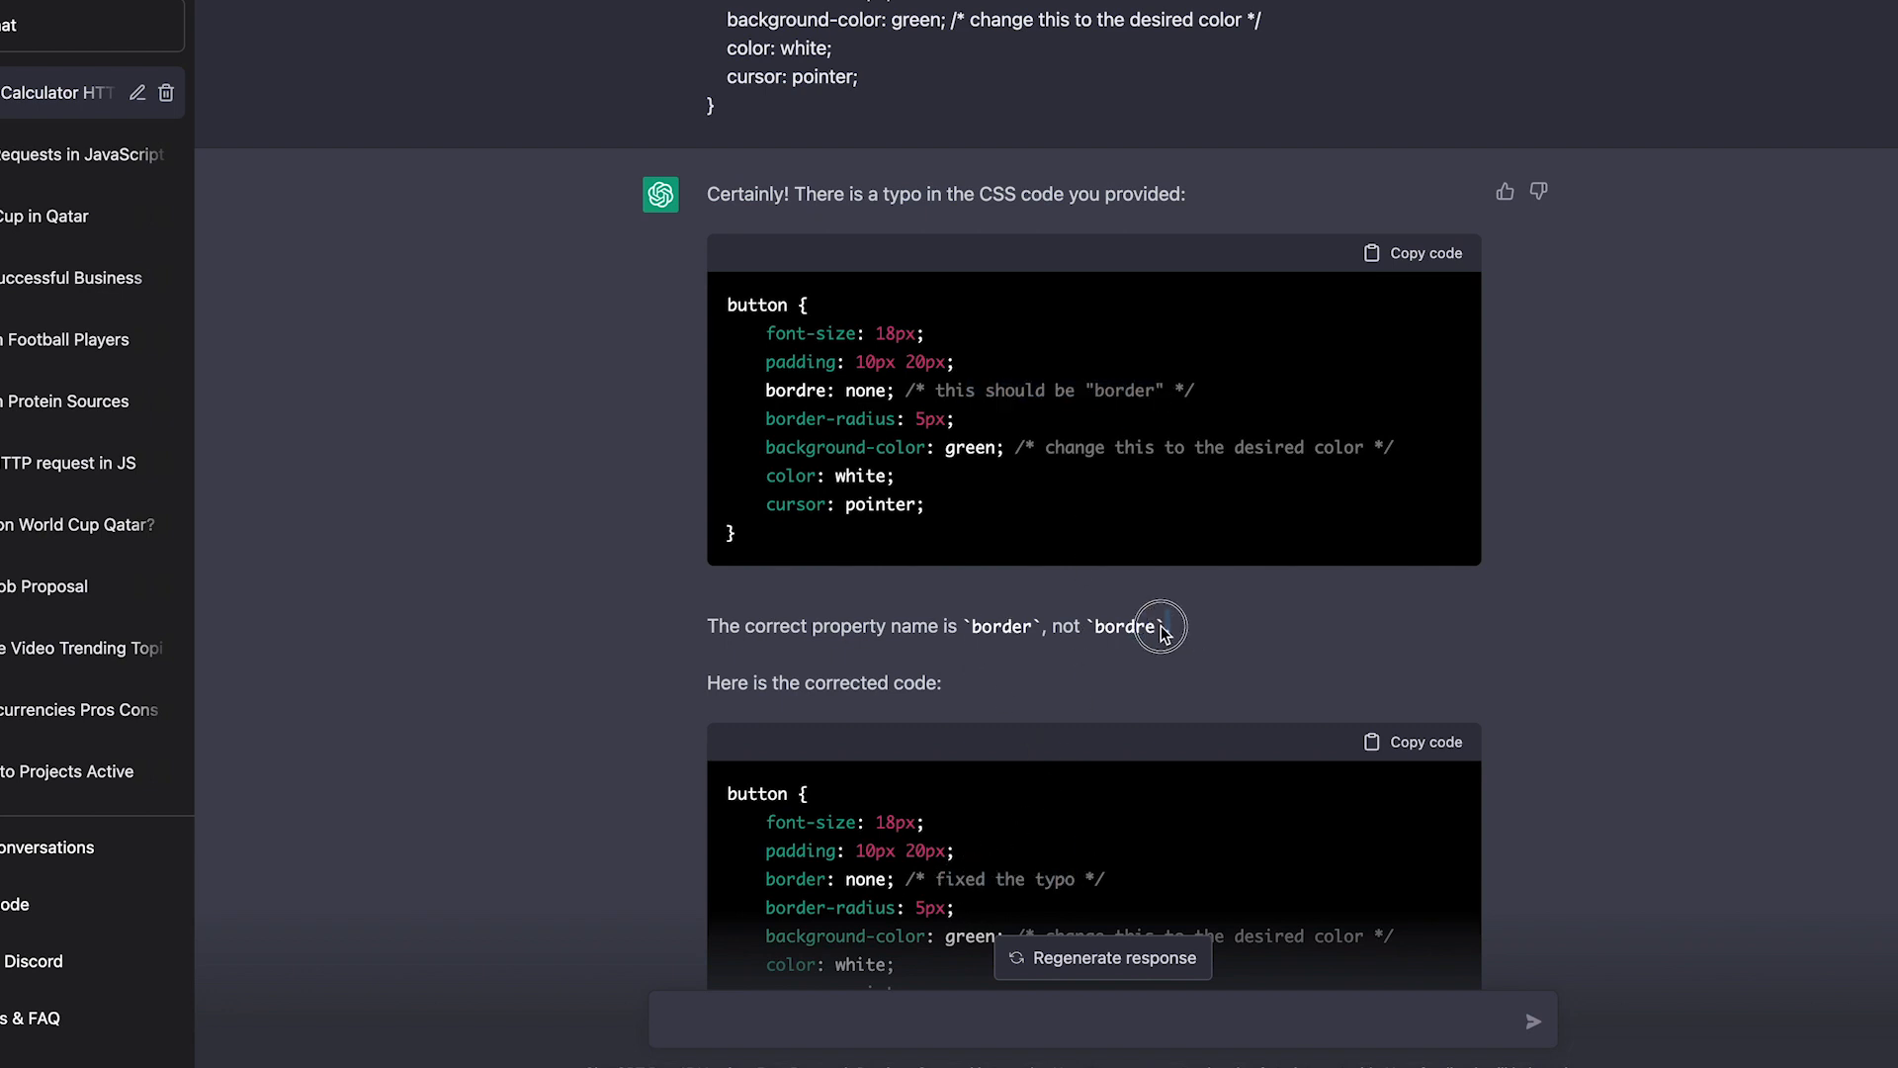
scroll("down", 3)
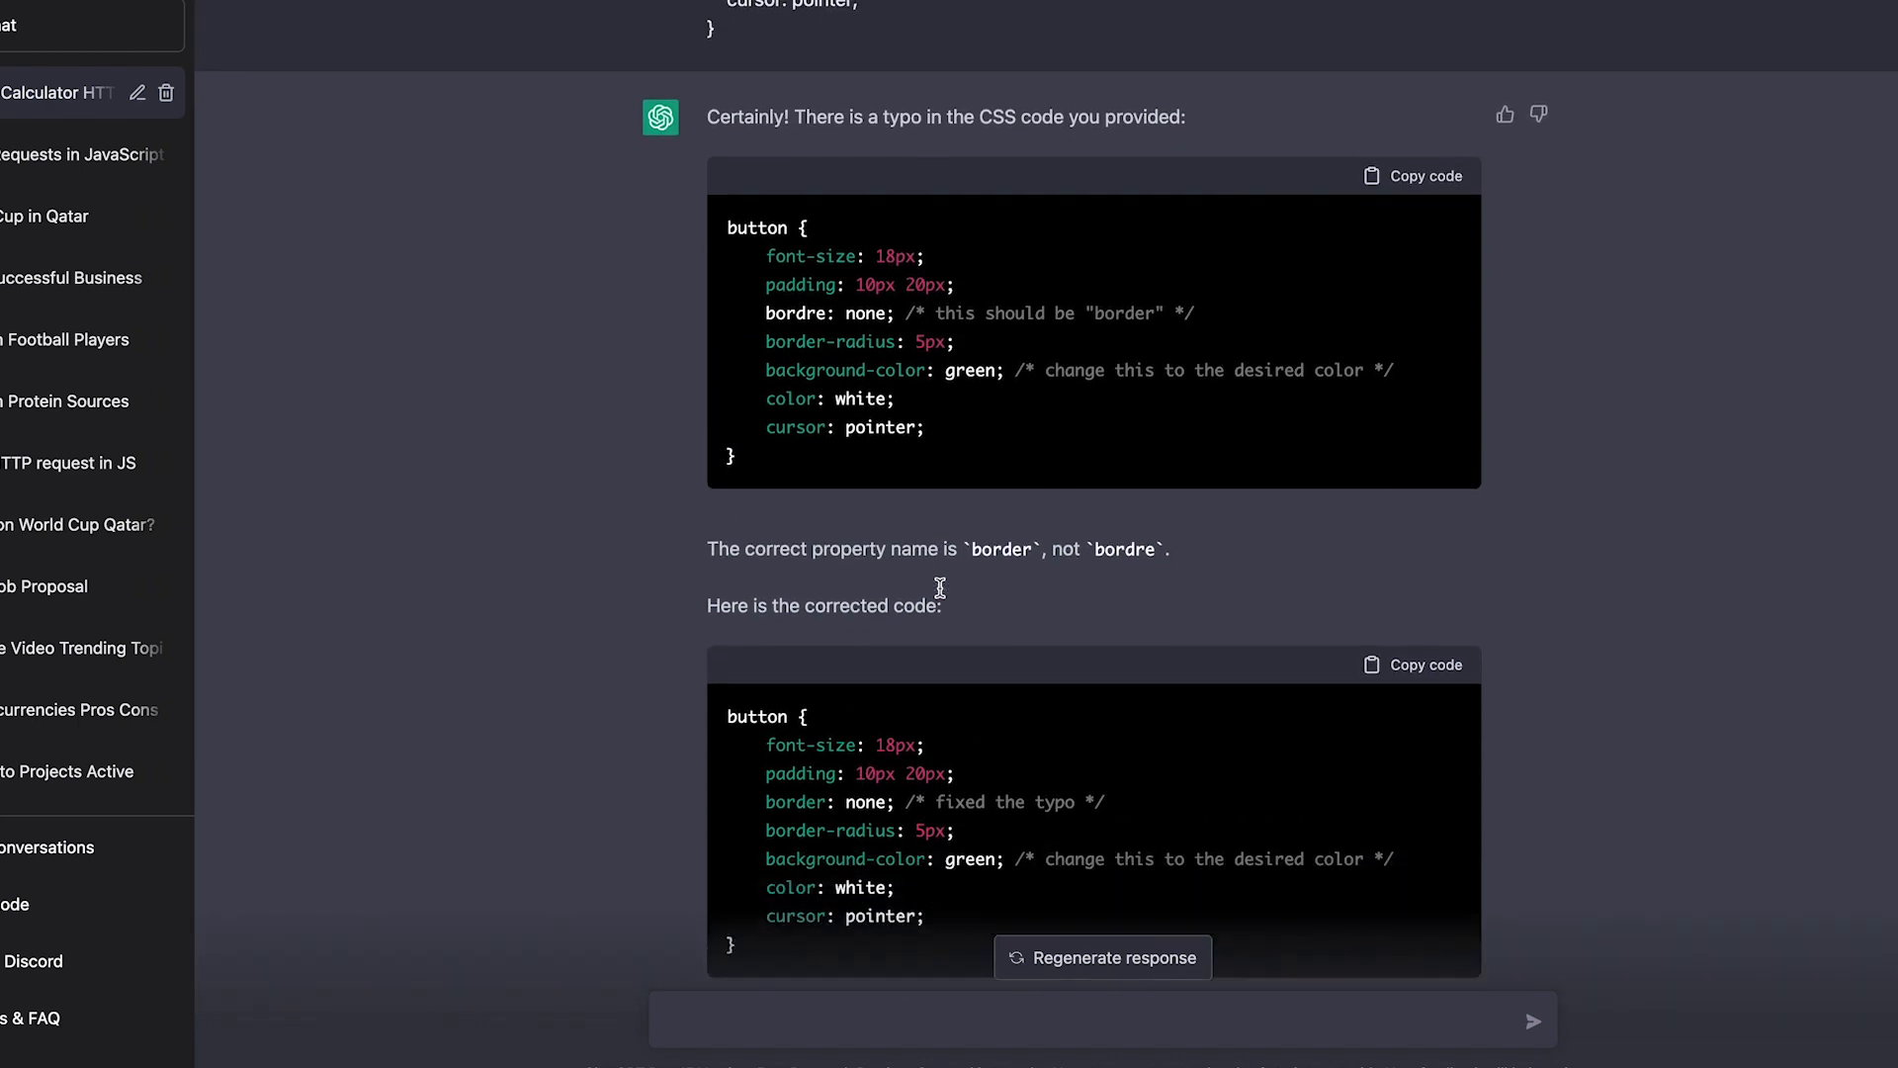
scroll("down", 3)
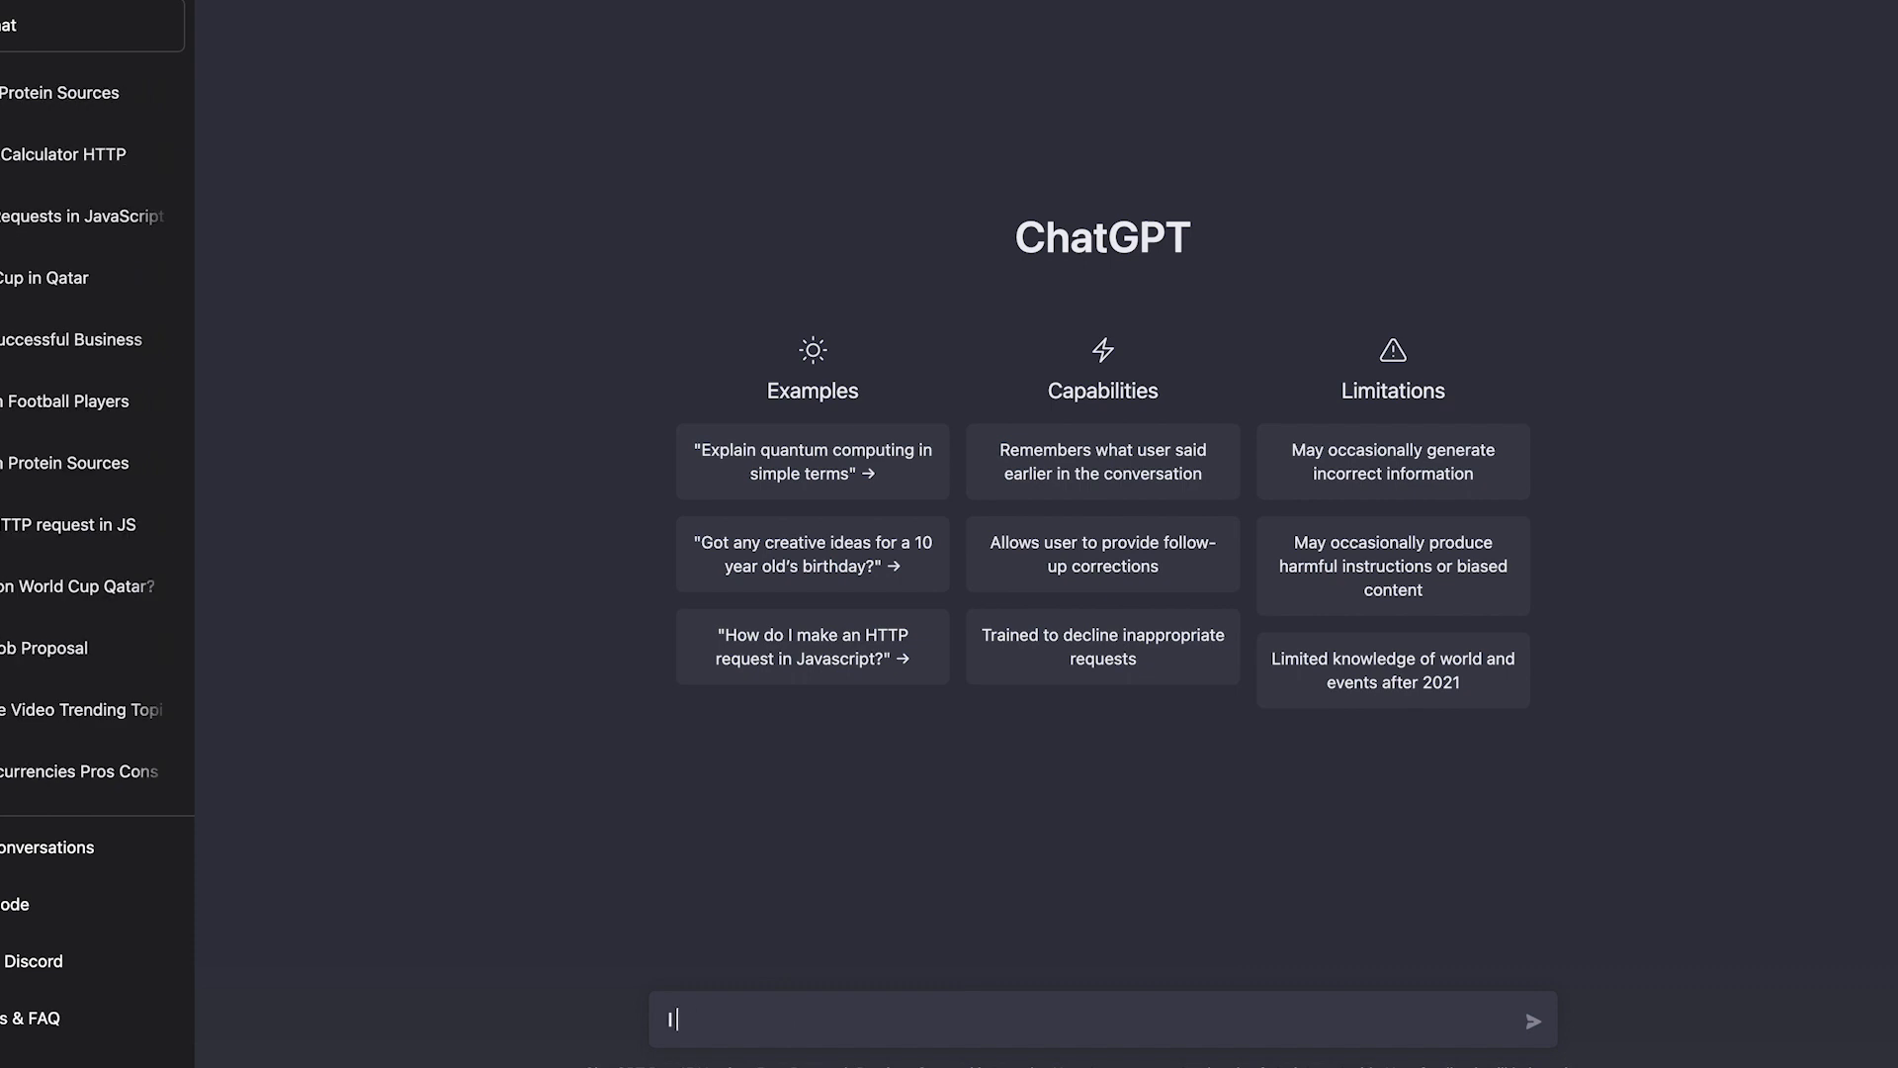
Step: Ask for the 10 best protein sources and the top 10 football players
type("I need the 10 best prote")
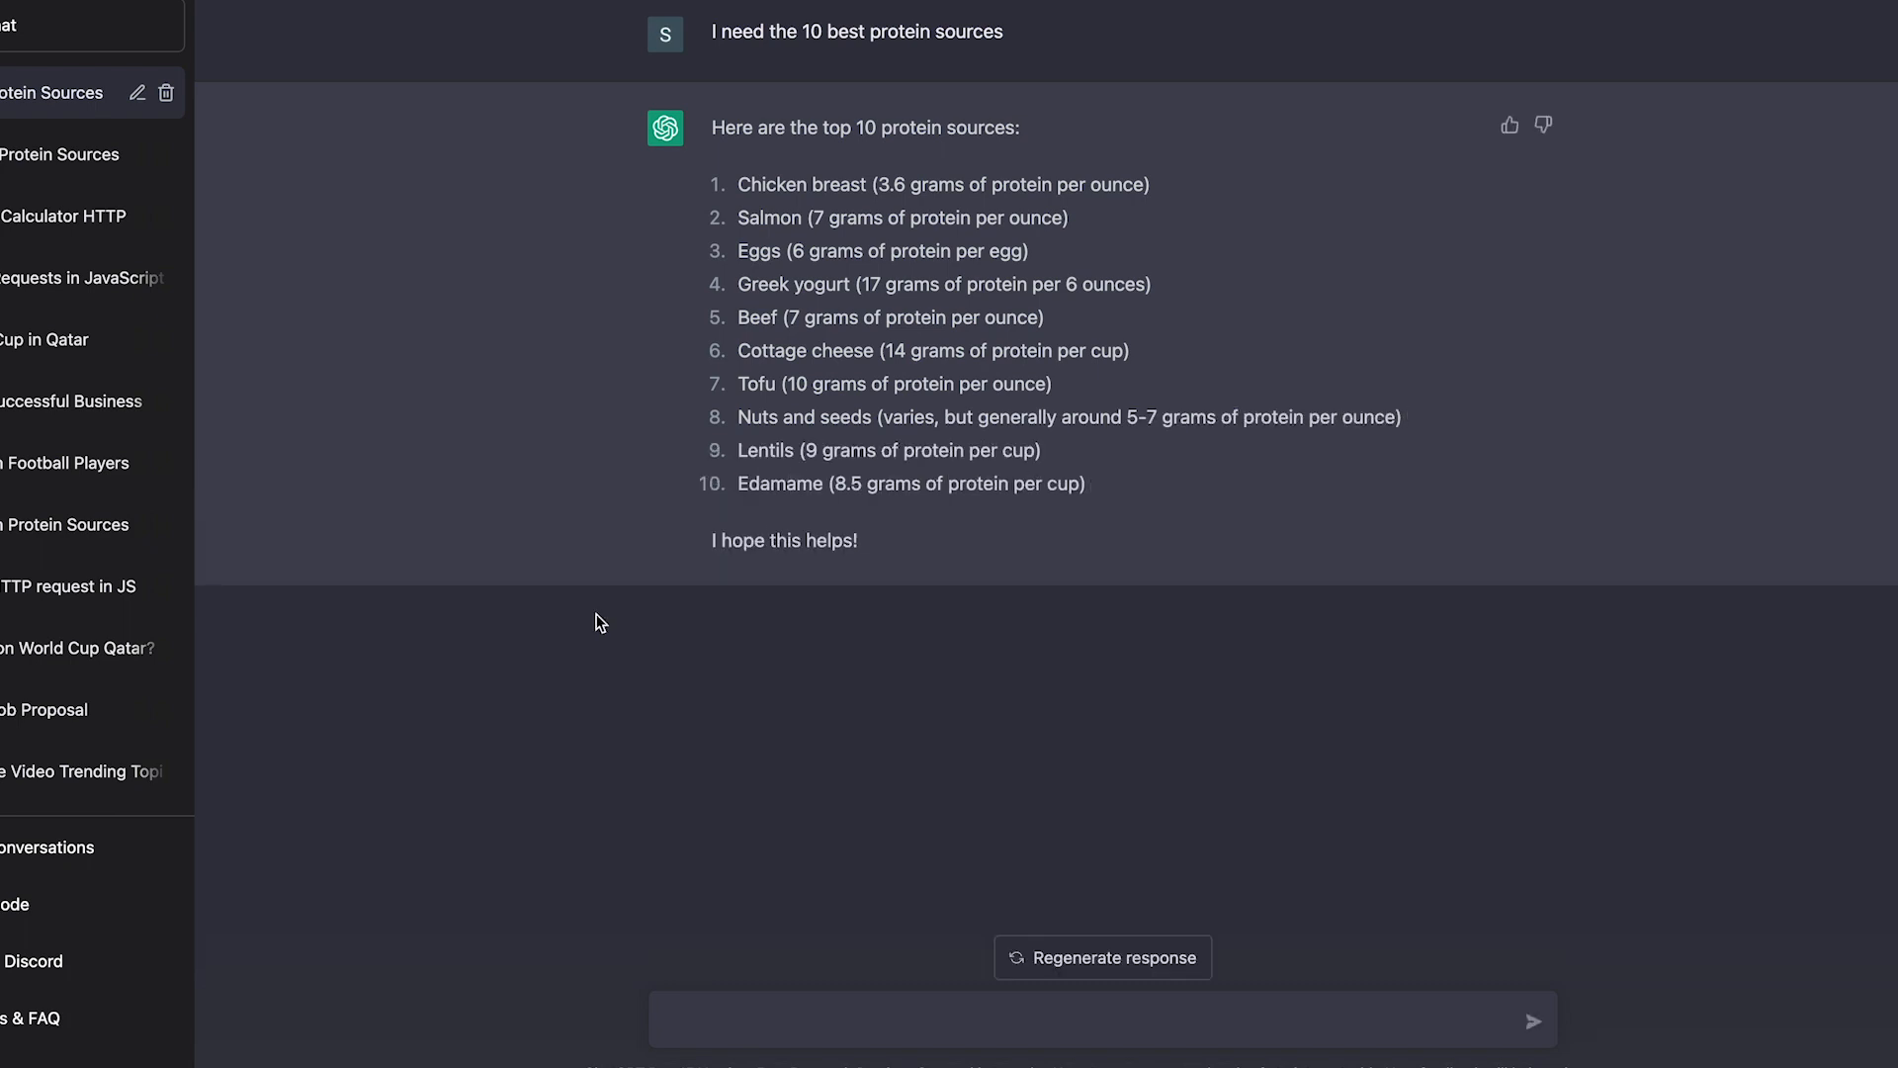
mouse_move(730, 720)
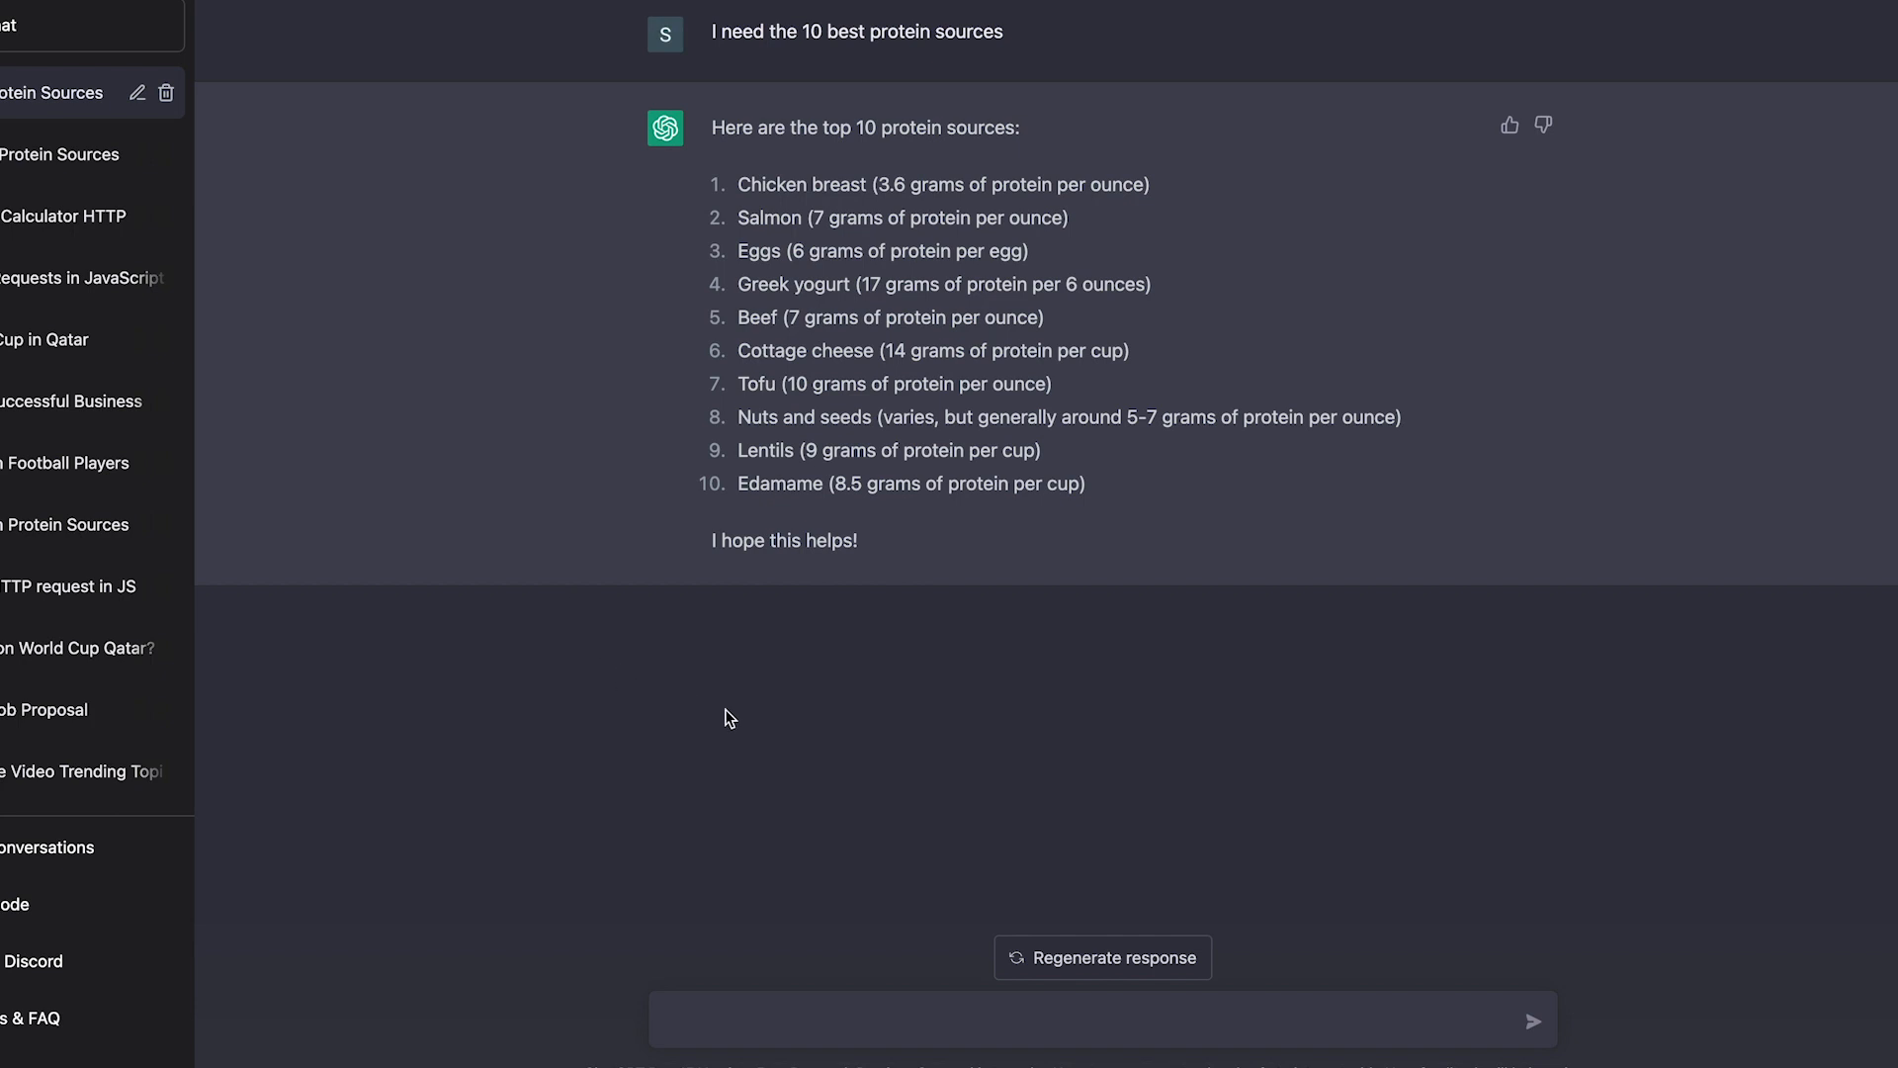
type("Who are the top 10 footb")
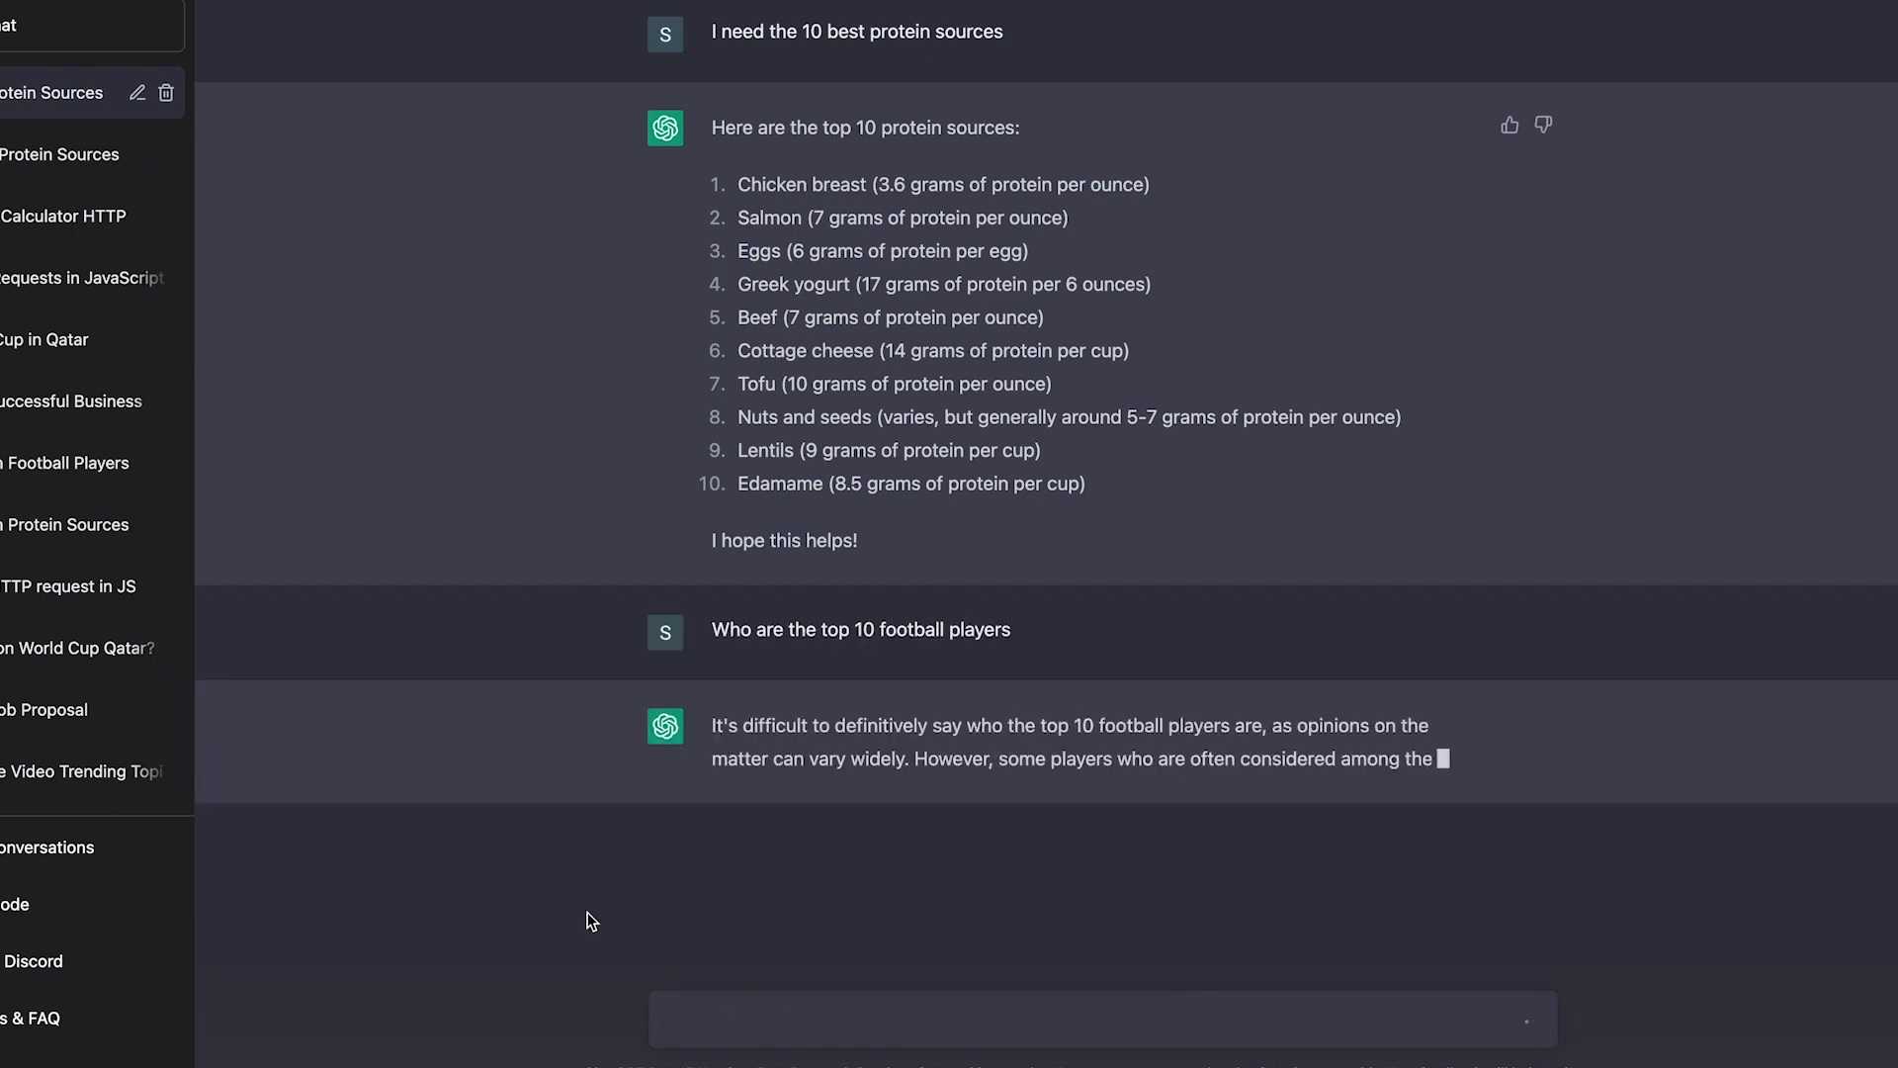
scroll("down", 3)
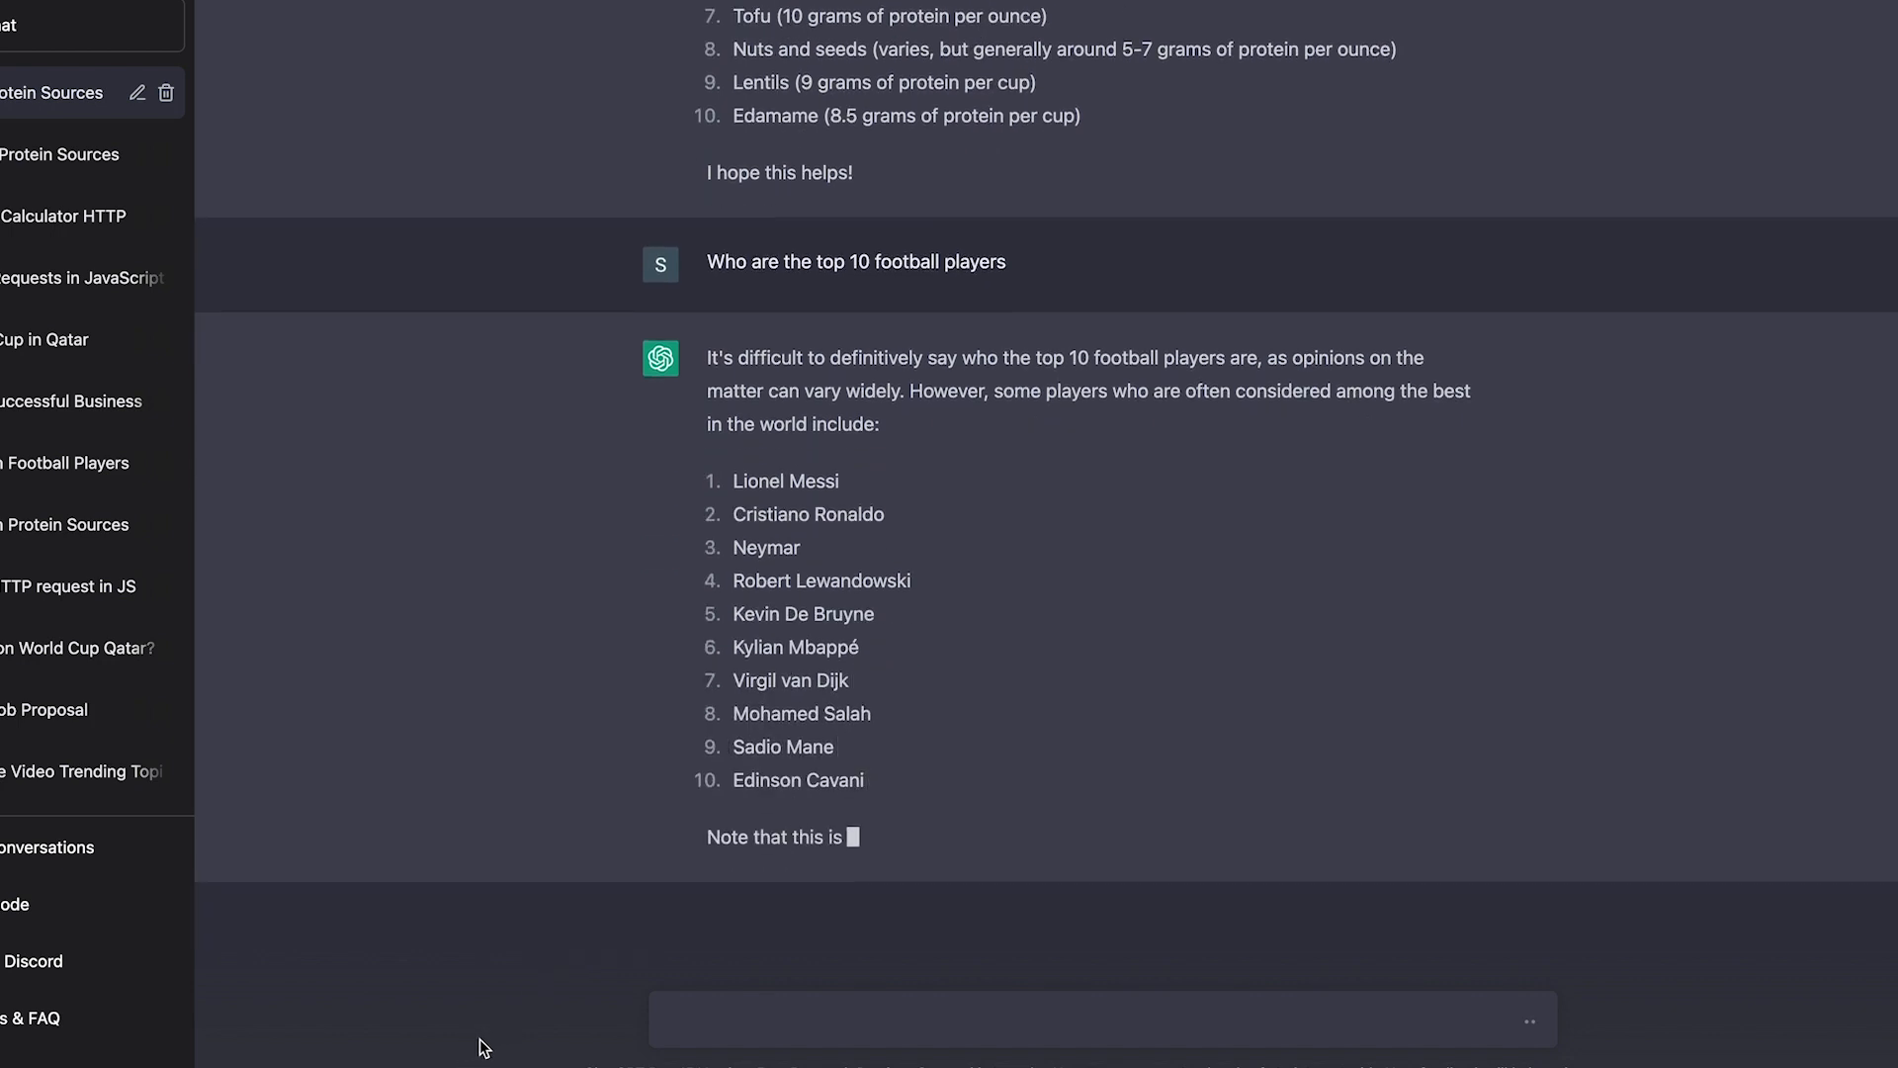
Step: Ask for the 5 best video editing software programs
type("The 5 best video editing soft")
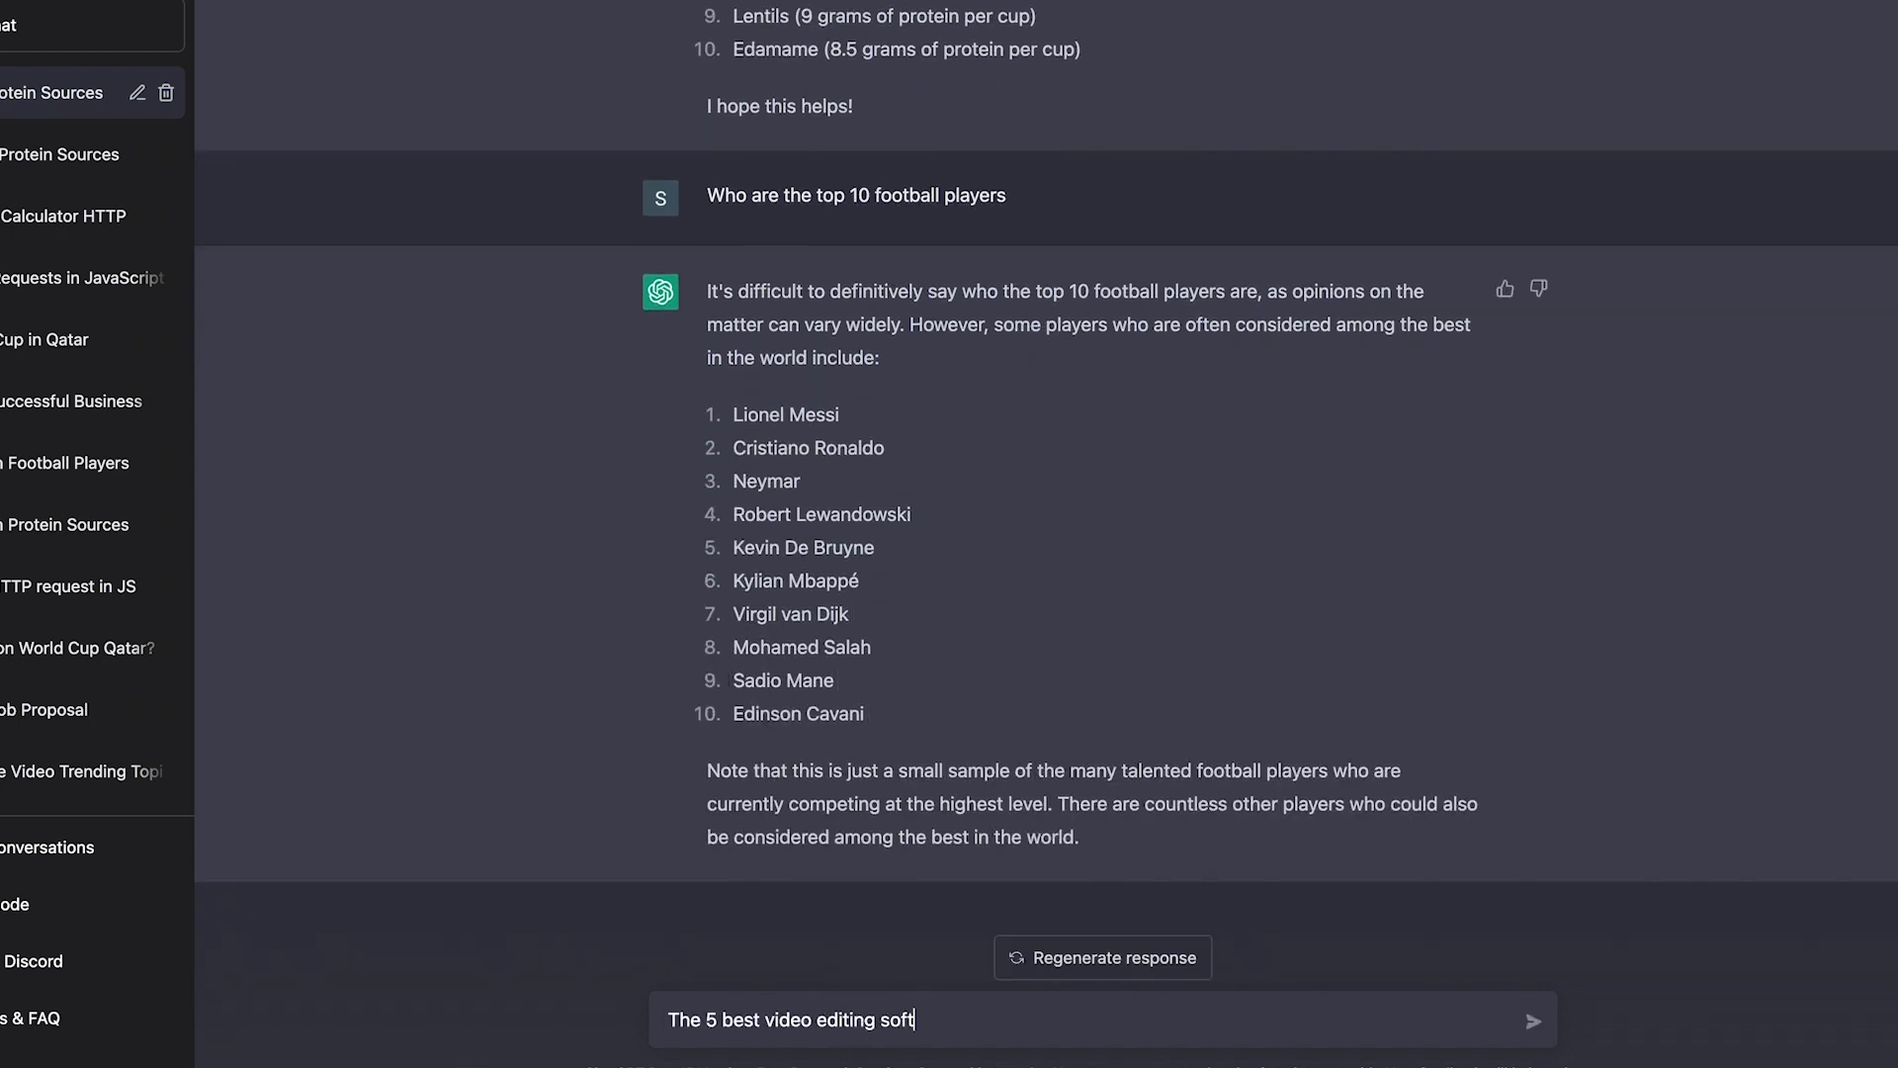
key("Enter")
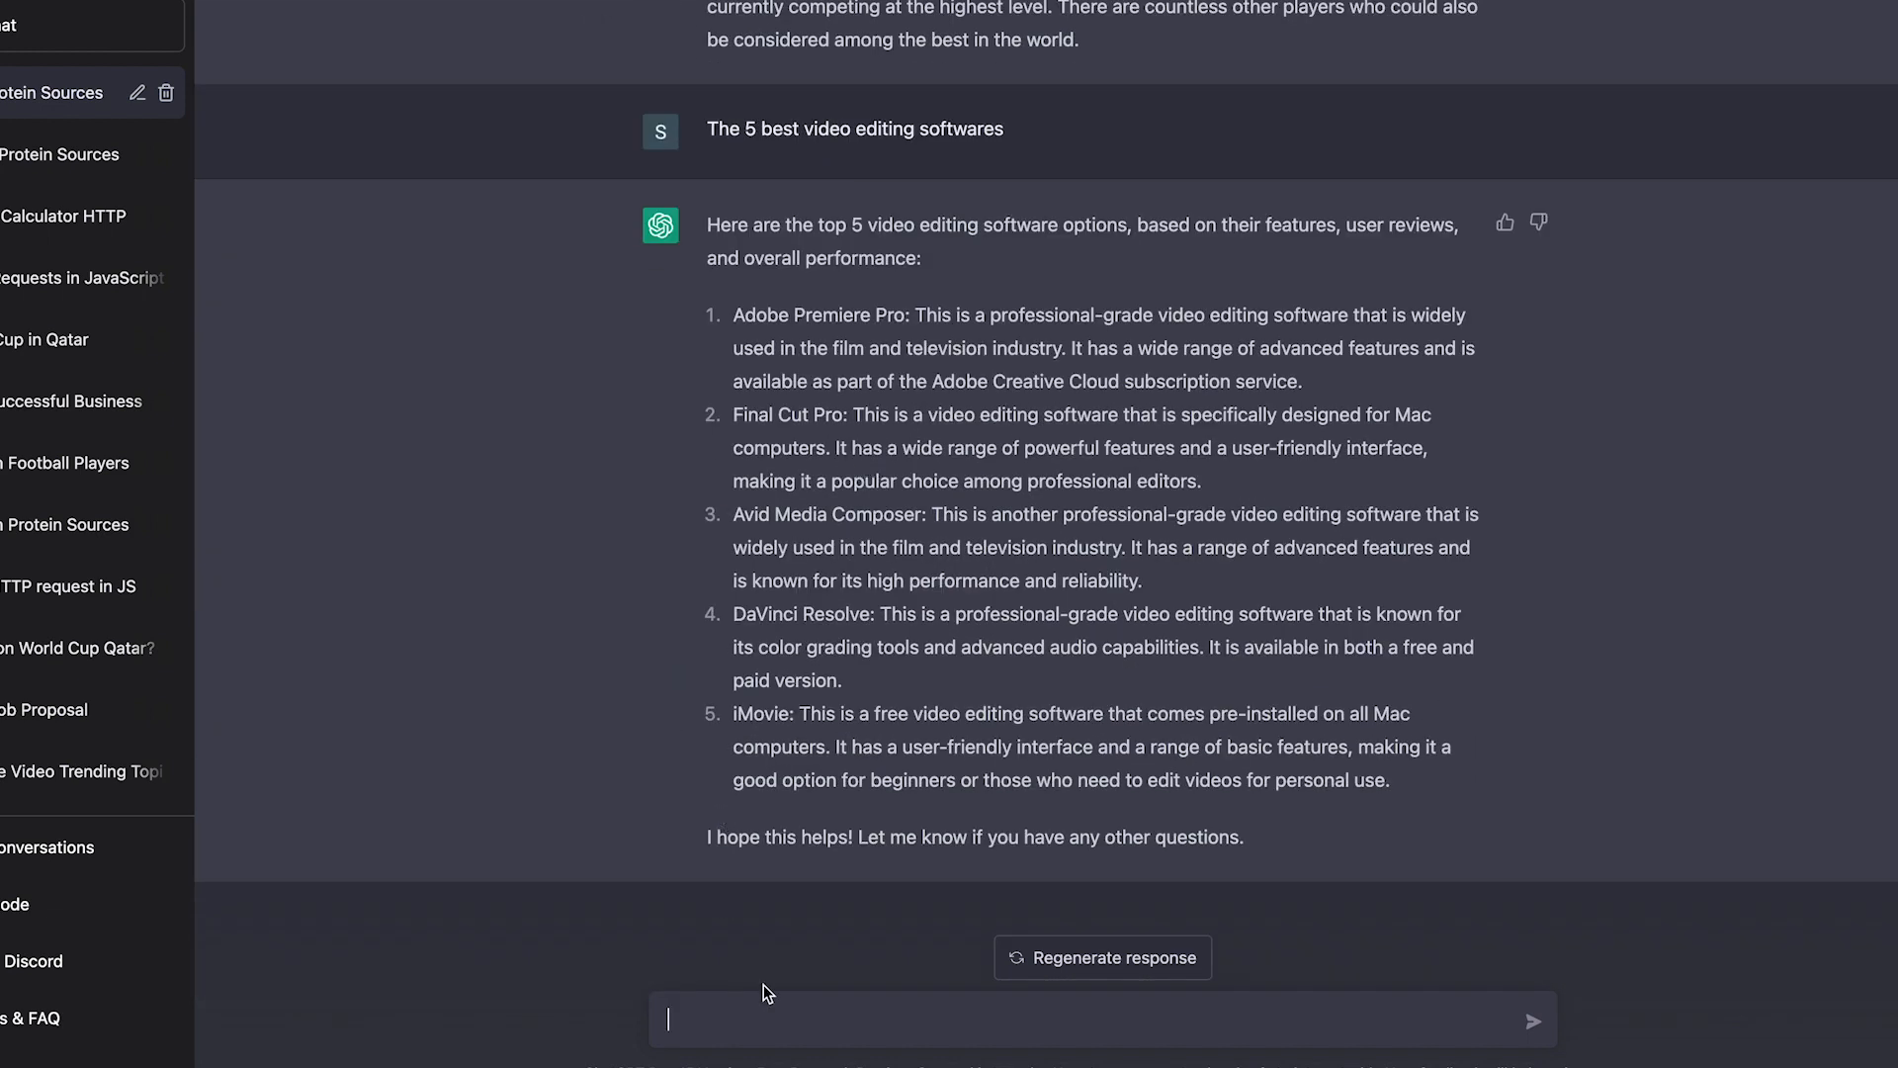
Step: Ask for dishes using the first 3 protein sources and read the suggestions
type("I need dishes")
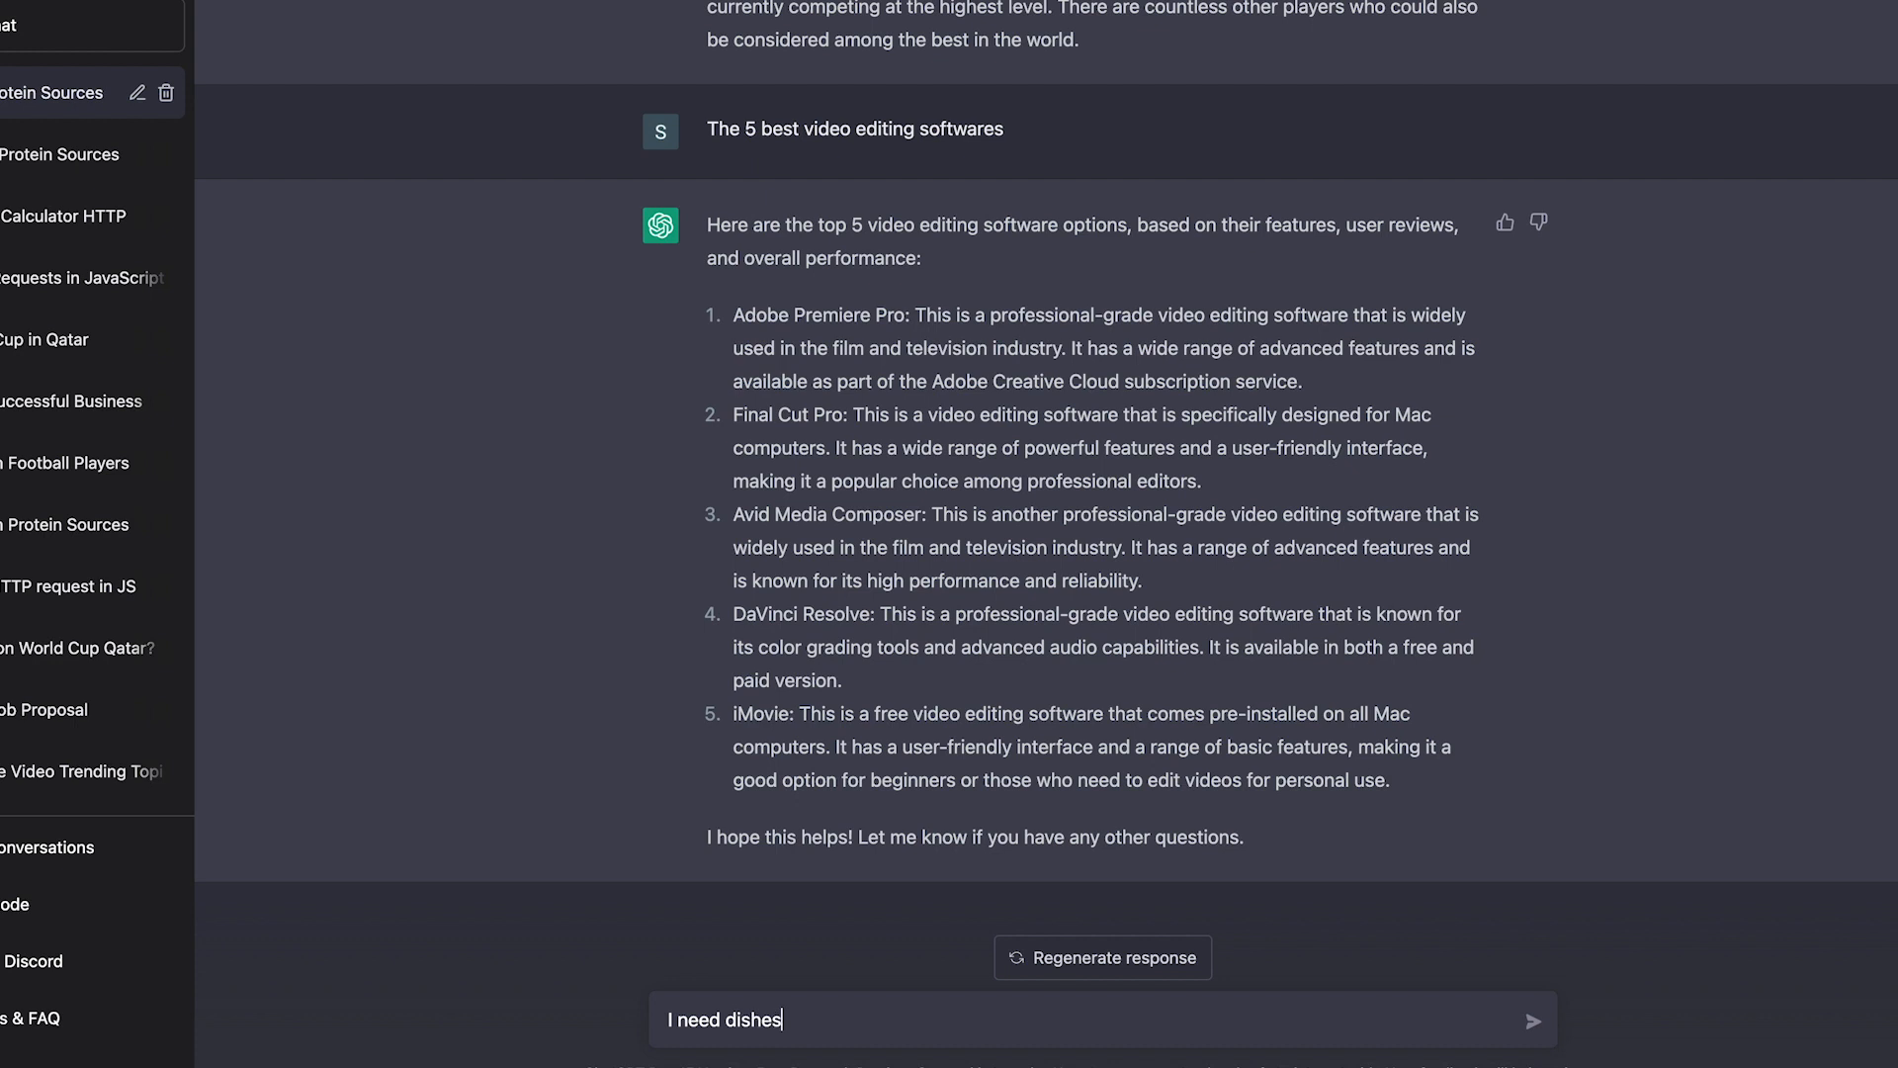
type("for the first 3 prote")
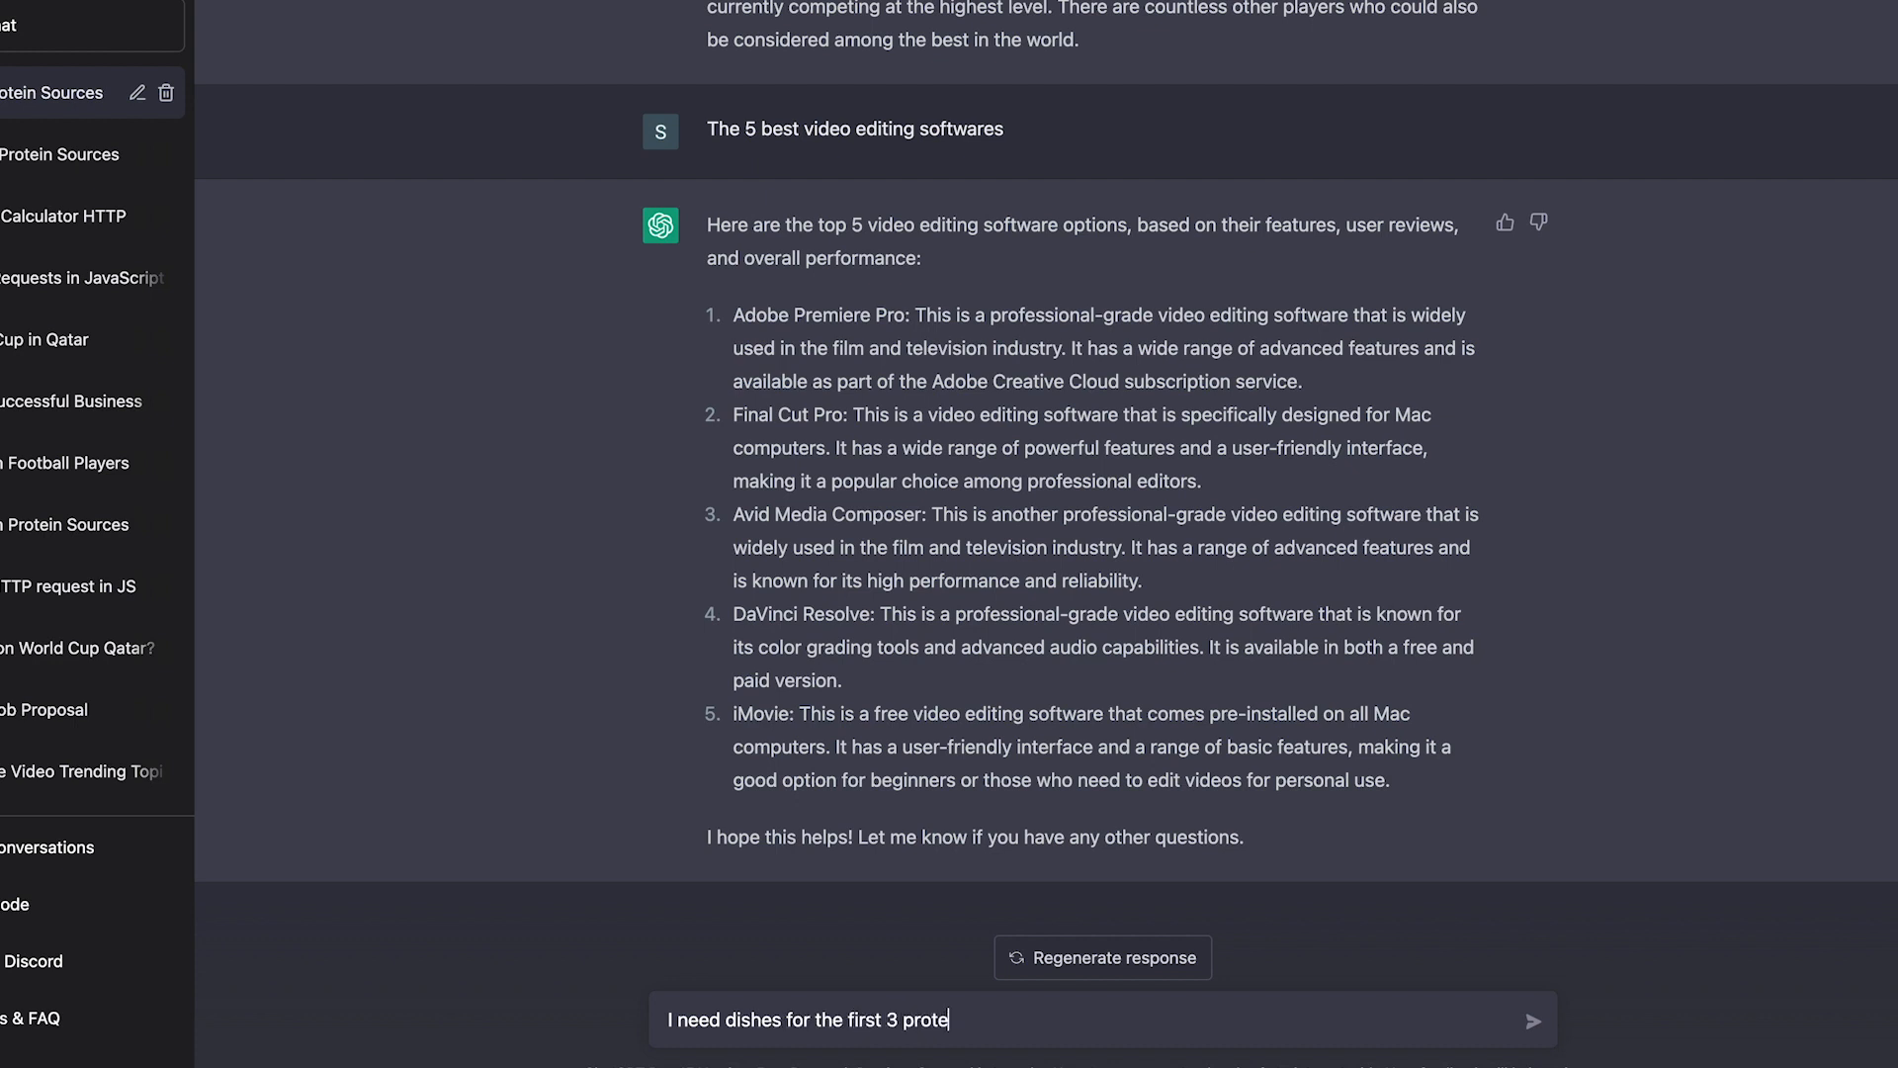
left_click(1533, 1019)
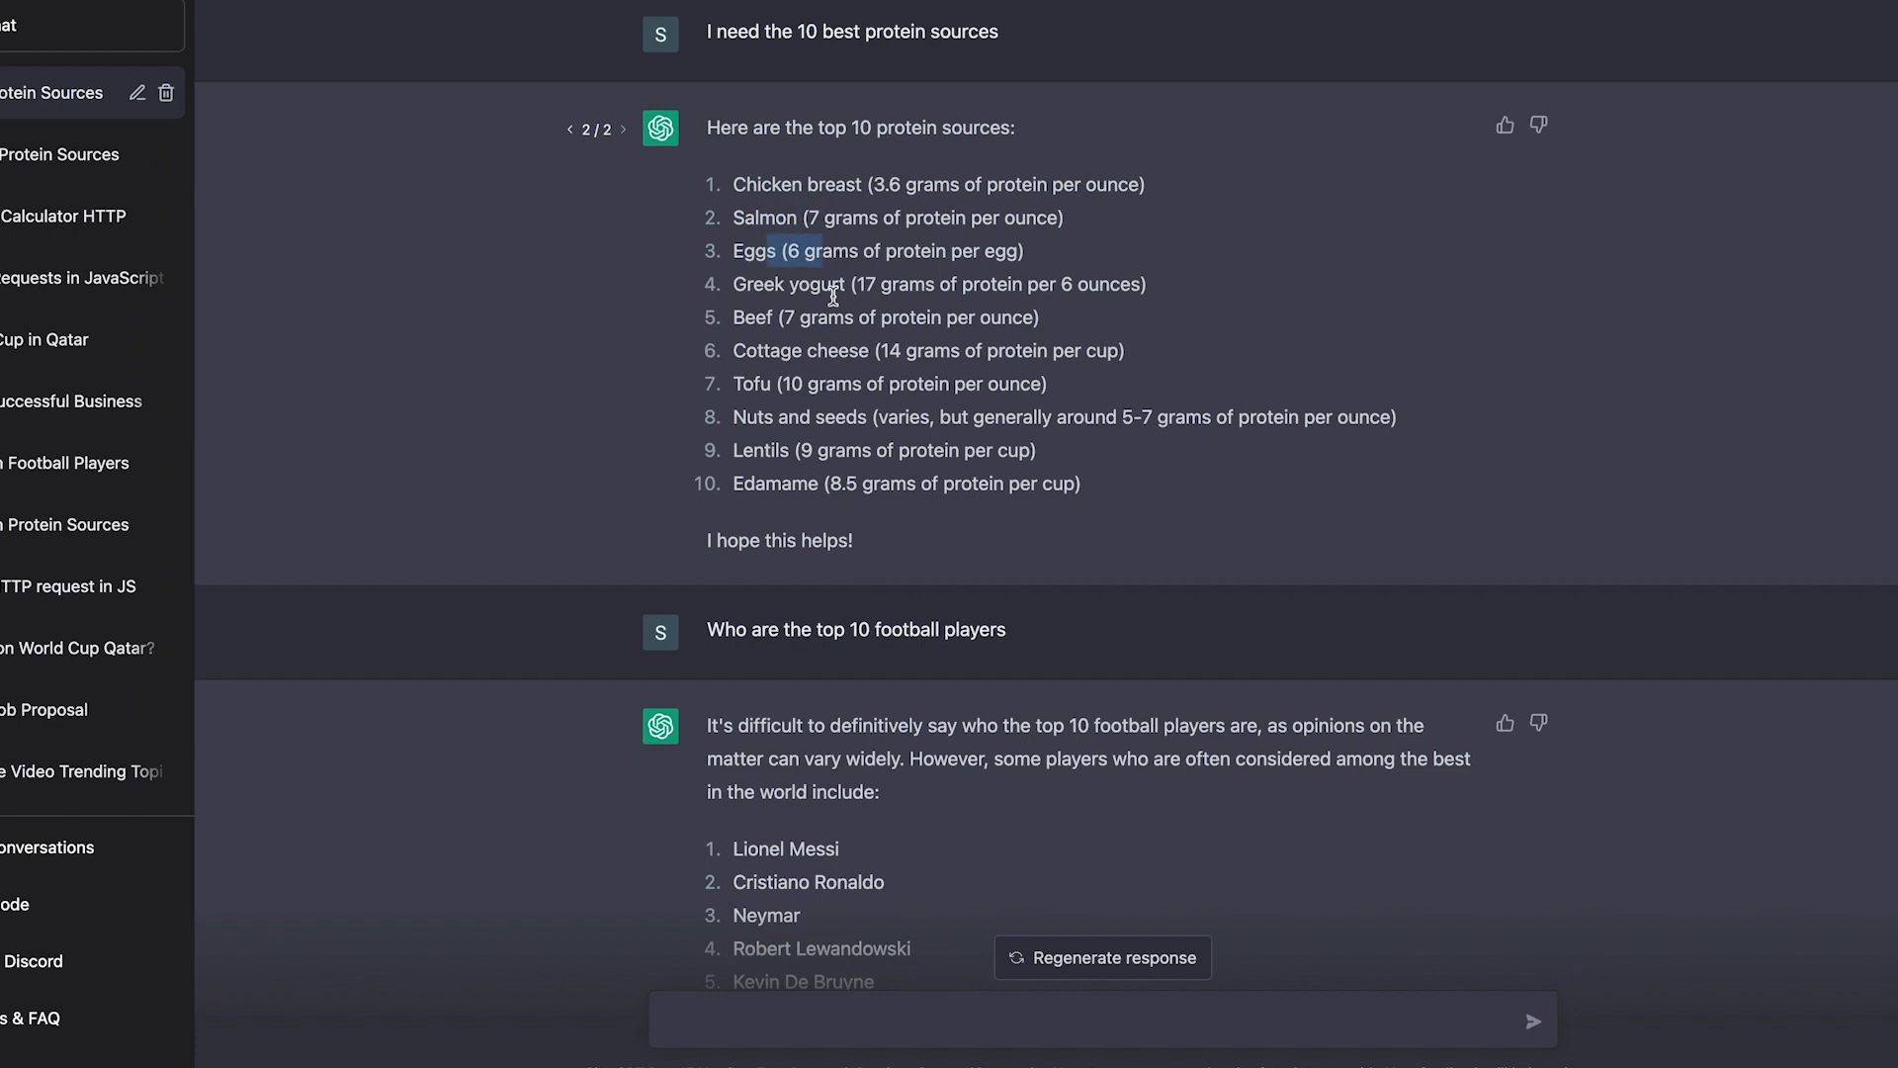
scroll("down", 3)
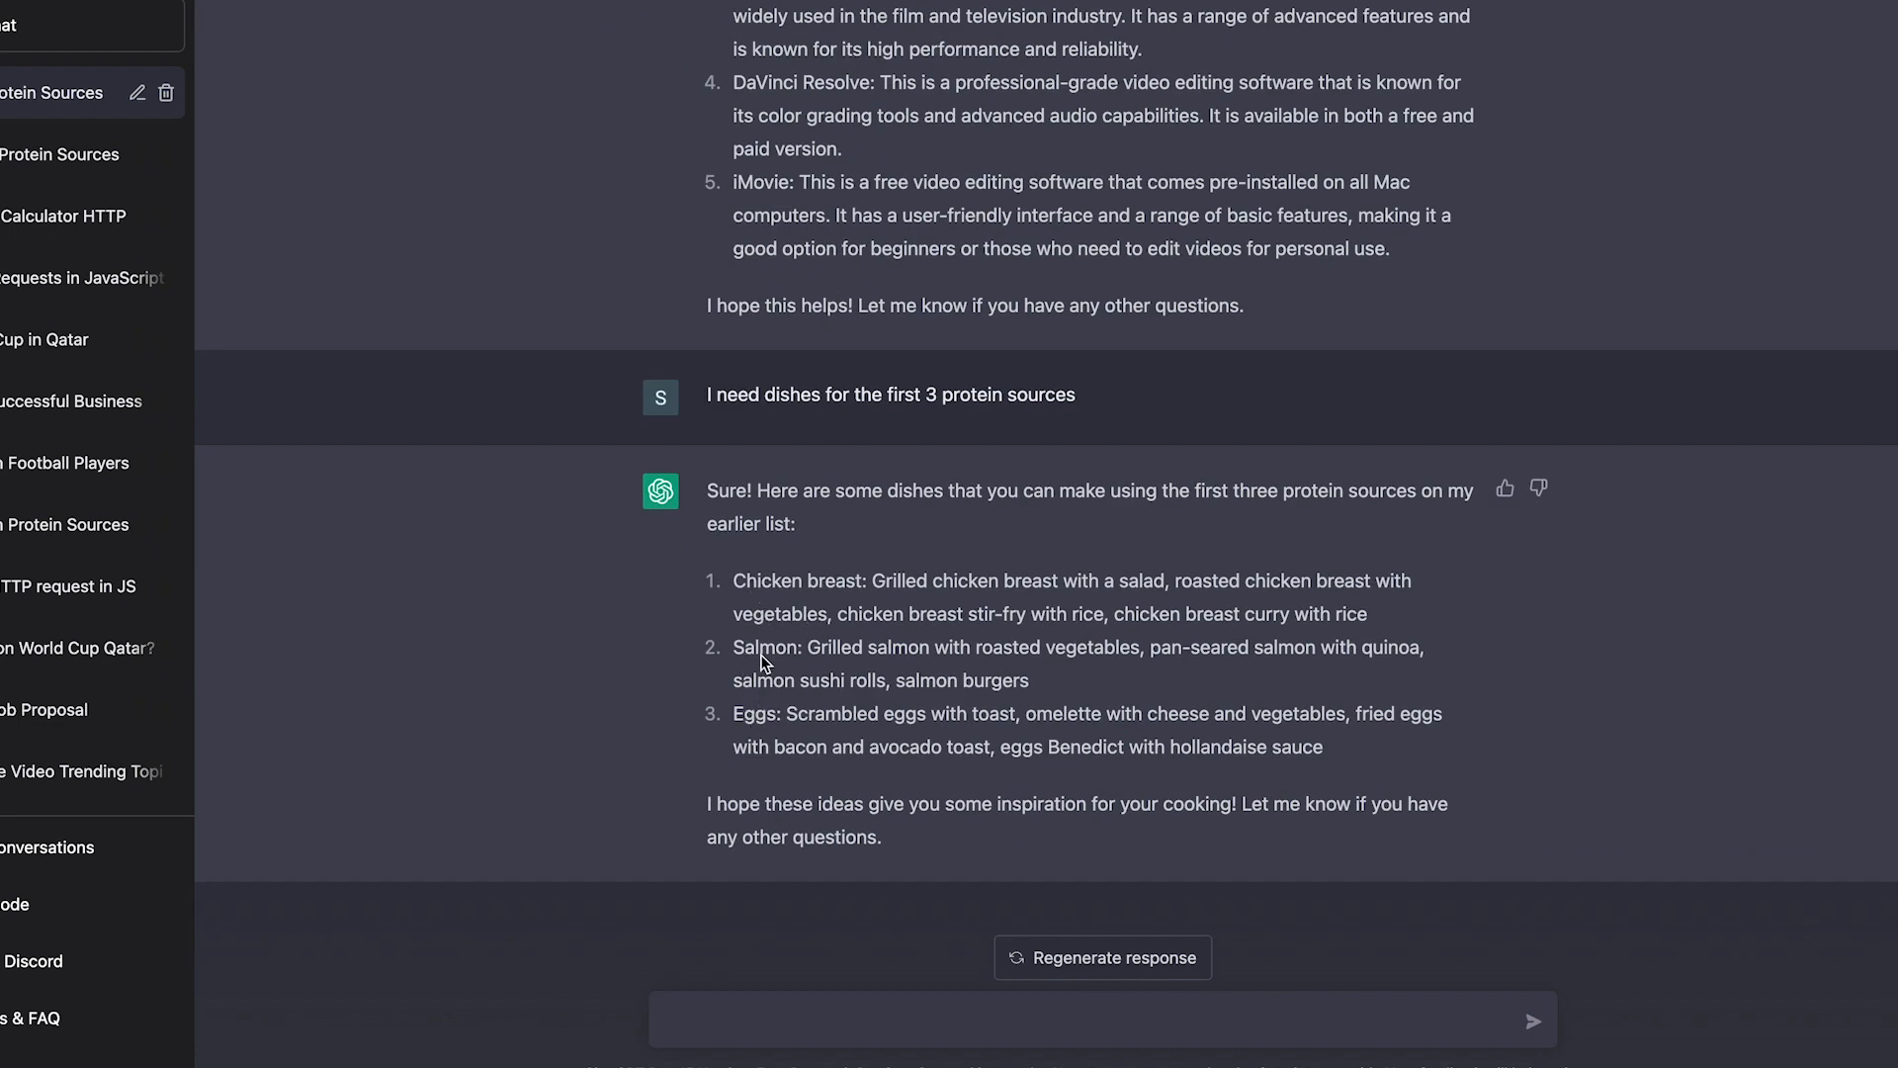
mouse_move(1016, 672)
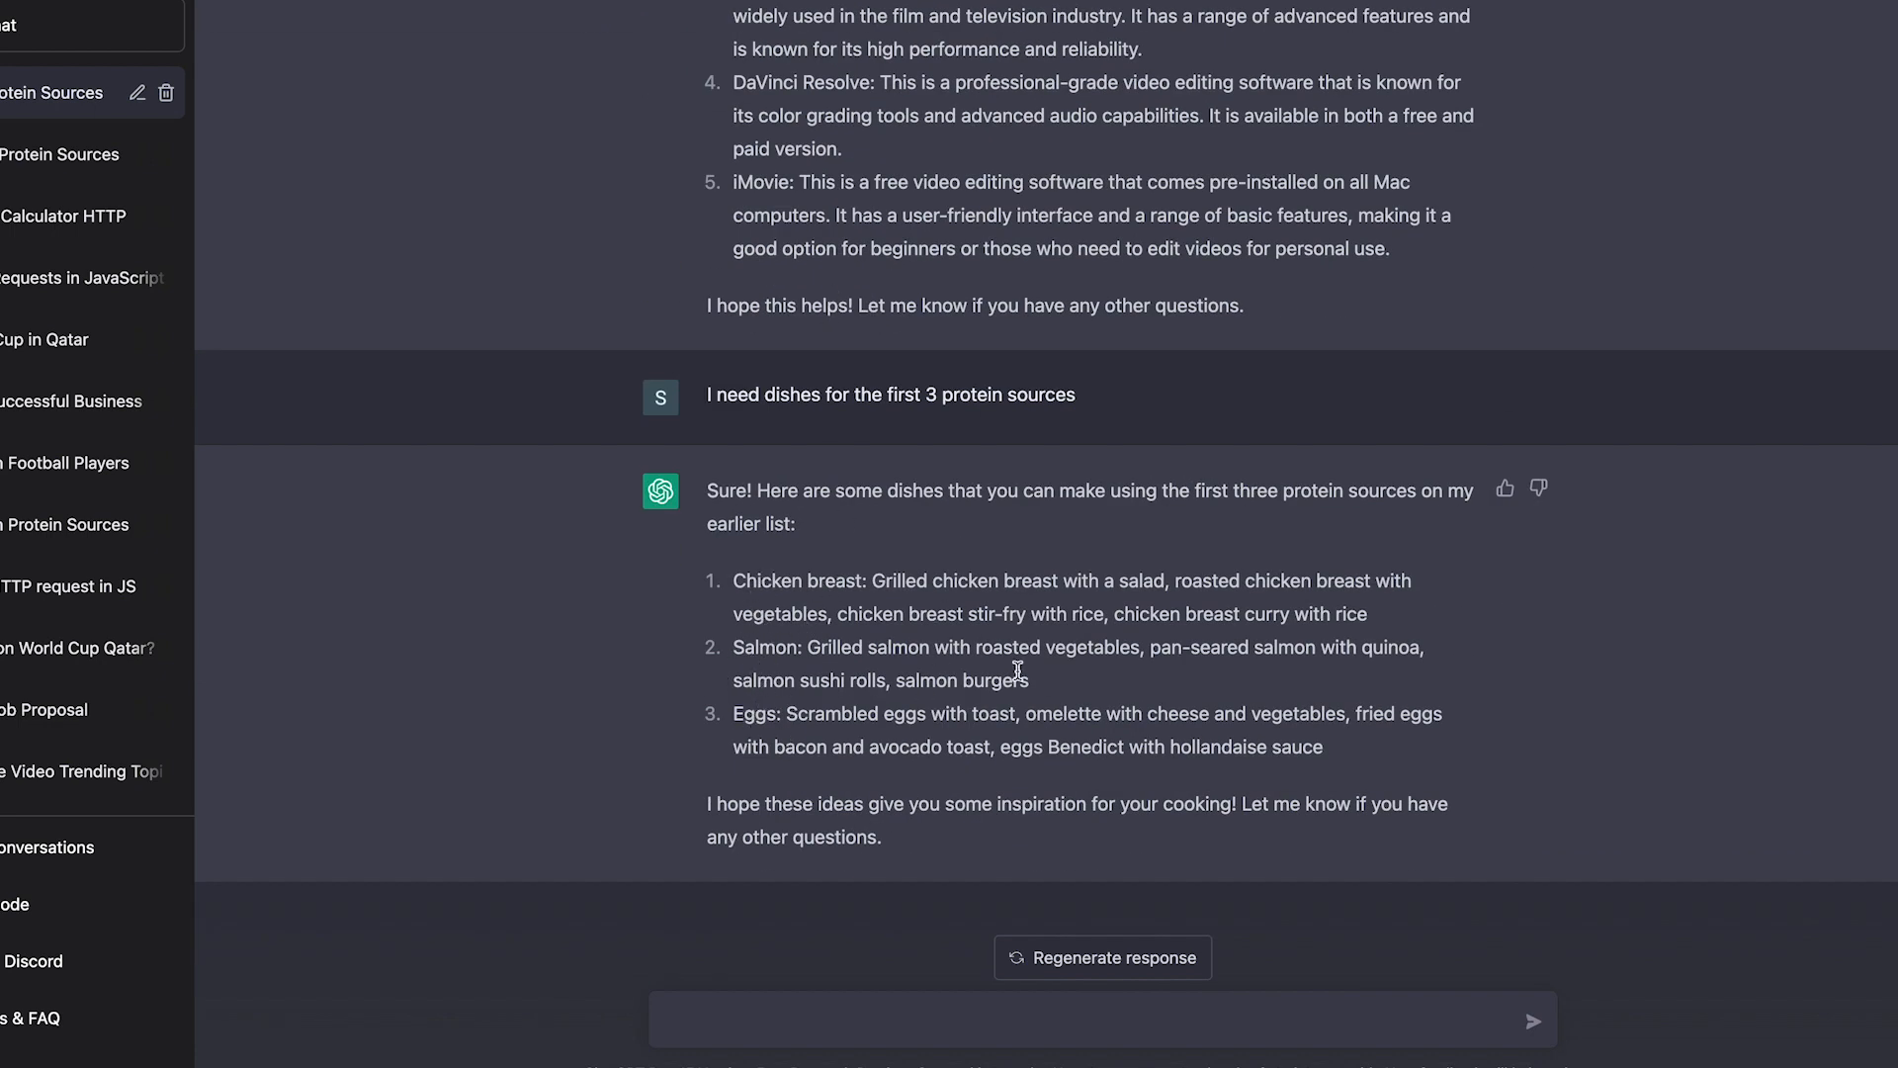
Step: Ask for the recipe for the salmon dish and read the pan-seared salmon with quinoa recipe
type("I need the rec")
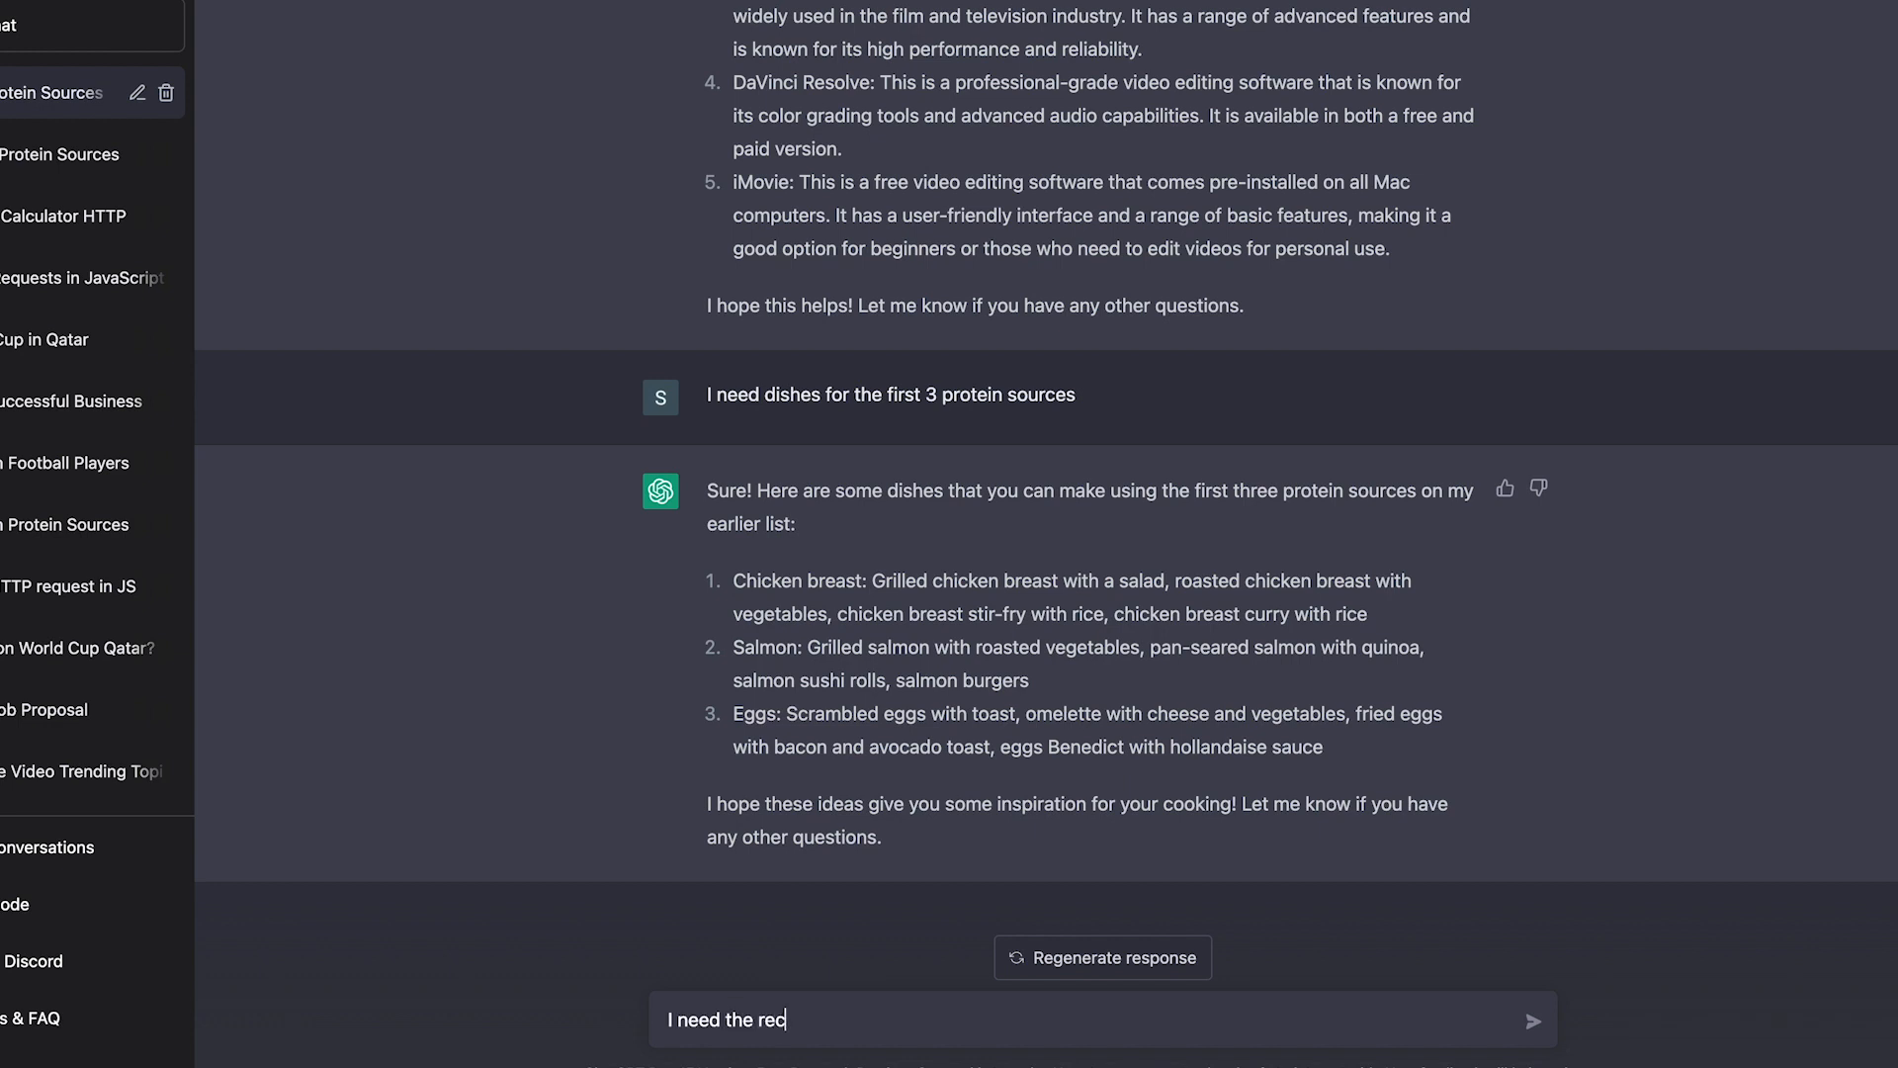
key("Enter")
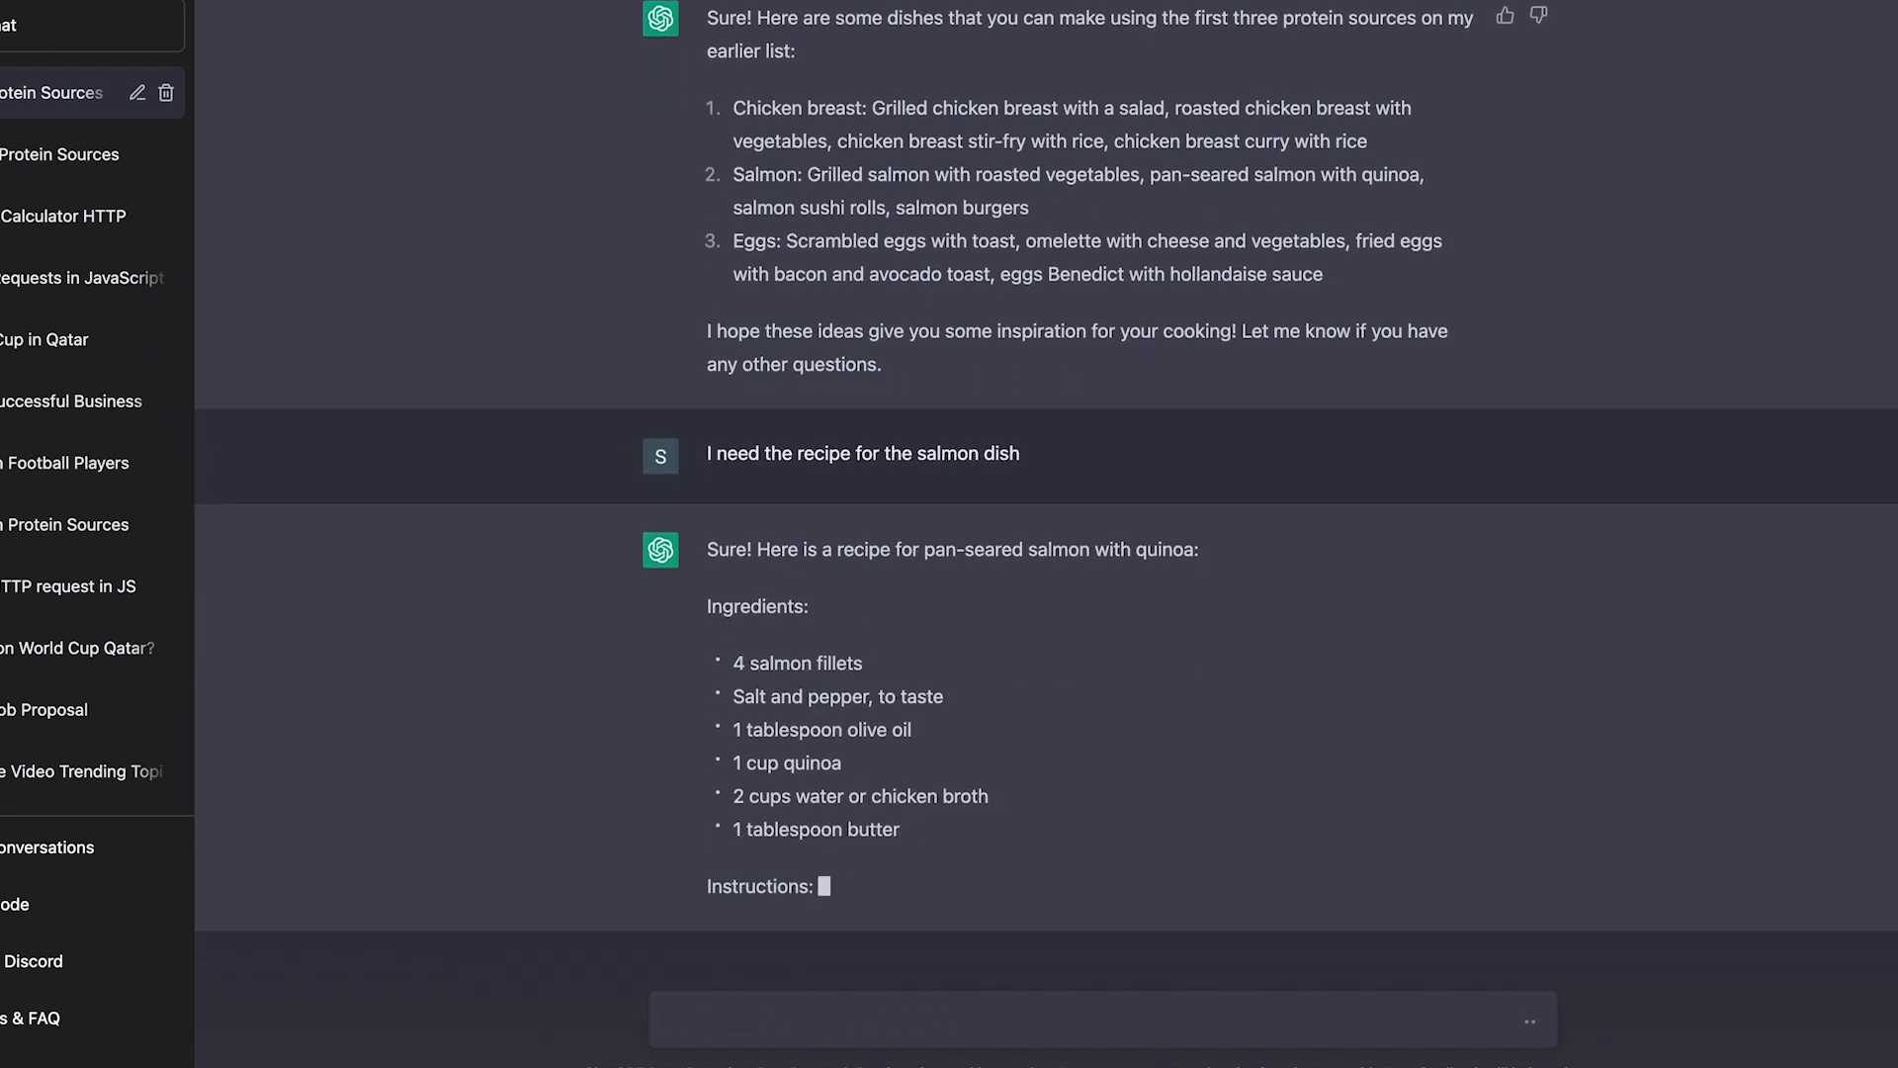
scroll("down", 3)
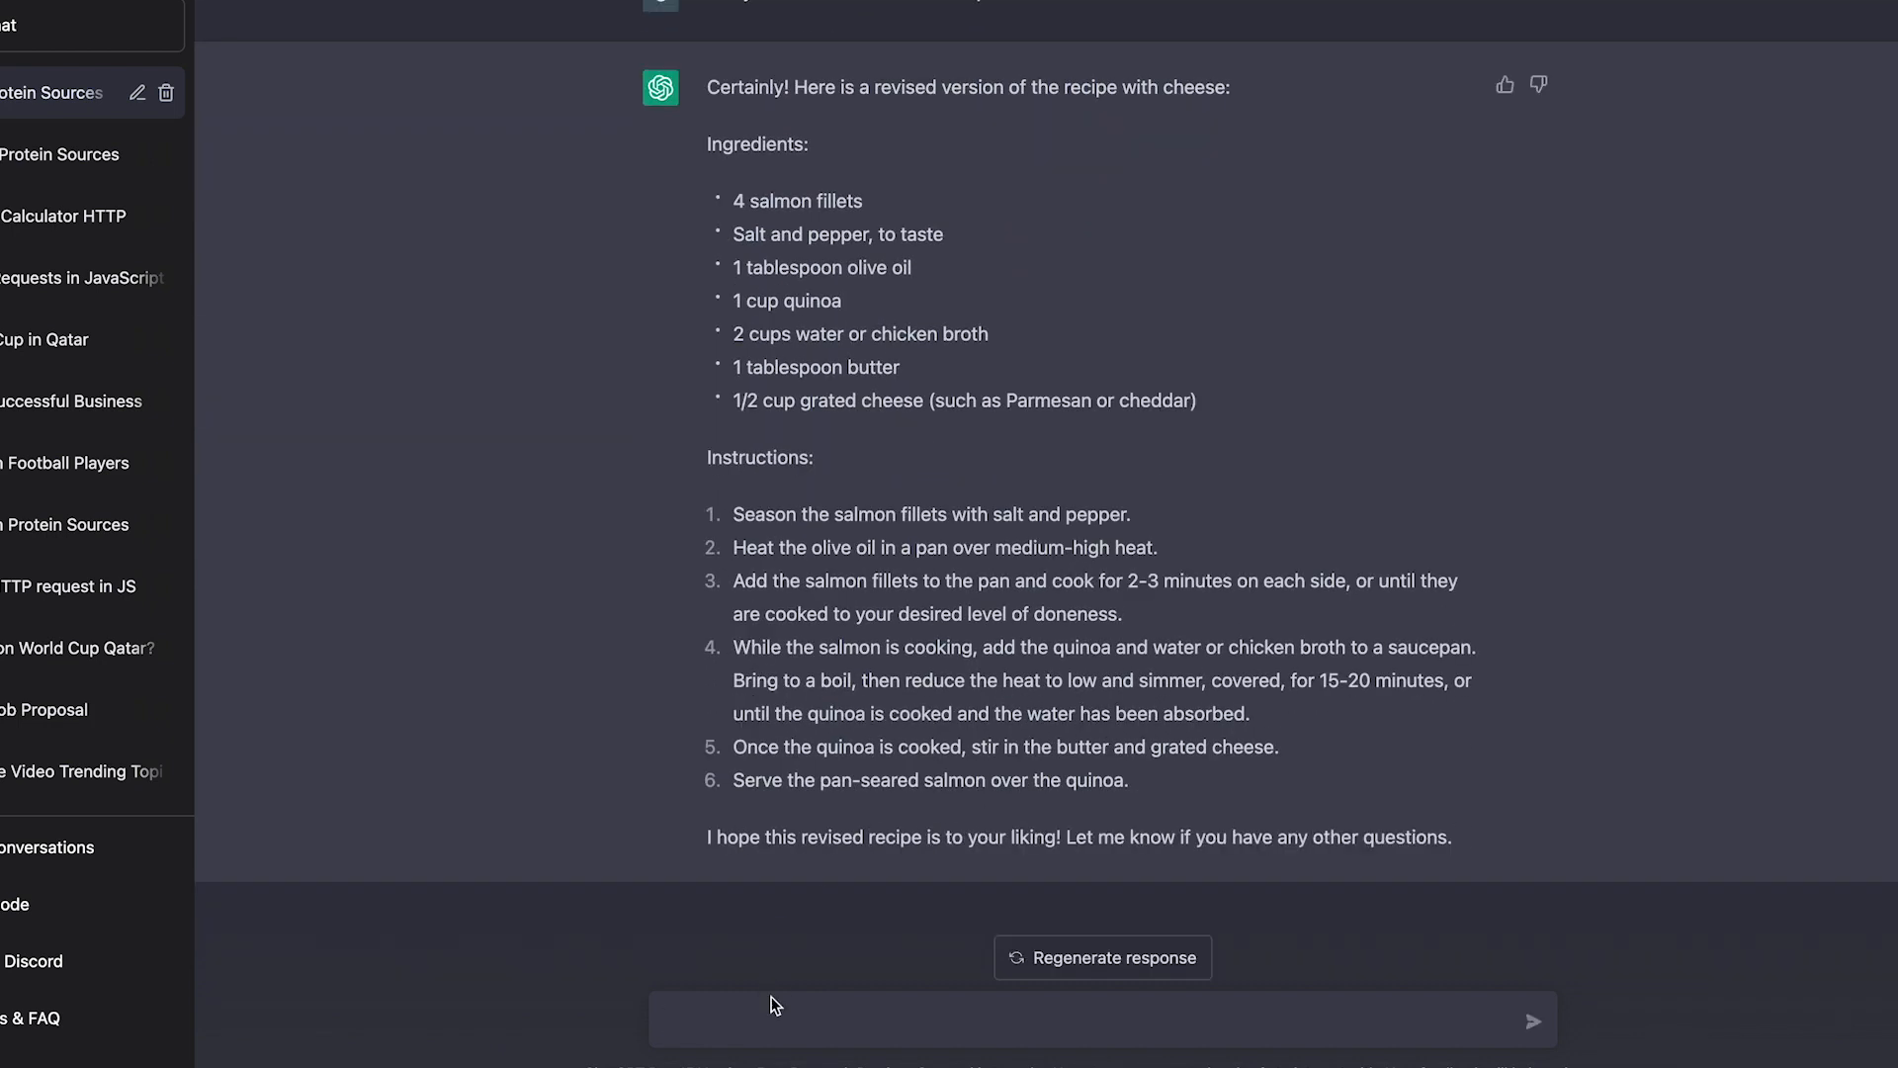
Step: Ask for the recipe without butter and read the butter-free version
type("I need this reci")
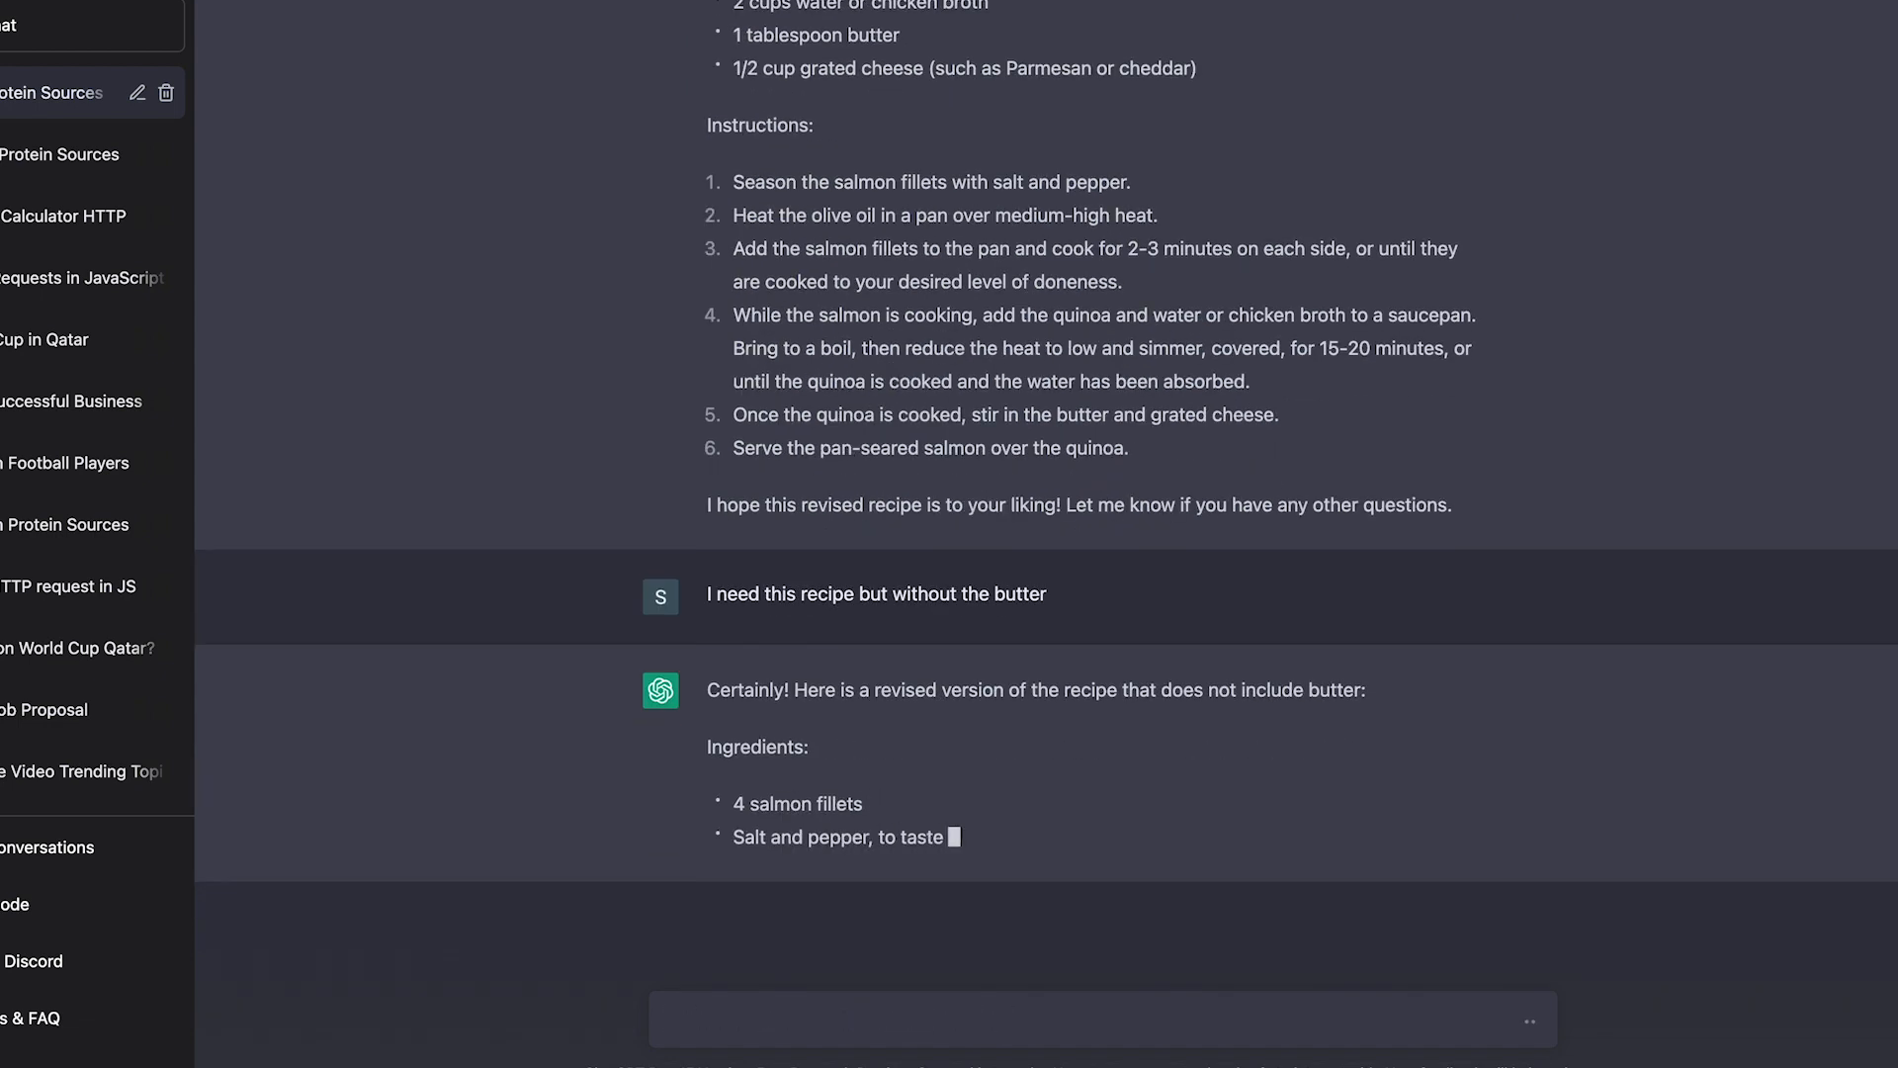
scroll("down", 3)
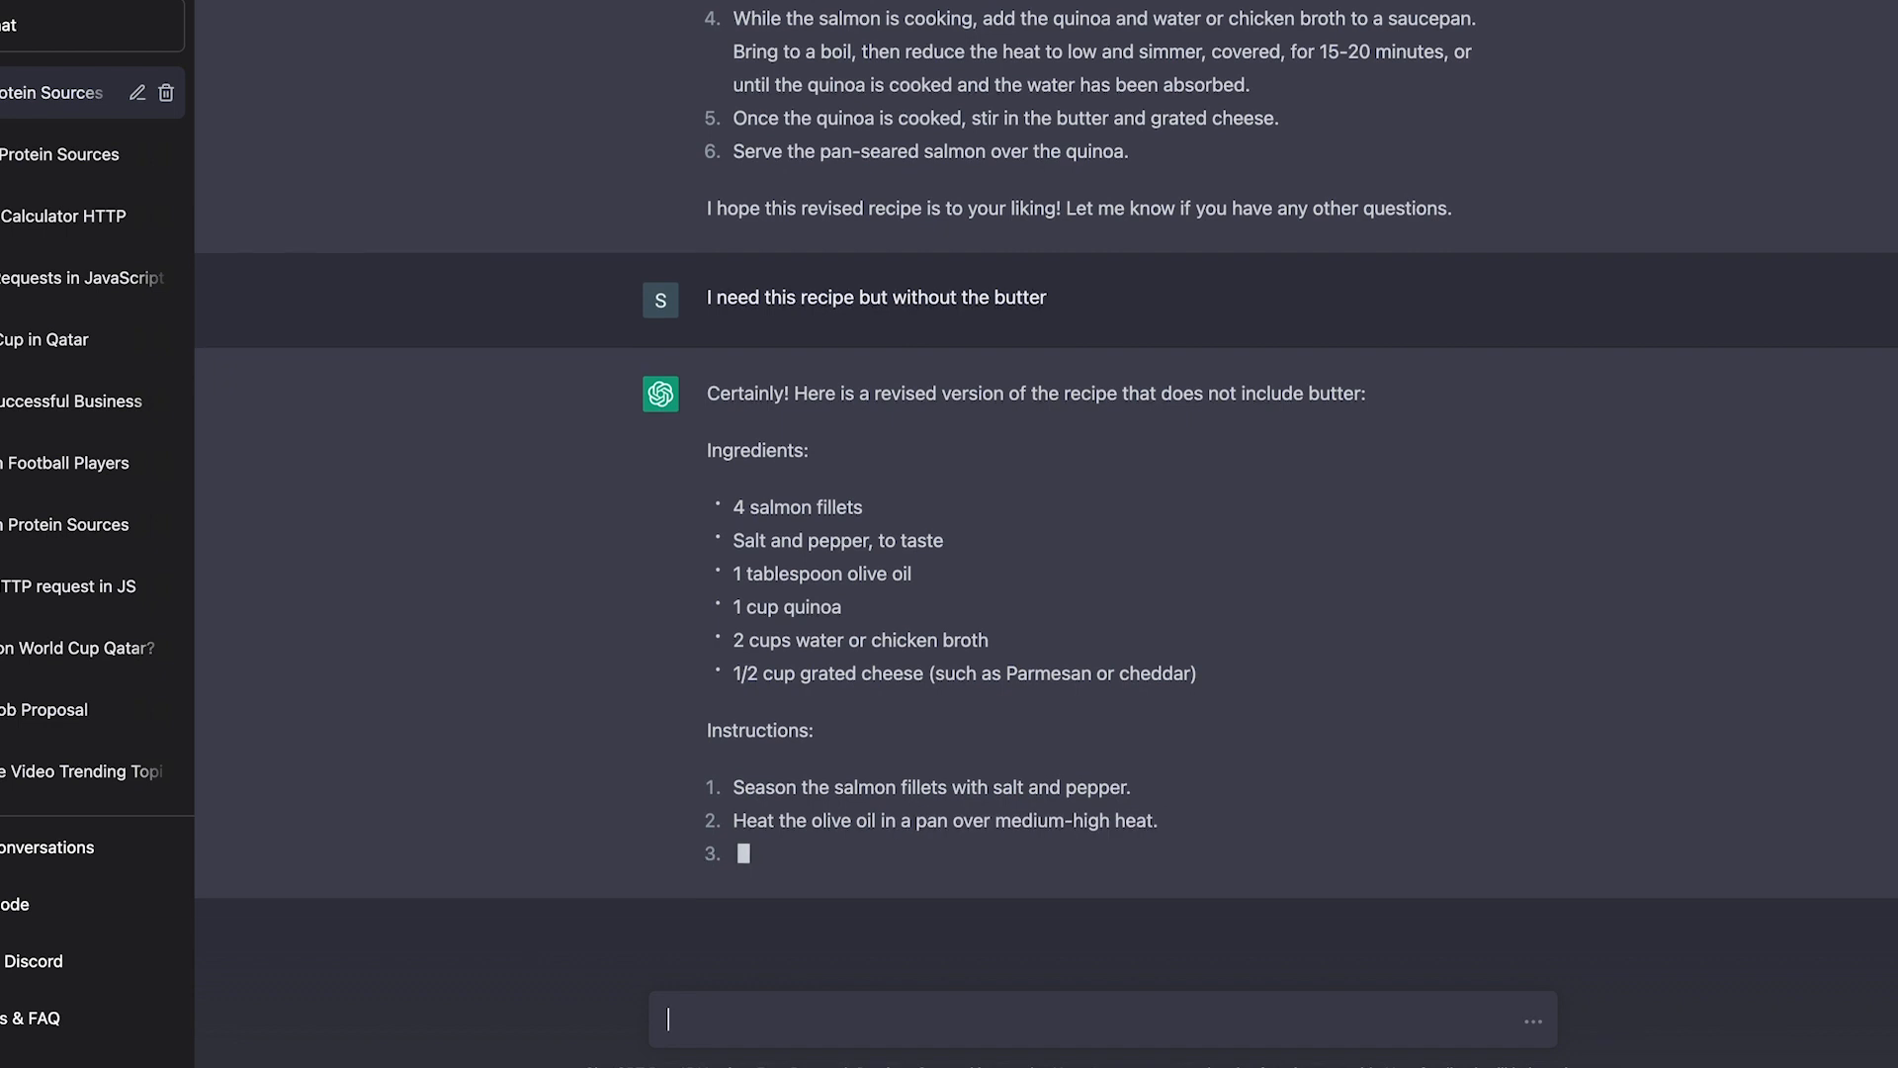
scroll("down", 3)
type("C")
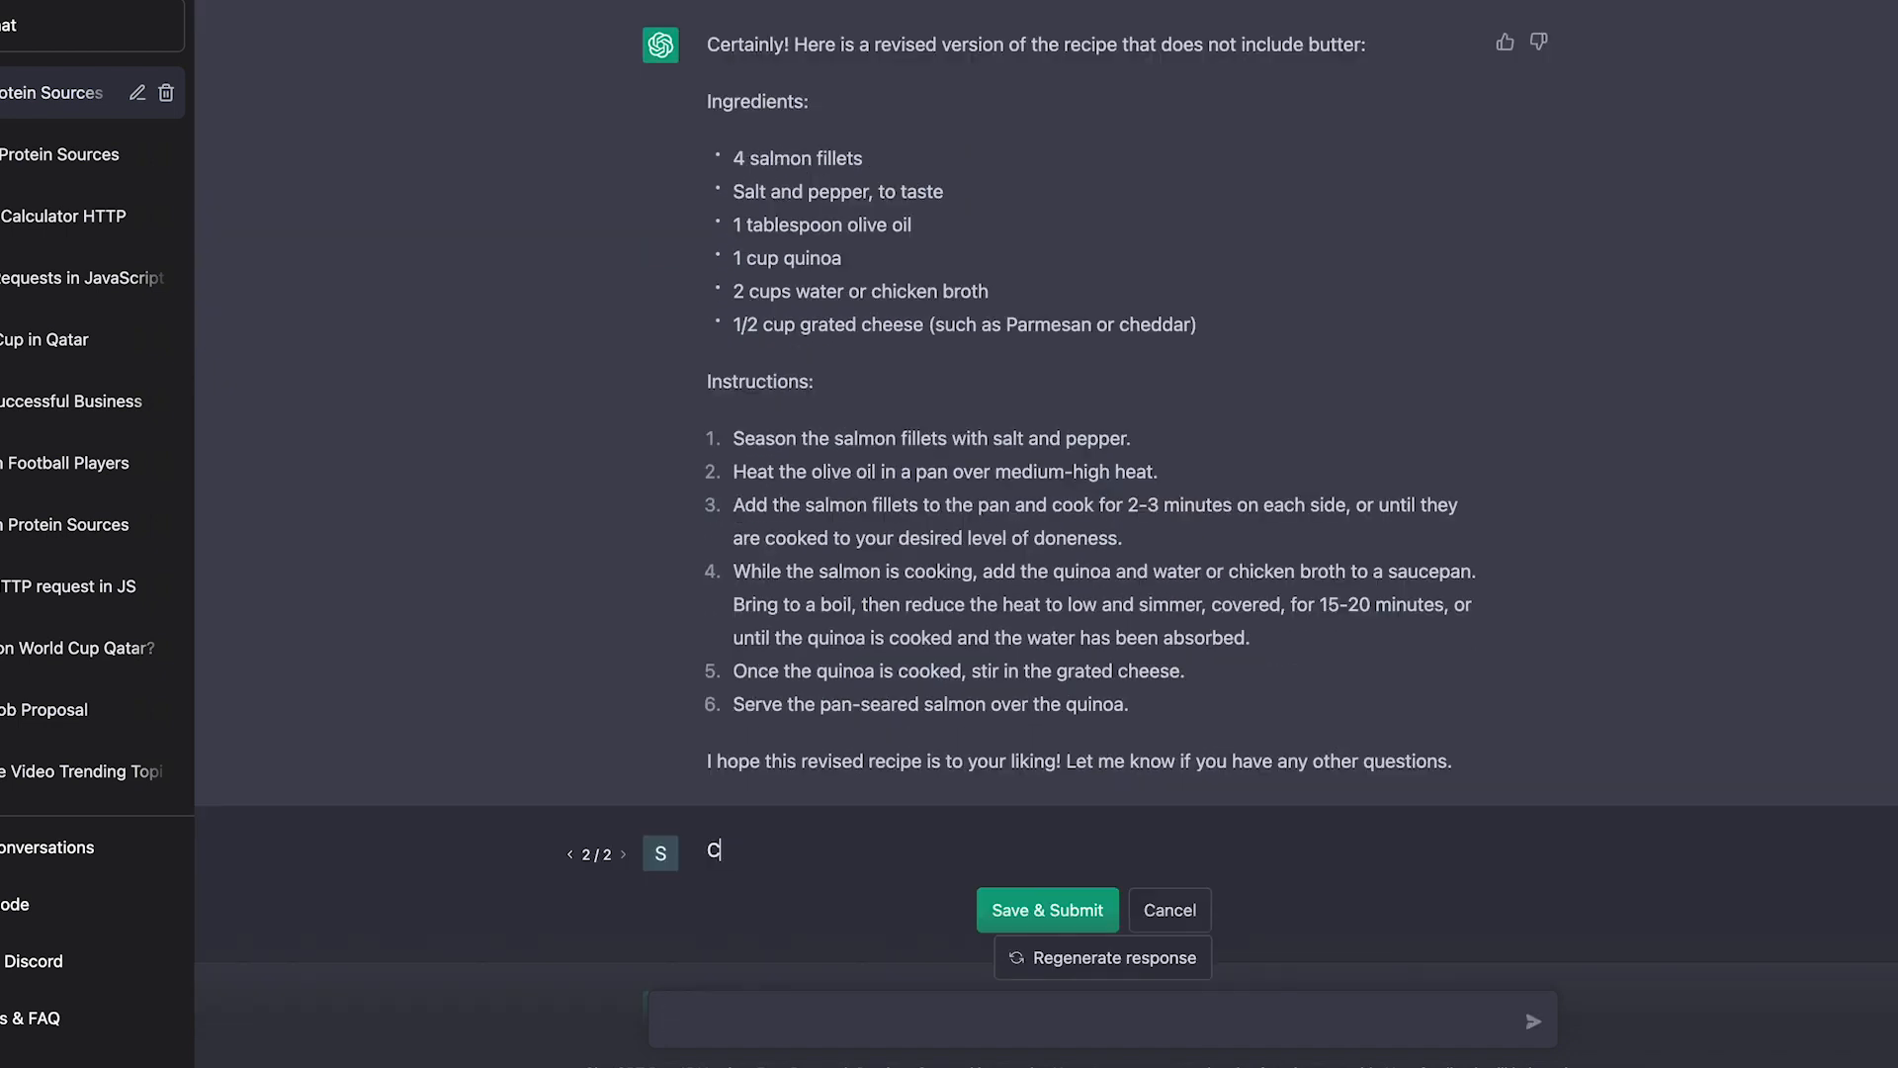
Step: Edit the message to request salmon with cheese, broccoli, peppers and onions and resubmit it
type("an I have a recipe for Salmon with cheese, no butter, broccoli, peppers and onio")
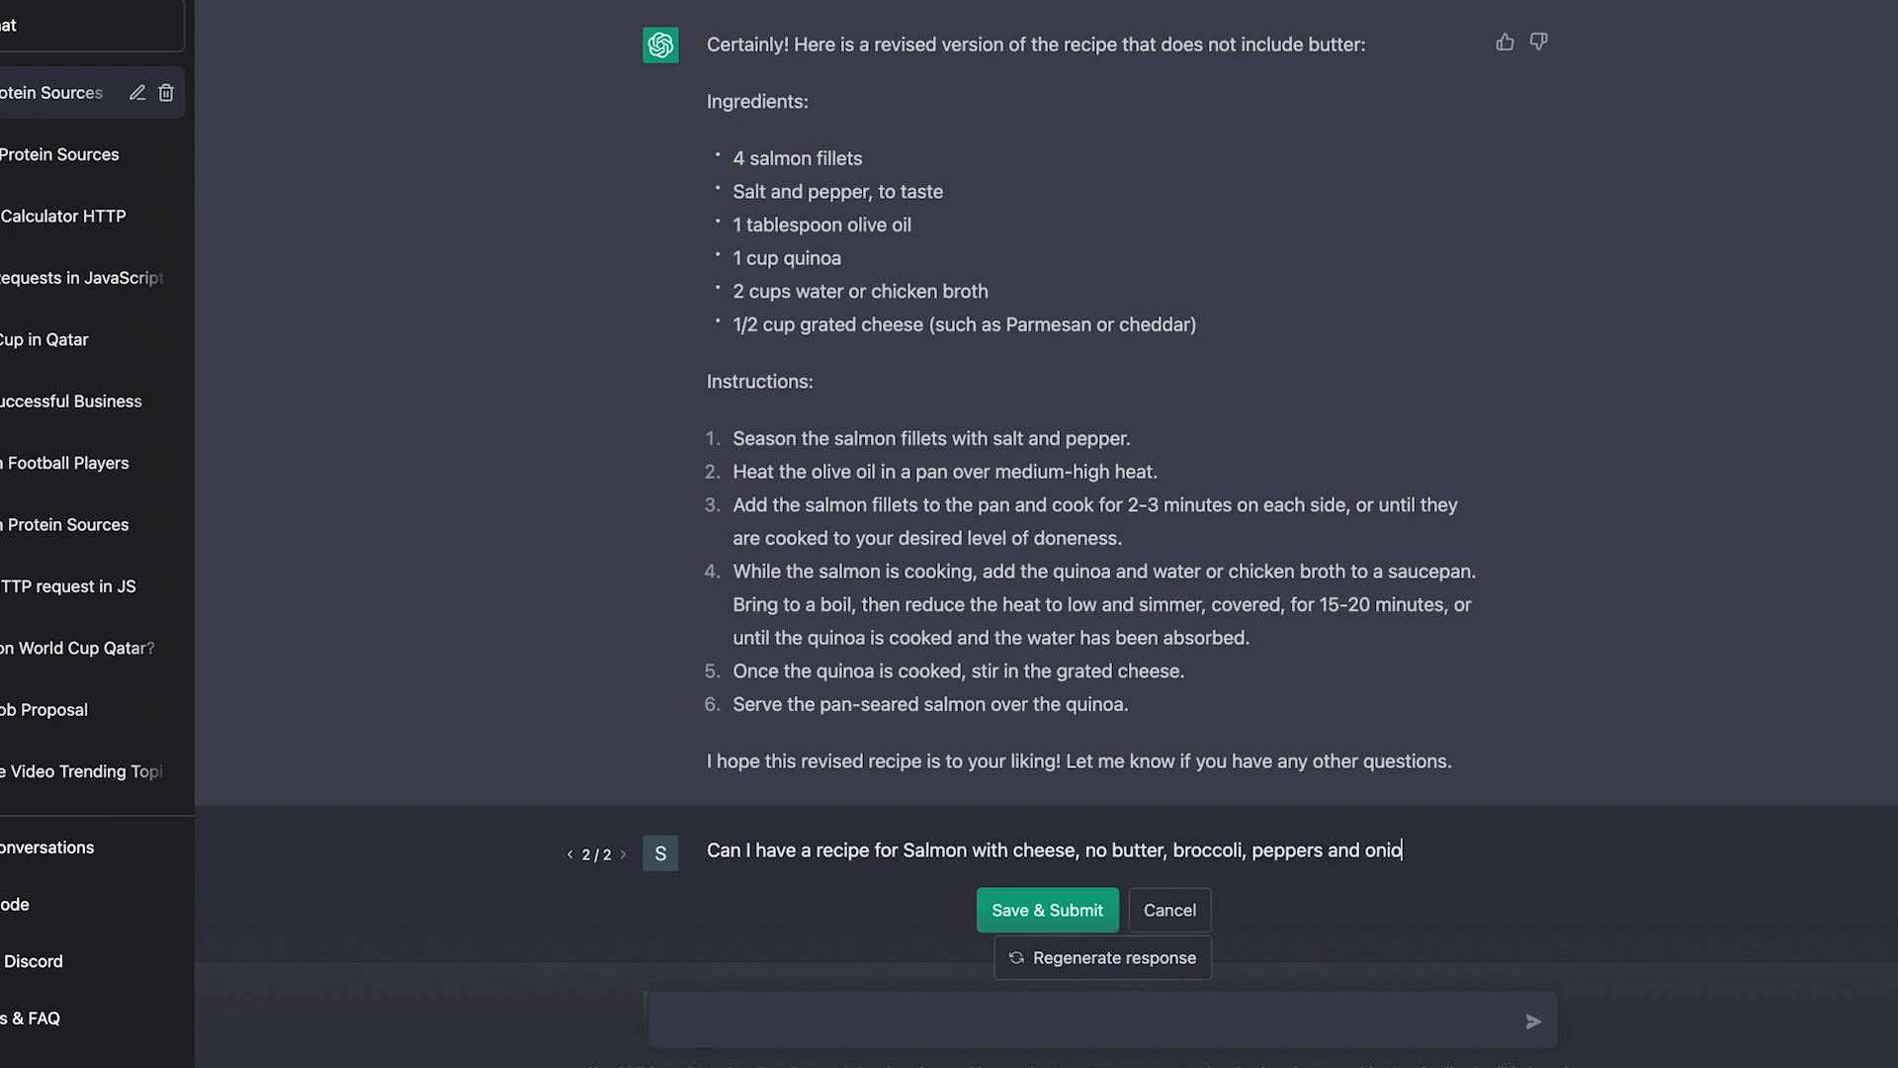
left_click(1048, 910)
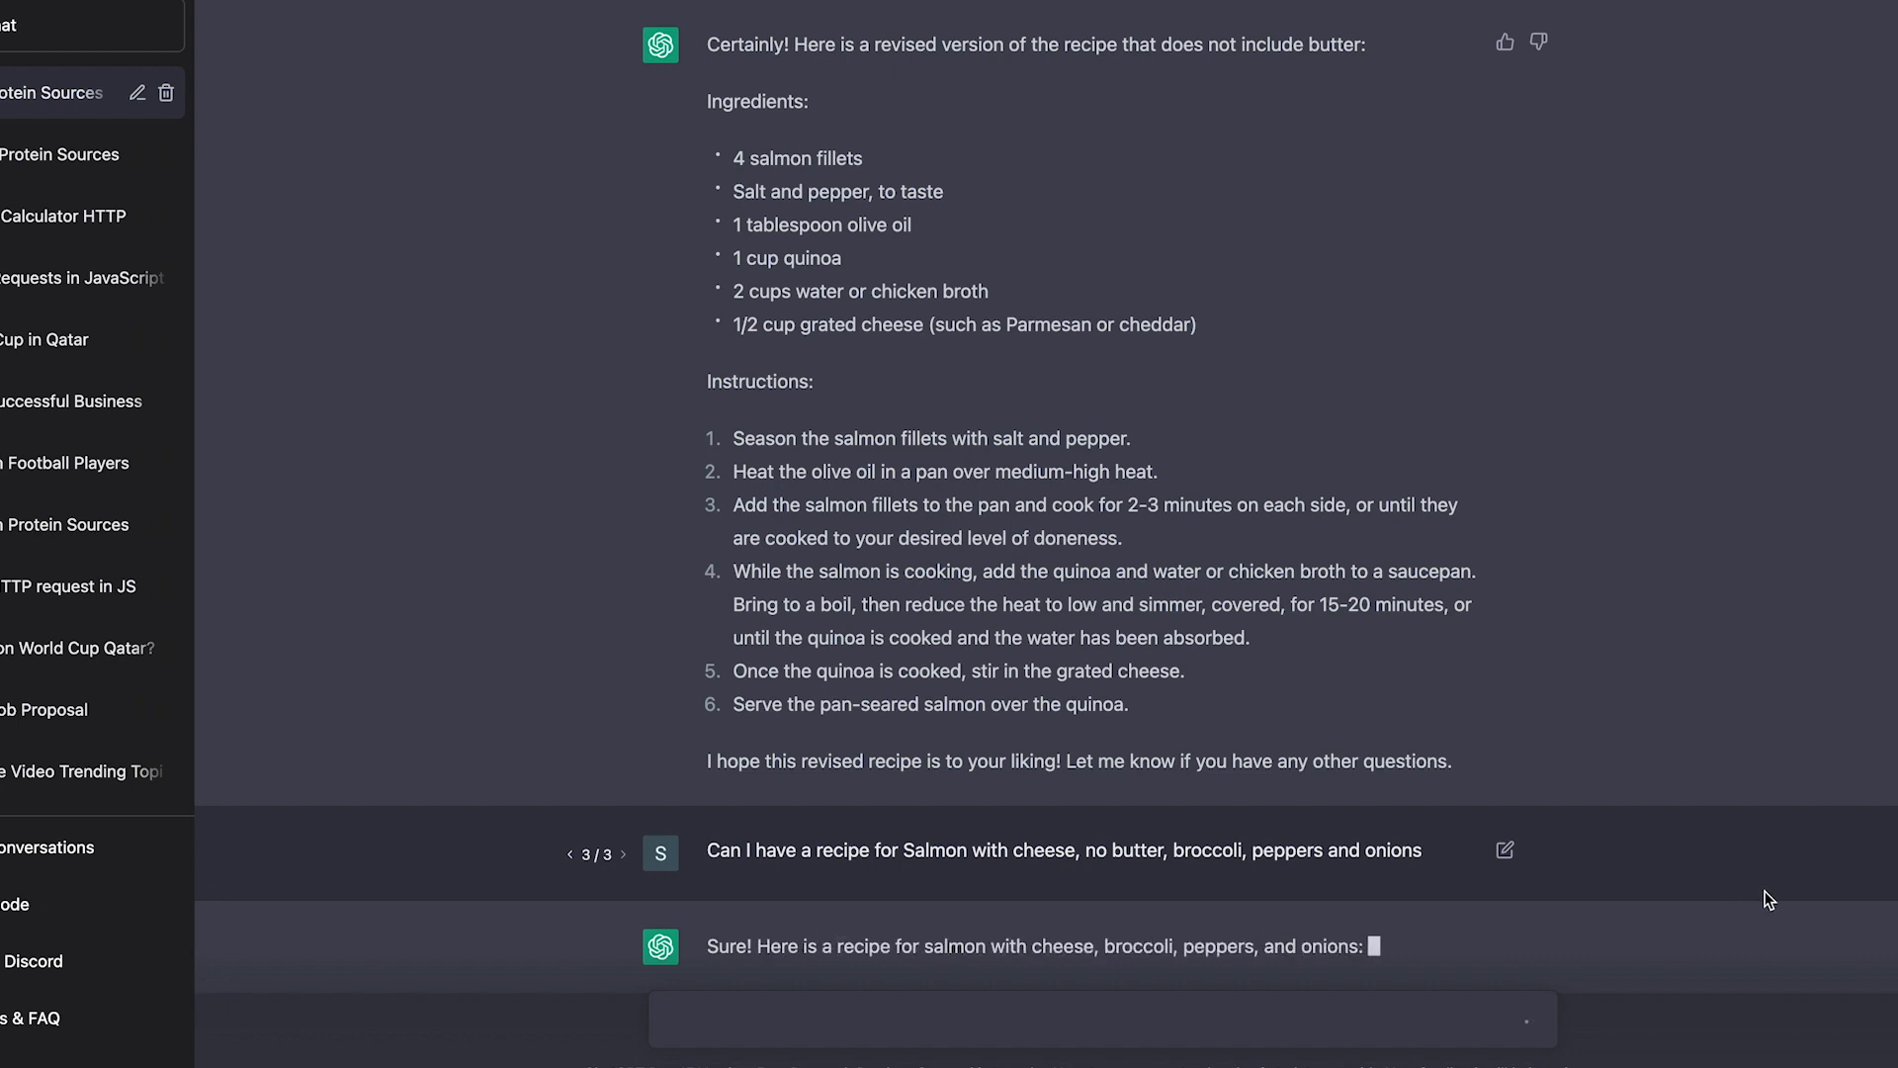
scroll("down", 3)
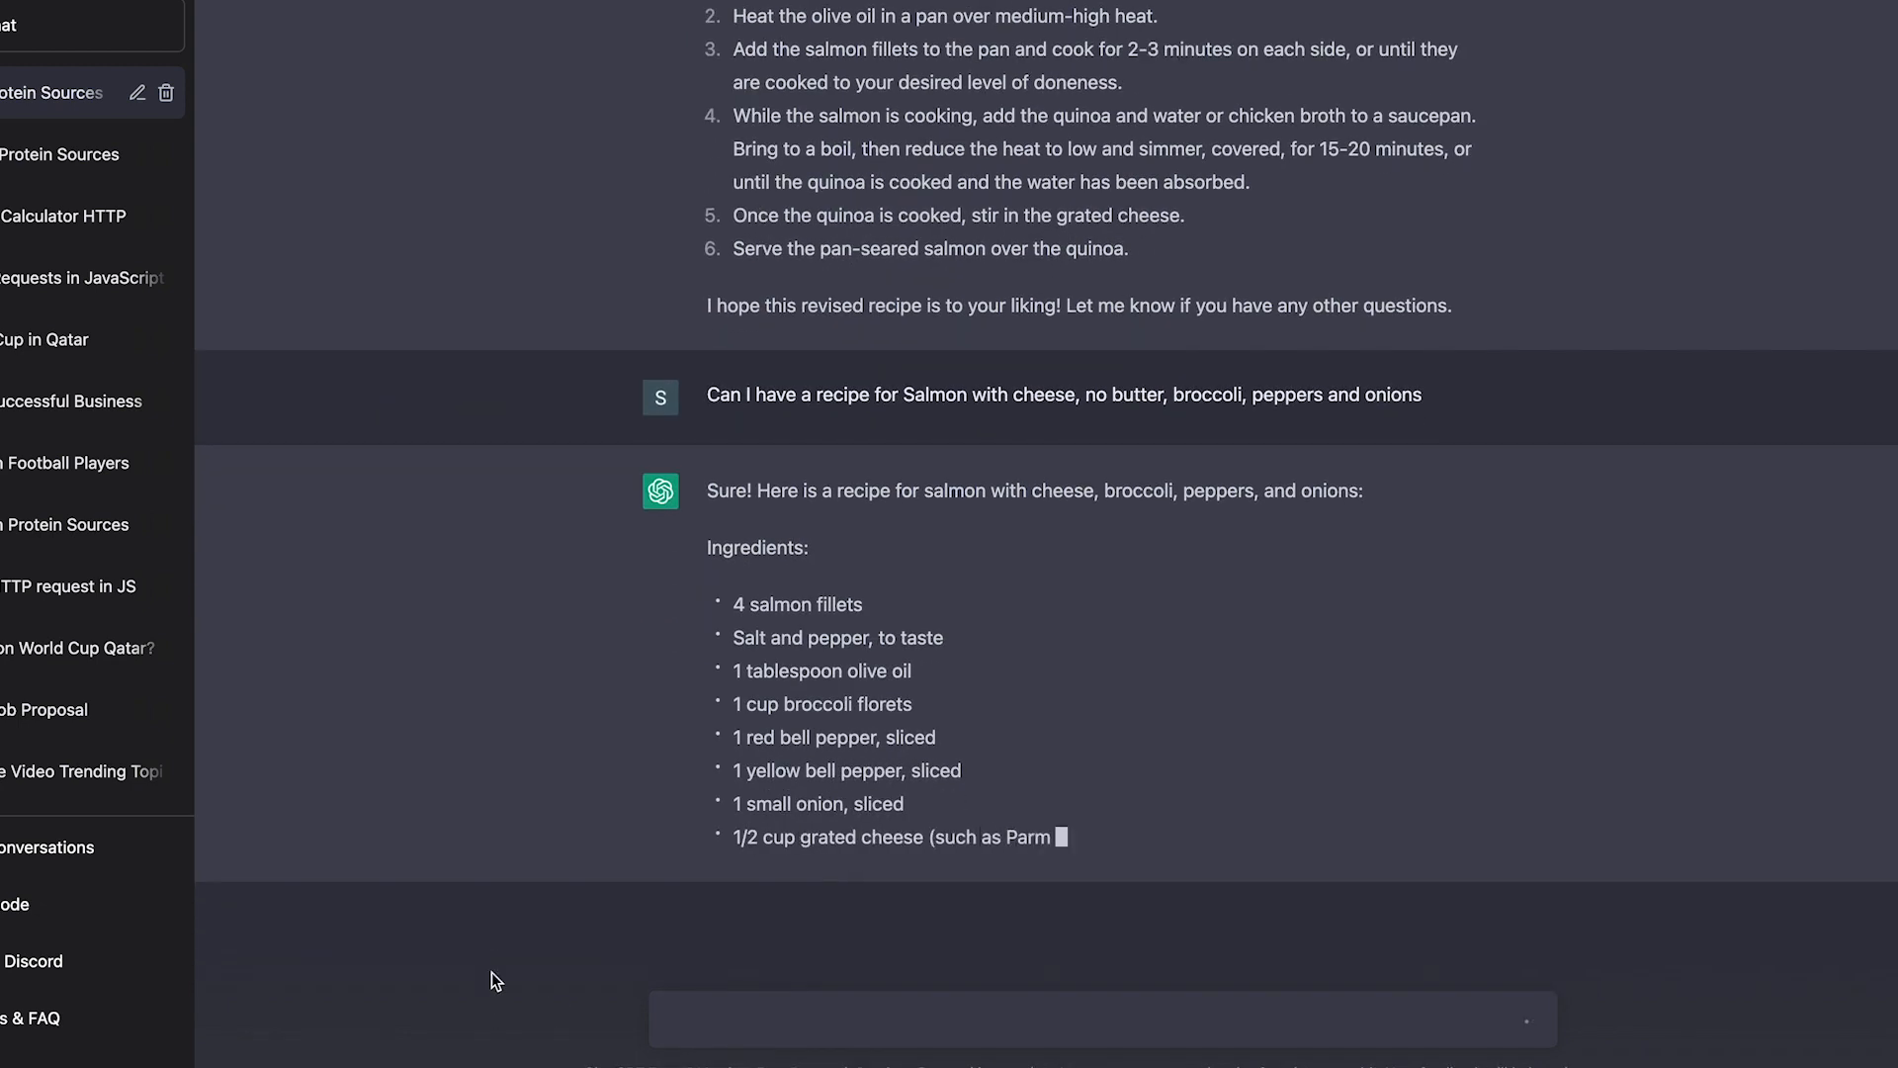